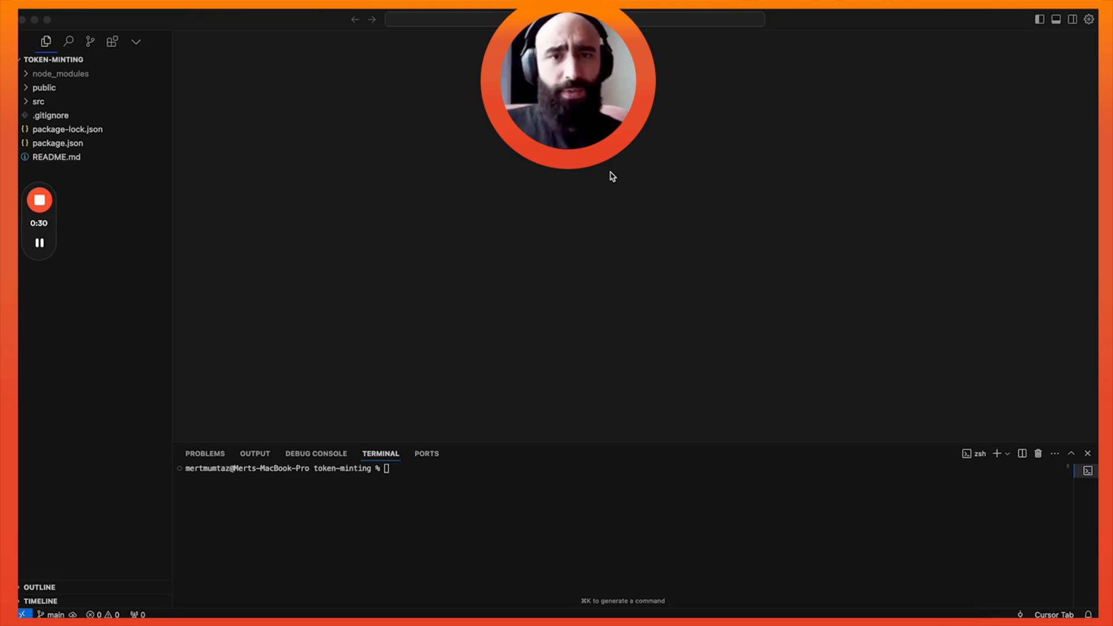
{"action": "mouse_move", "coordinate": [475, 324]}
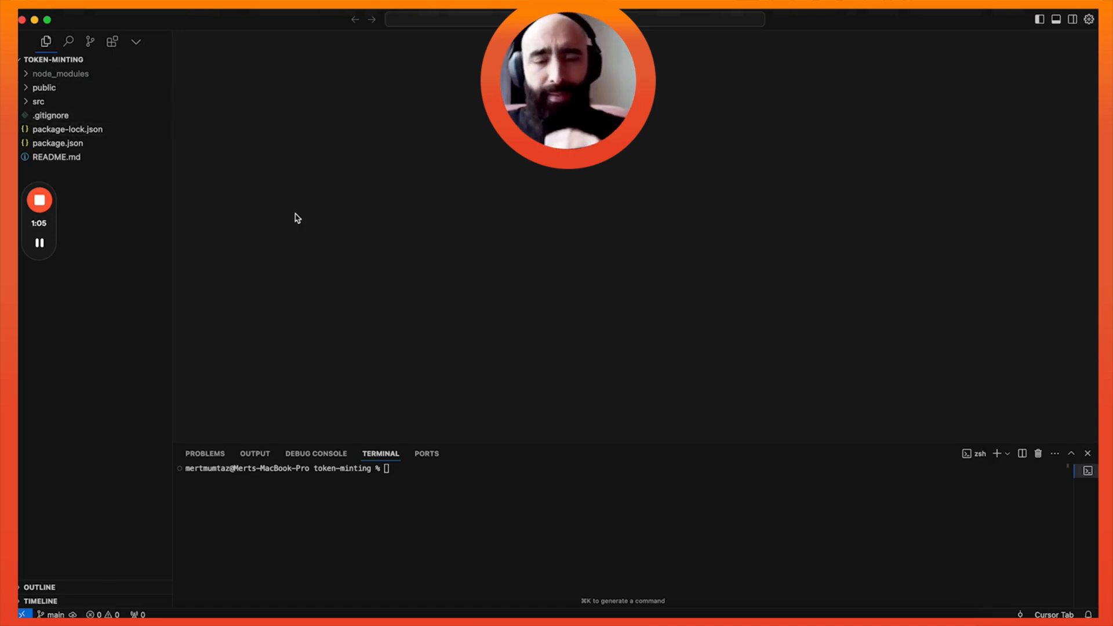
{"action": "mouse_move", "coordinate": [322, 238]}
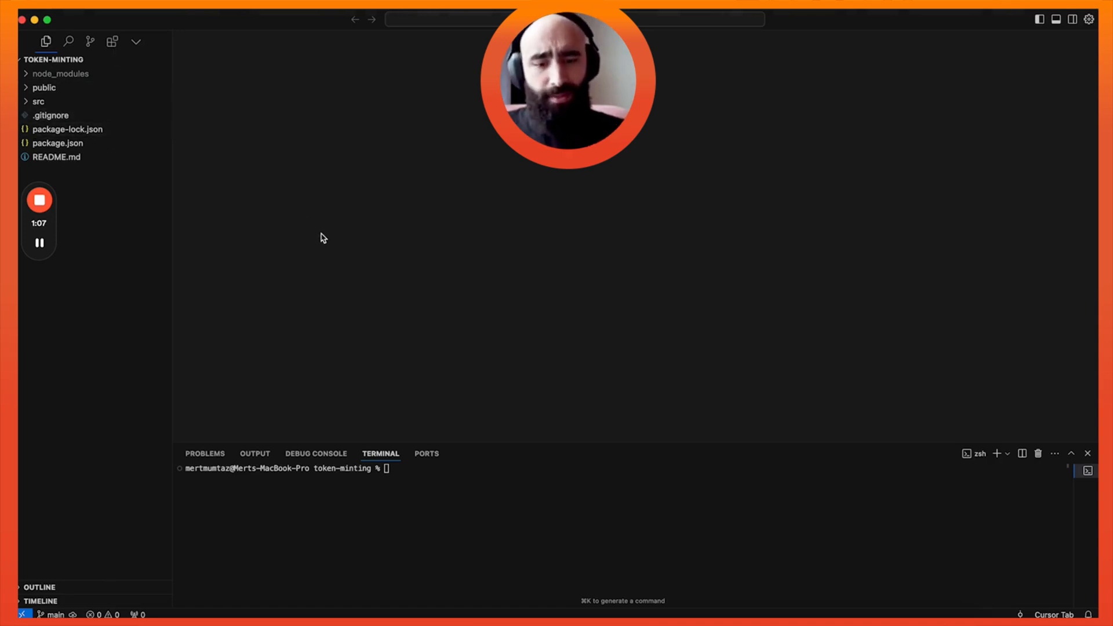
- Send the AI chat a request for a sleek real-time Solana price trading chart
{"action": "left_click", "coordinate": [1066, 18]}
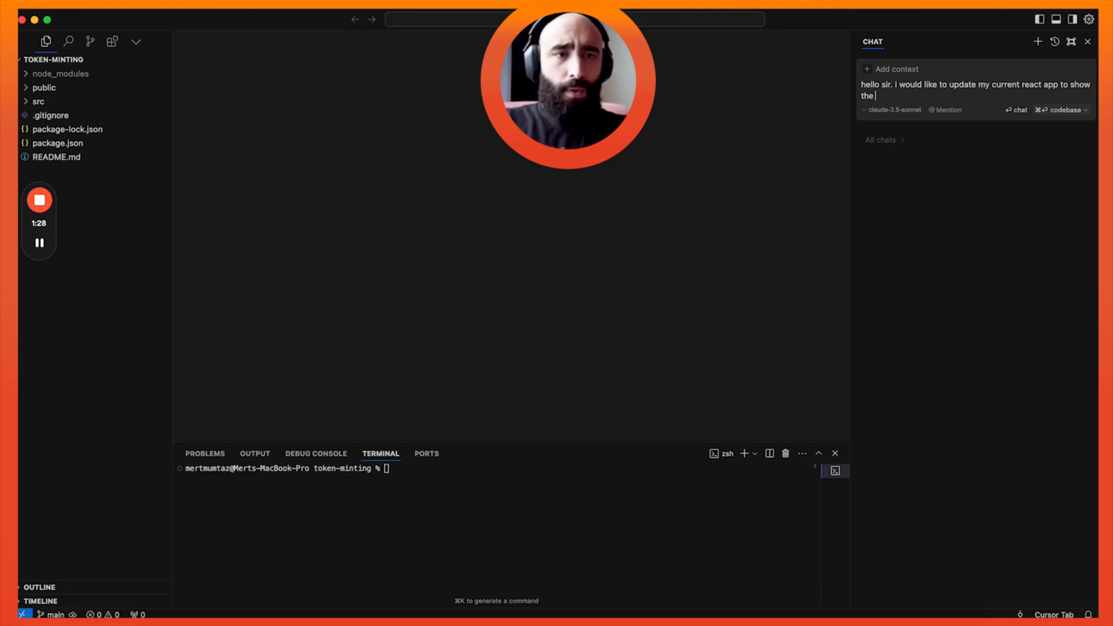
{"action": "type", "text": "price of solana in real time in a professional c"}
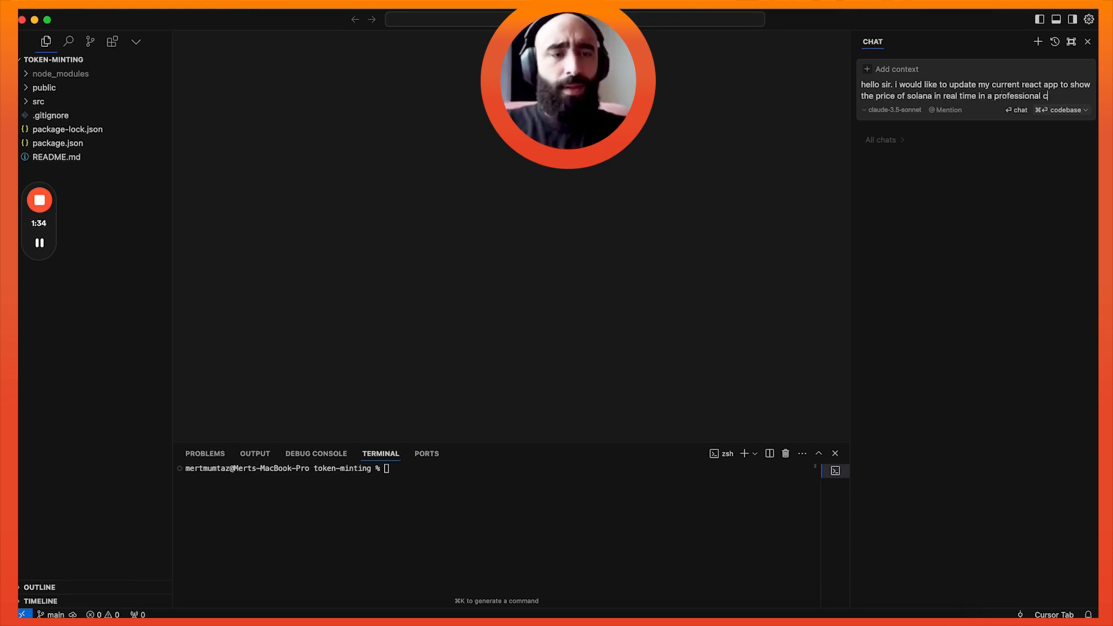
{"action": "type", "text": "sleek looking trading chart interface. please generate the code for this"}
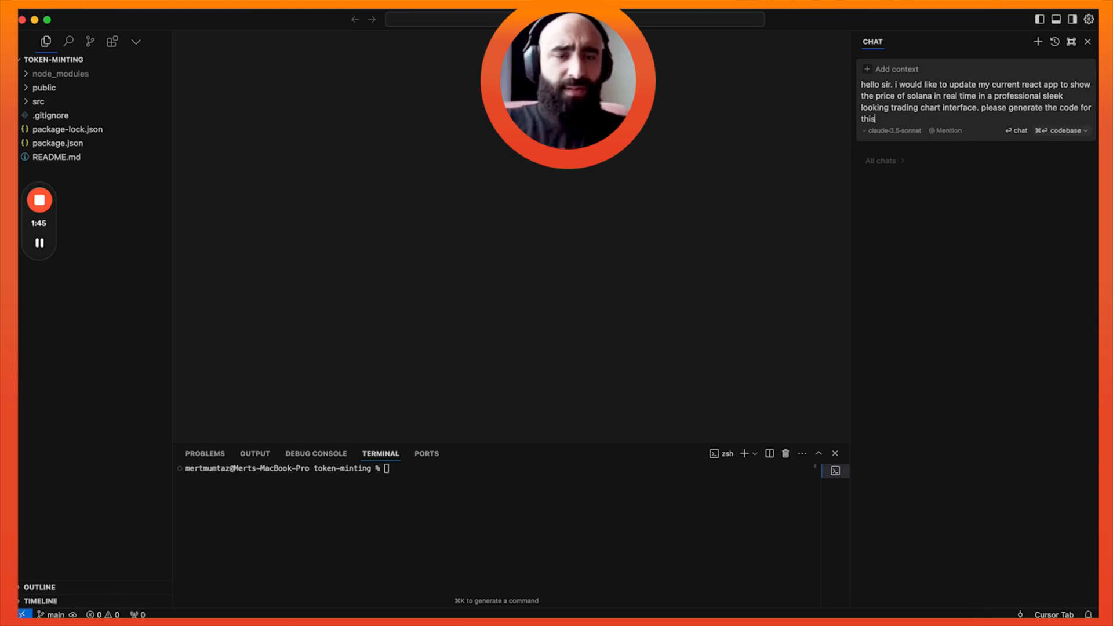
{"action": "type", "text": "or else my head will grow hair. t"}
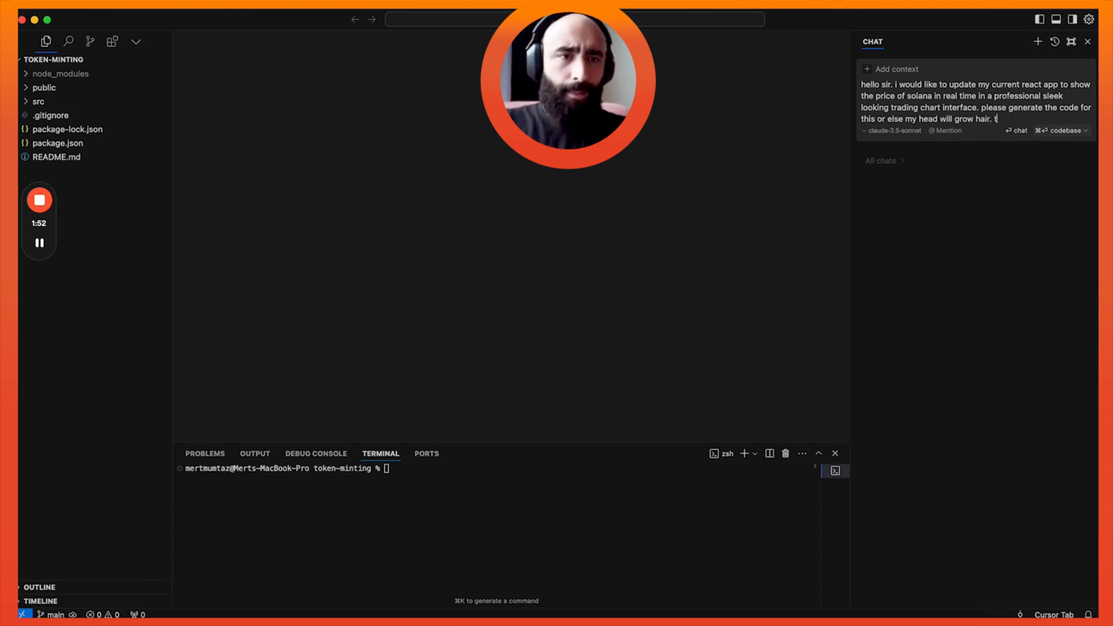
{"action": "key", "text": "Enter"}
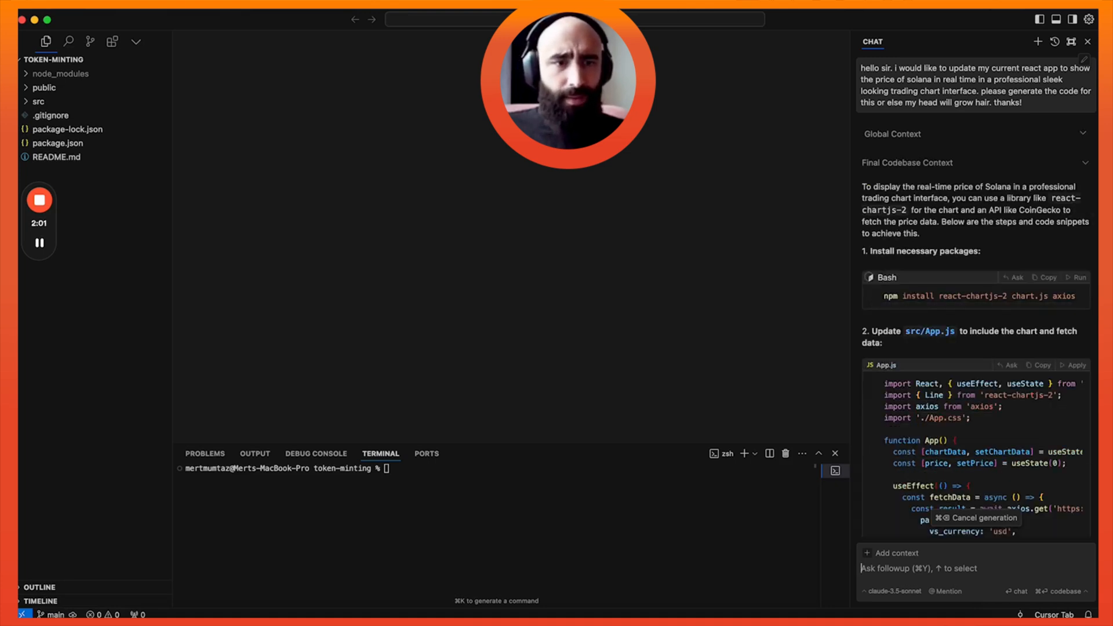
{"action": "mouse_move", "coordinate": [918, 197]}
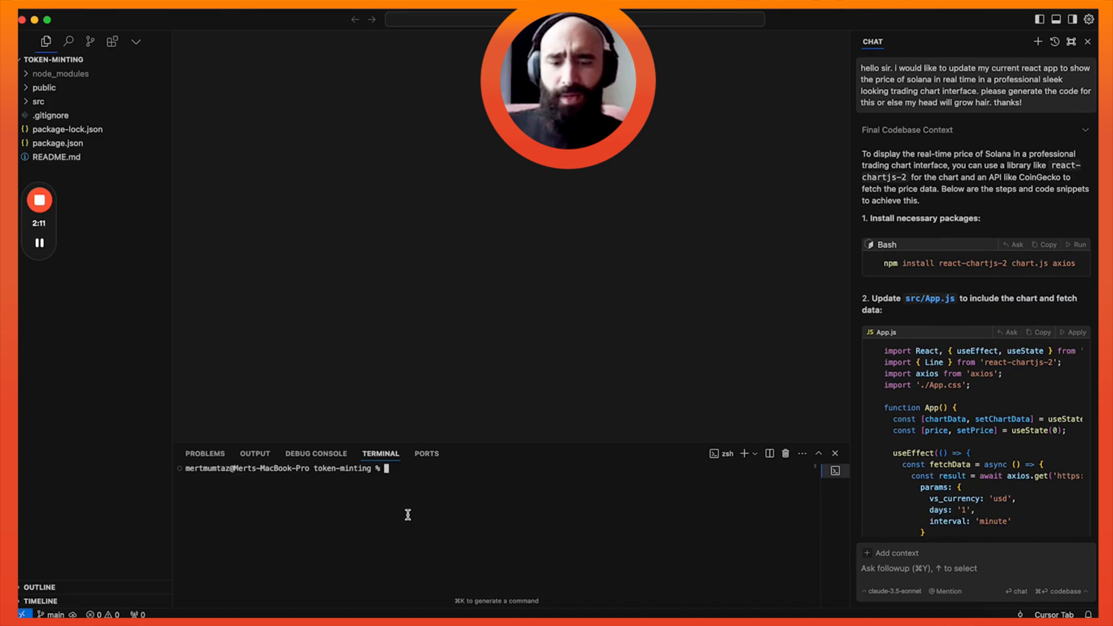
- Run npm i for react-chartjs-2, chart.js and axios, and apply the suggested App.js code
{"action": "type", "text": "npm install react-chartjs-2 chart.js axios"}
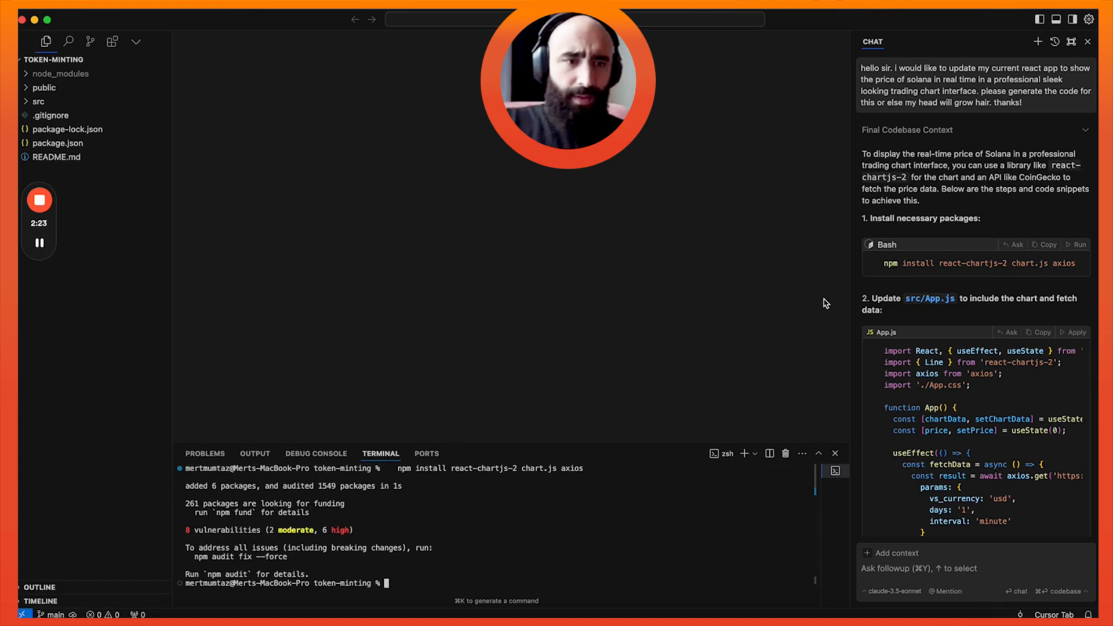
{"action": "left_click", "coordinate": [1087, 332]}
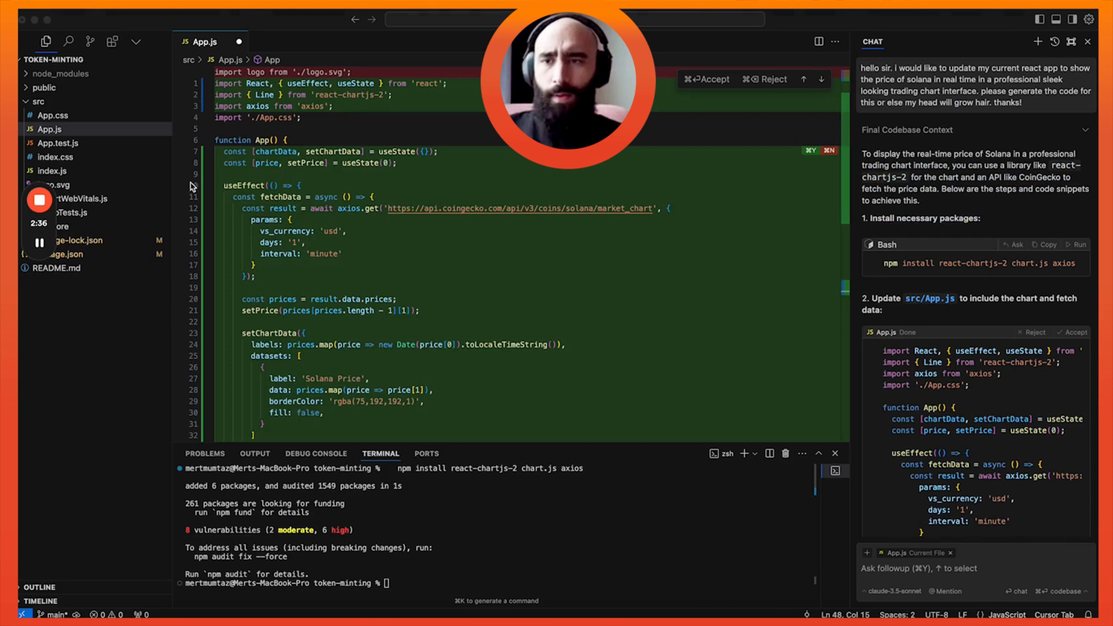
- Accept the App.js diff, apply the index.js block, and start a follow-up about update speed
{"action": "left_click", "coordinate": [706, 79]}
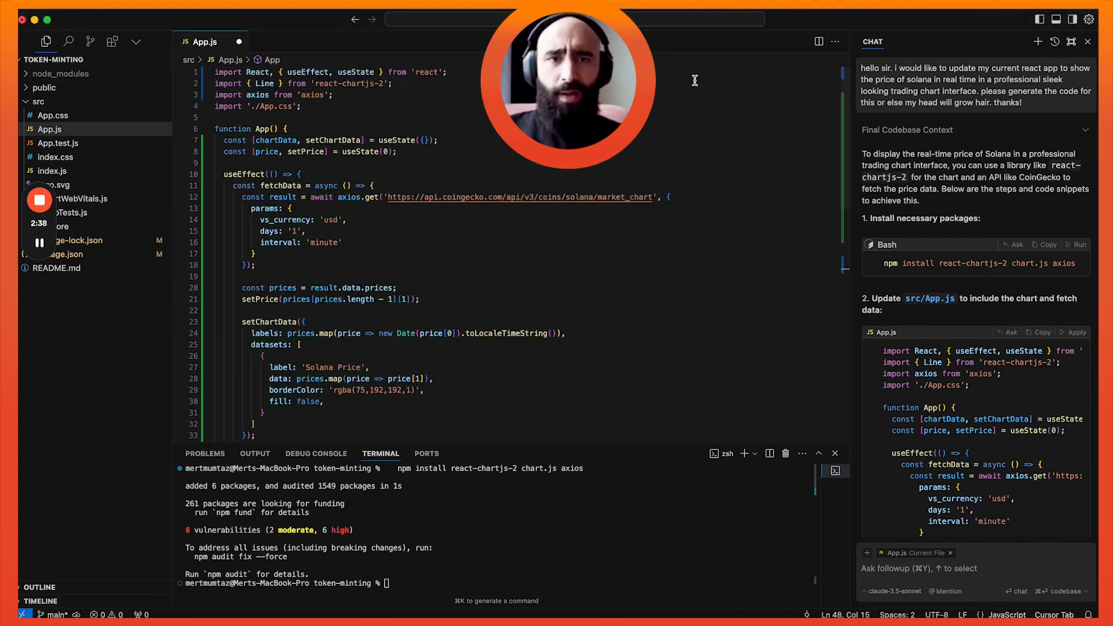
{"action": "scroll", "scroll_direction": "down", "scroll_amount": 3}
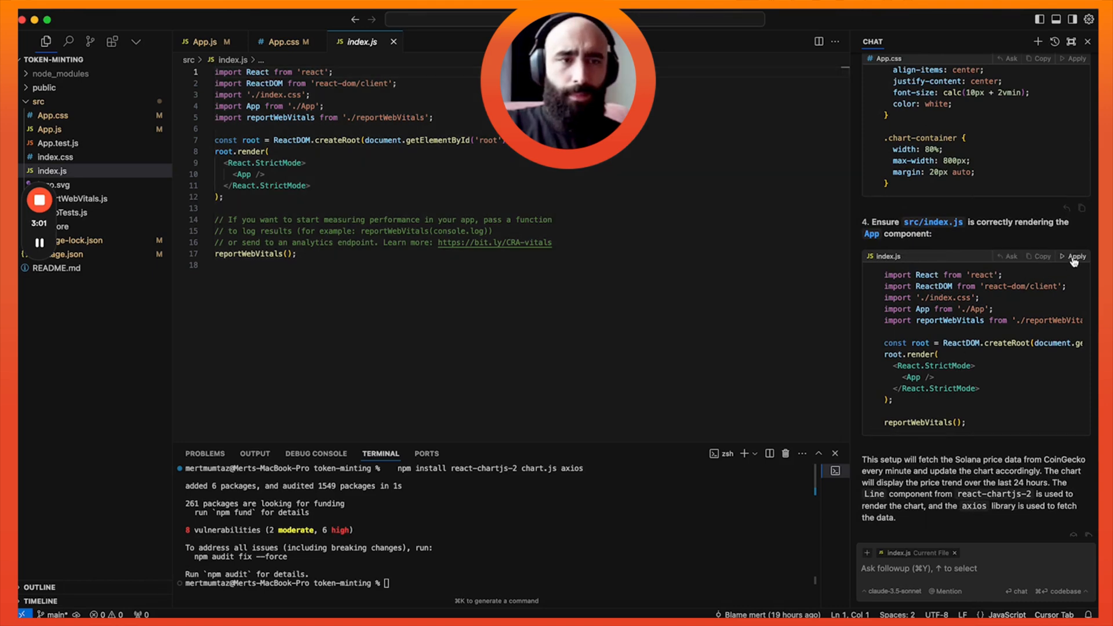
{"action": "left_click", "coordinate": [1076, 256]}
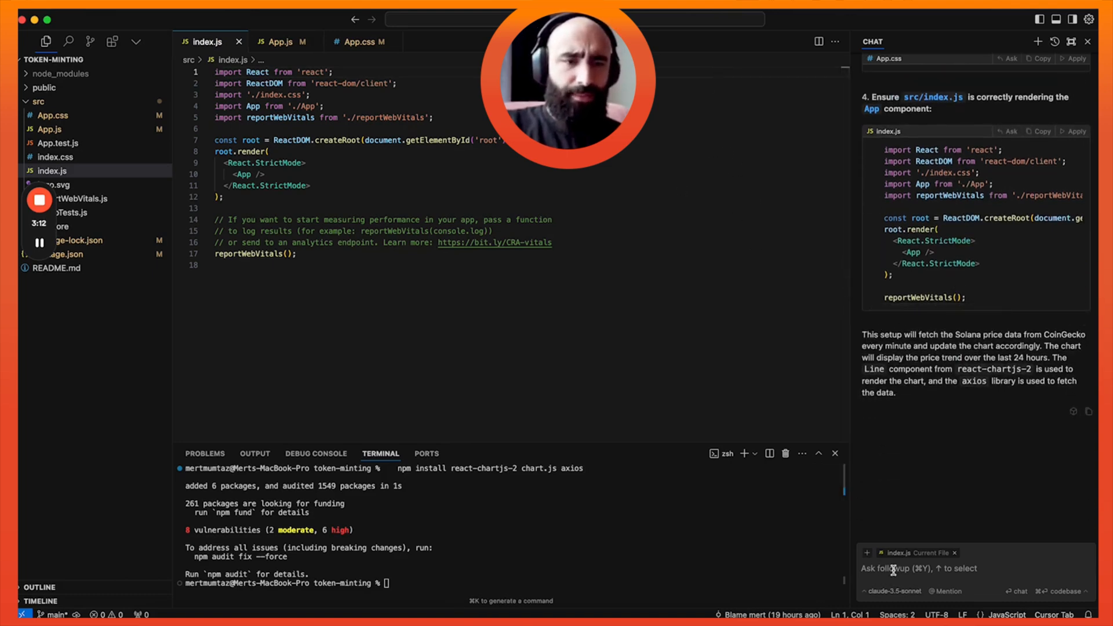
{"action": "type", "text": "every minute is too long, we want"}
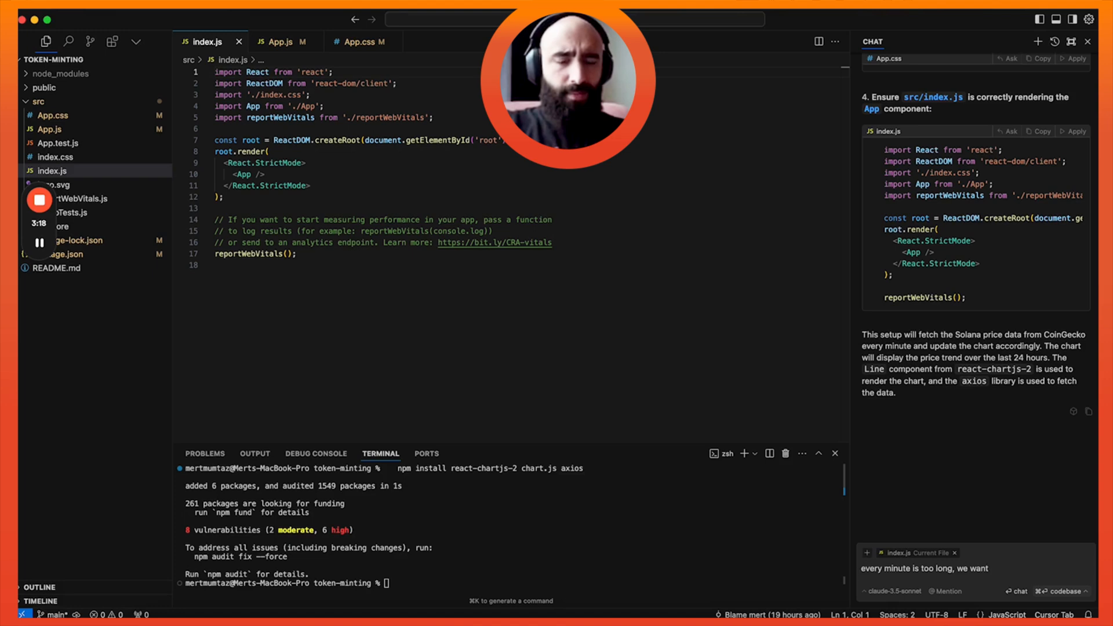
- Request 5-second updates without rate limits and accept the revised App.js fetch code
{"action": "type", "text": "5 seconds max, bu"}
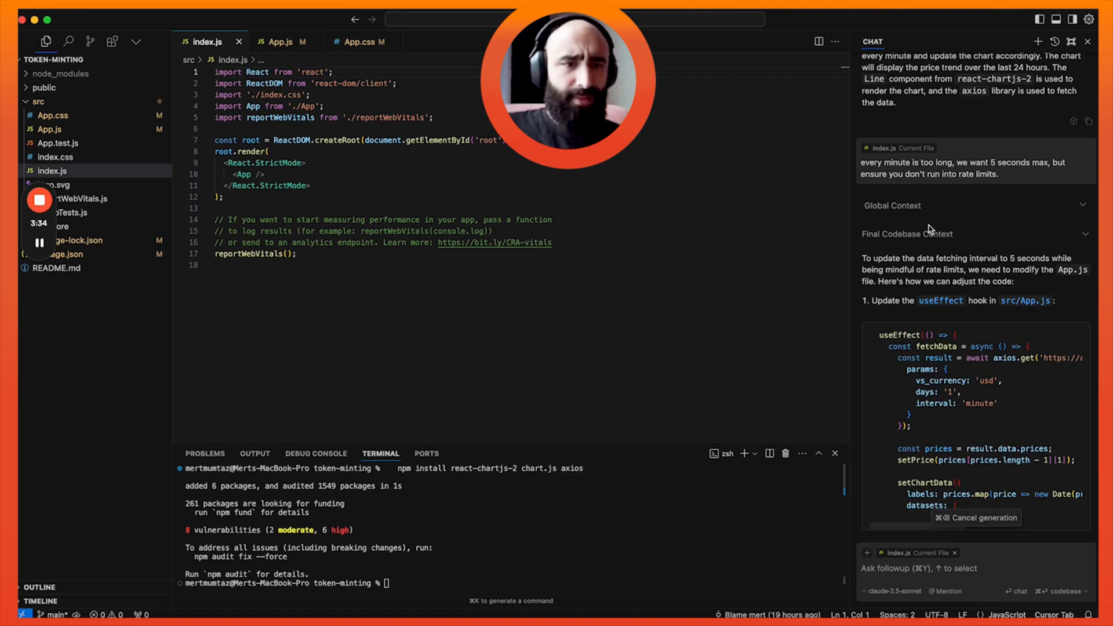
{"action": "scroll", "scroll_direction": "down", "scroll_amount": 3}
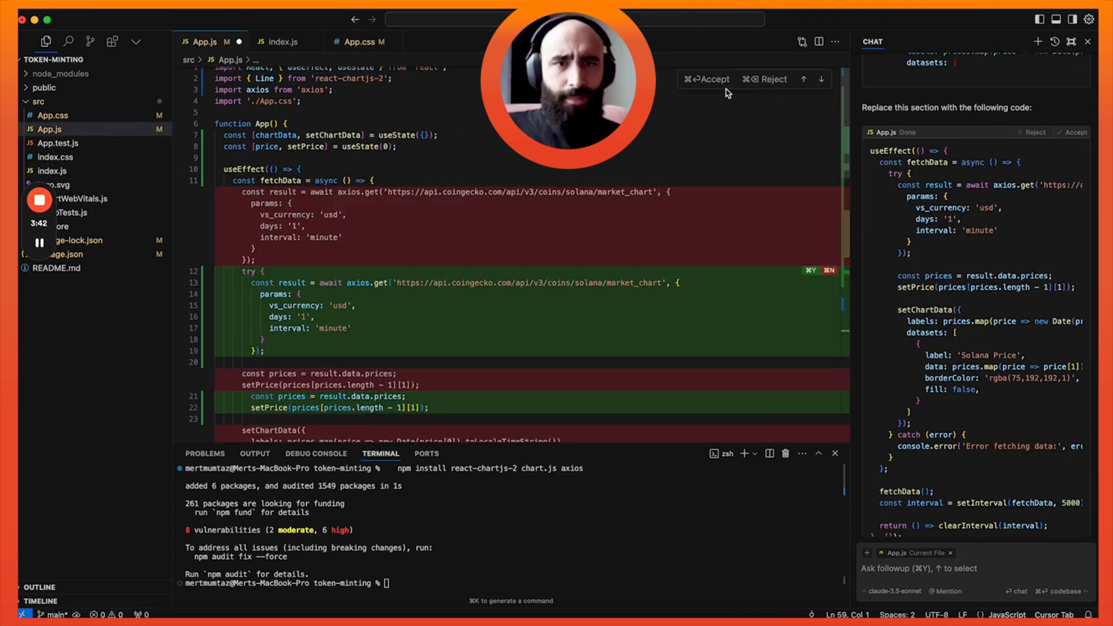
{"action": "left_click", "coordinate": [708, 78]}
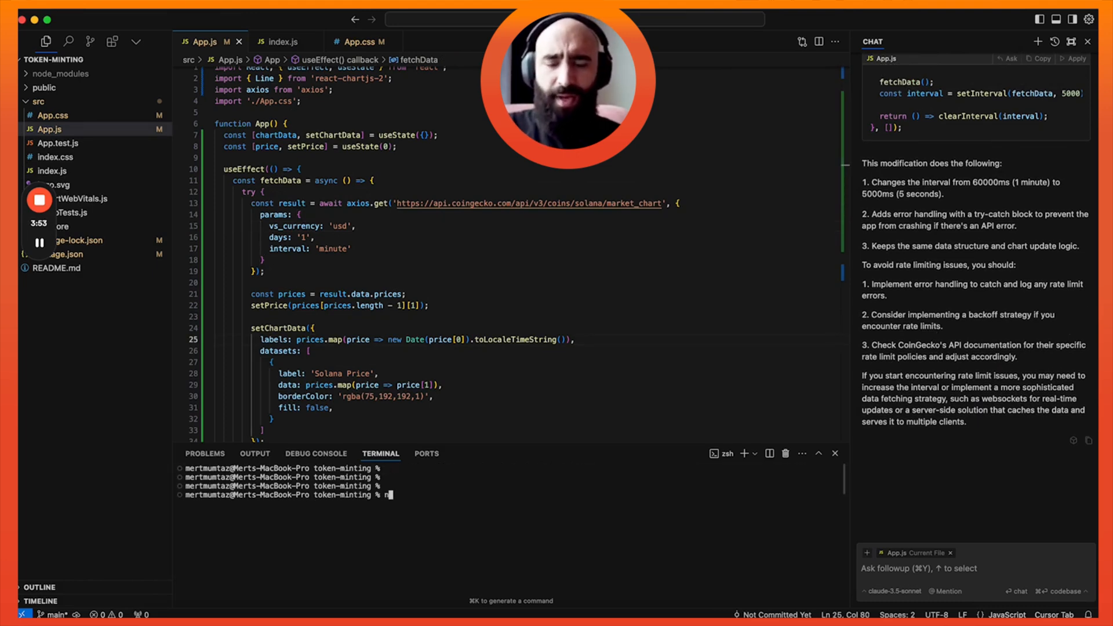
- Run npm start, then report to the AI that the app isn't rendering and shows errors
{"action": "type", "text": "npm start"}
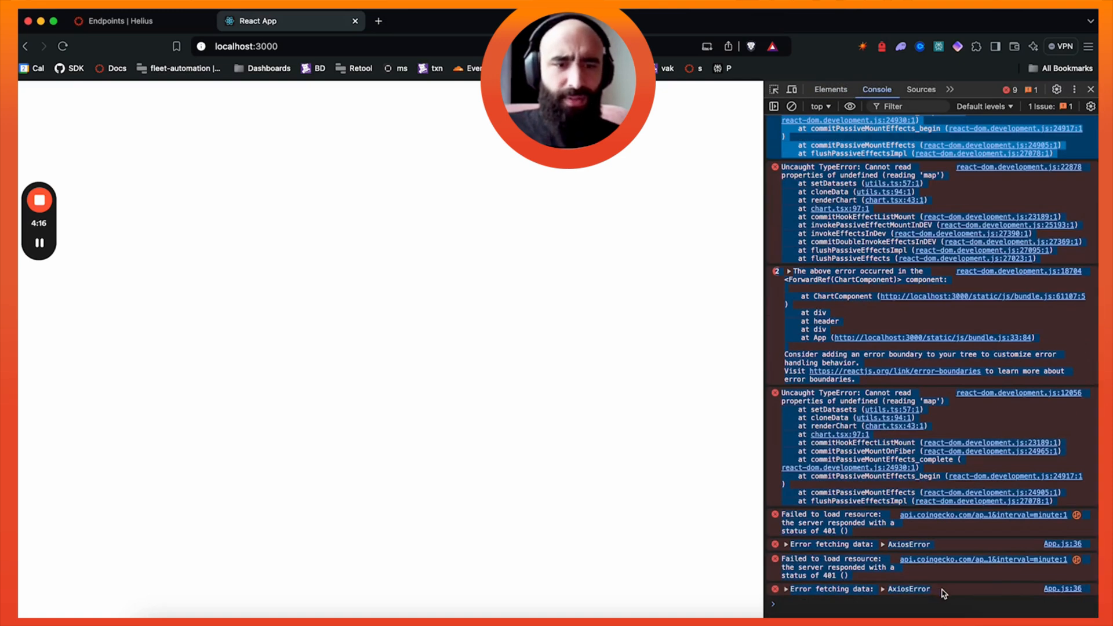
{"action": "mouse_move", "coordinate": [587, 531]}
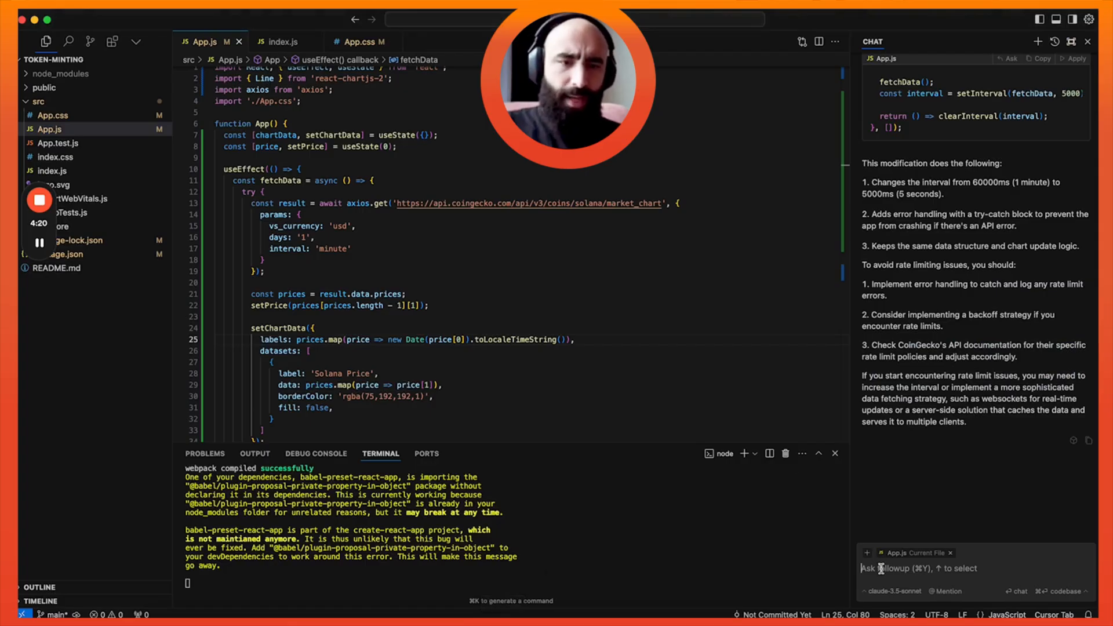
{"action": "type", "text": "it's not rendering, it errors out with these mess"}
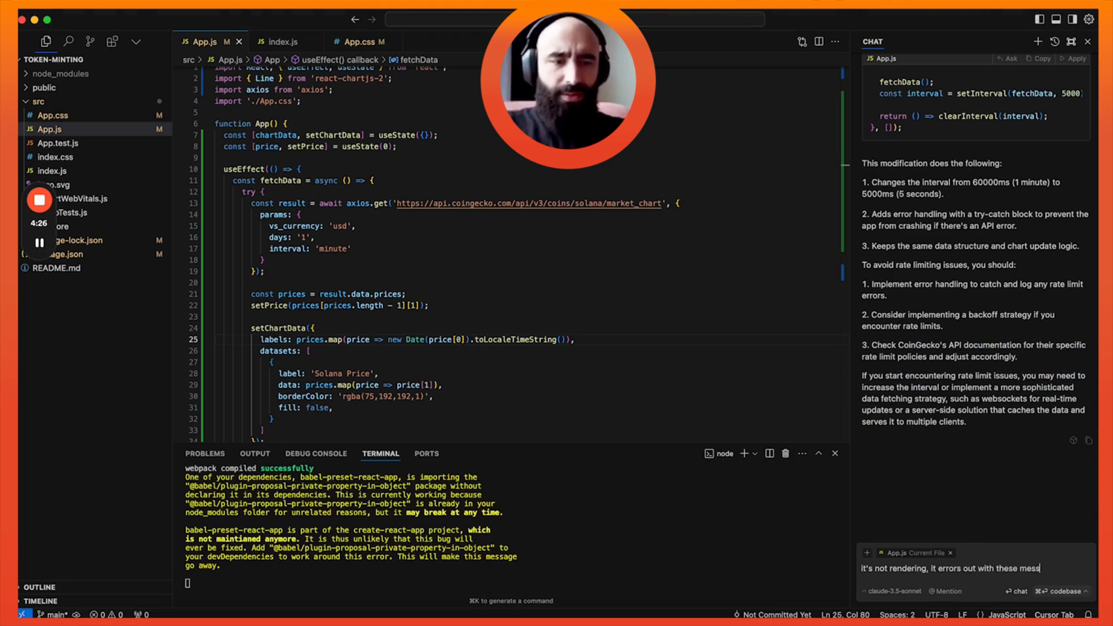
{"action": "key", "text": "Enter"}
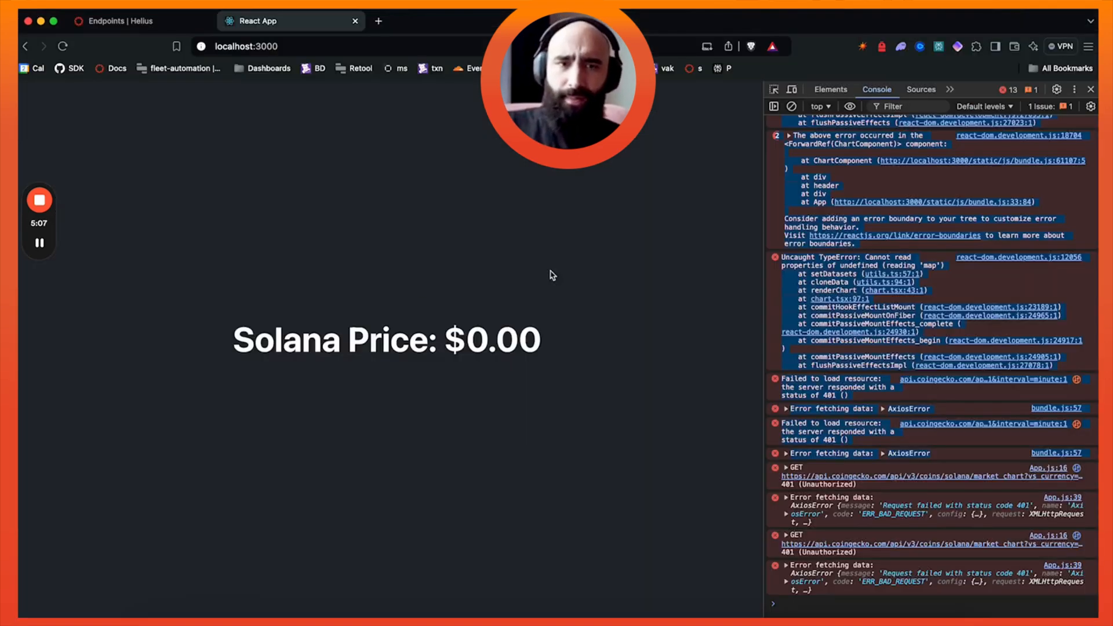
- Refresh the DevTools console and expand the 401 'Error fetching data' entry
{"action": "left_click", "coordinate": [790, 106]}
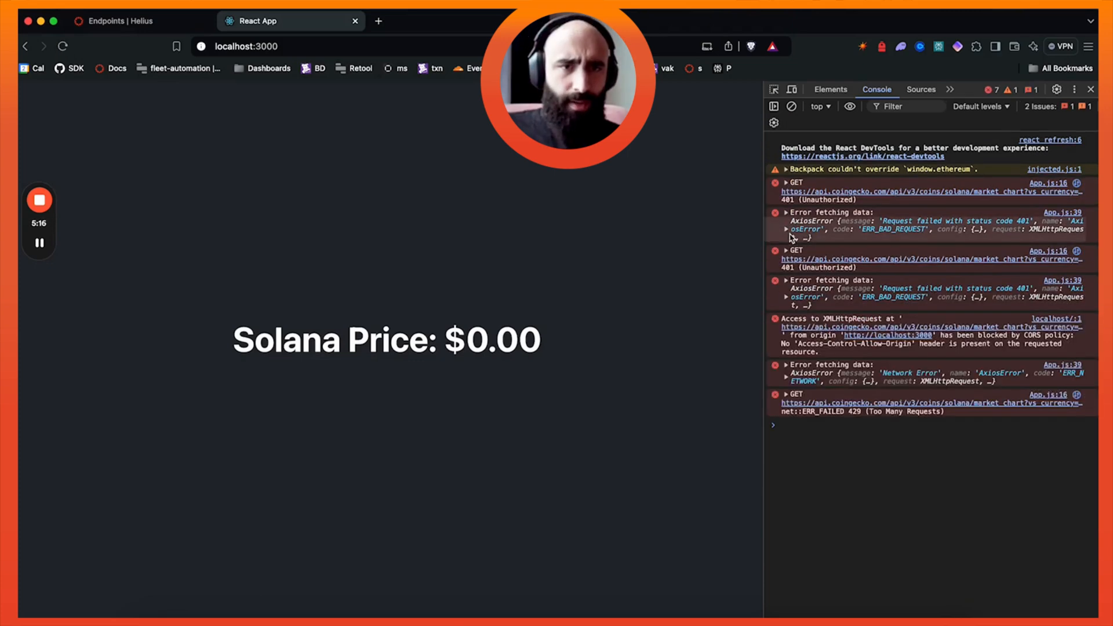
{"action": "left_click", "coordinate": [786, 229]}
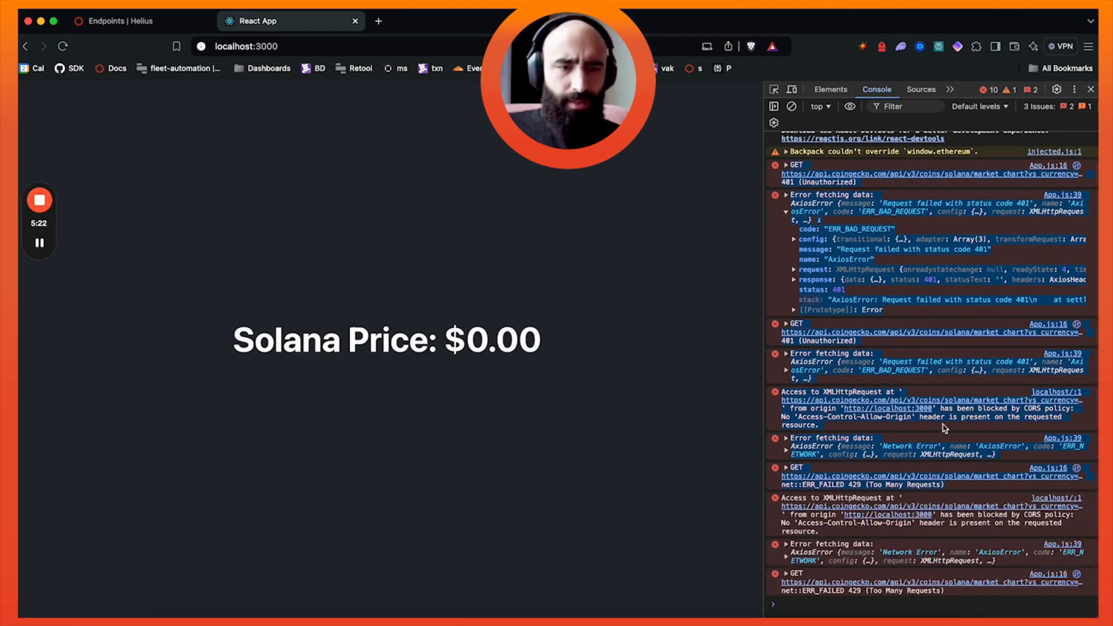
{"action": "mouse_move", "coordinate": [955, 345]}
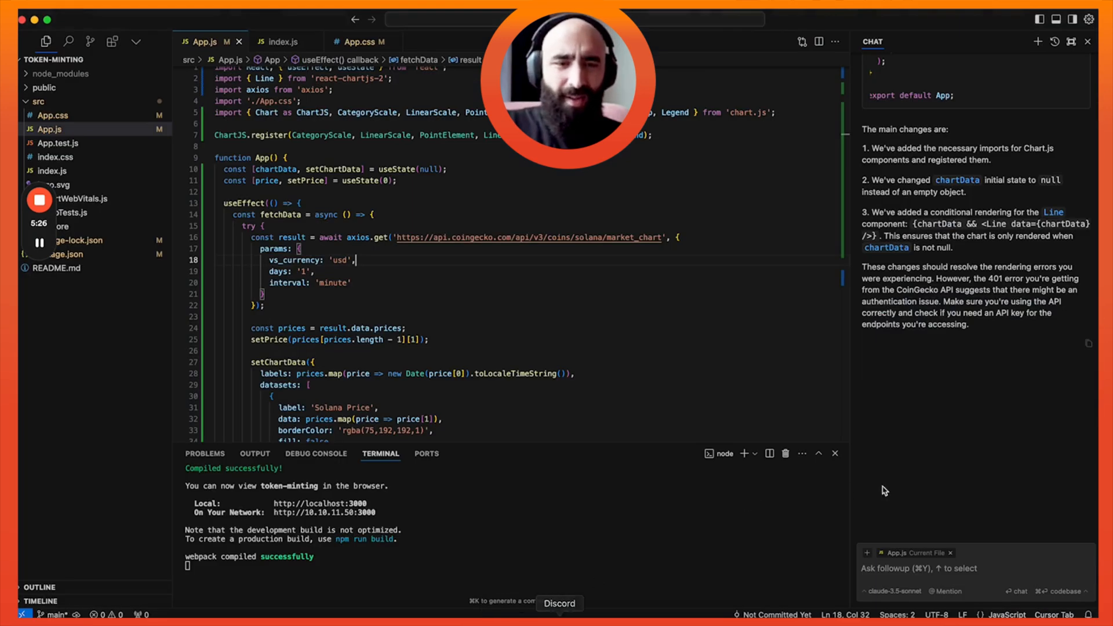
- Ask the AI for a price API other than CoinGecko and follow its CryptoCompare link
{"action": "type", "text": "so im getting the following errors, can we use something else other"}
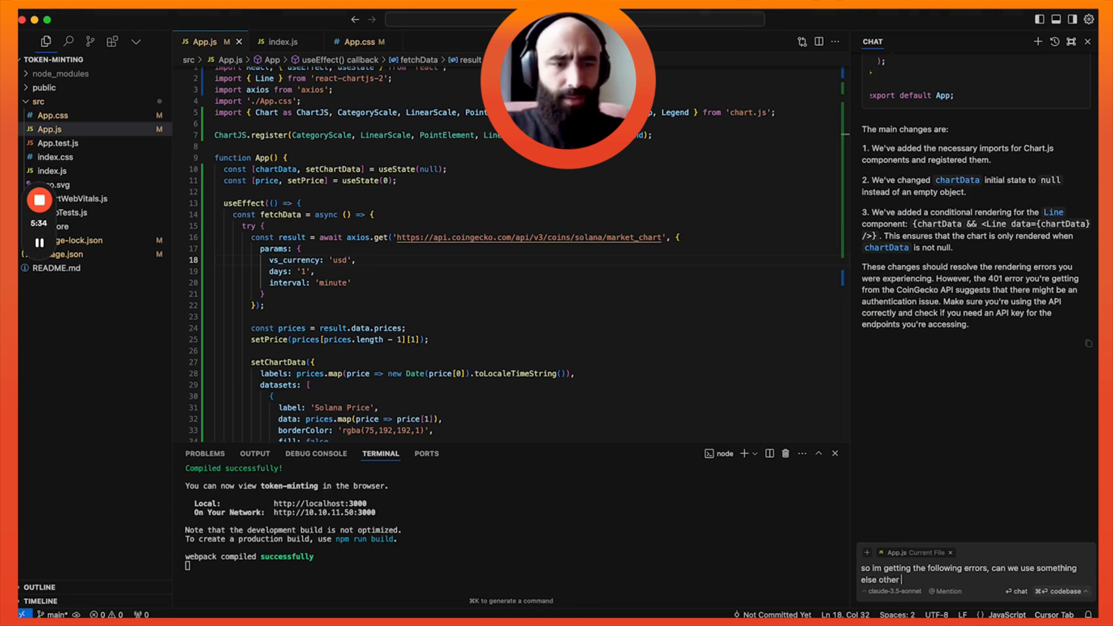
{"action": "type", "text": "than coingecko for th"}
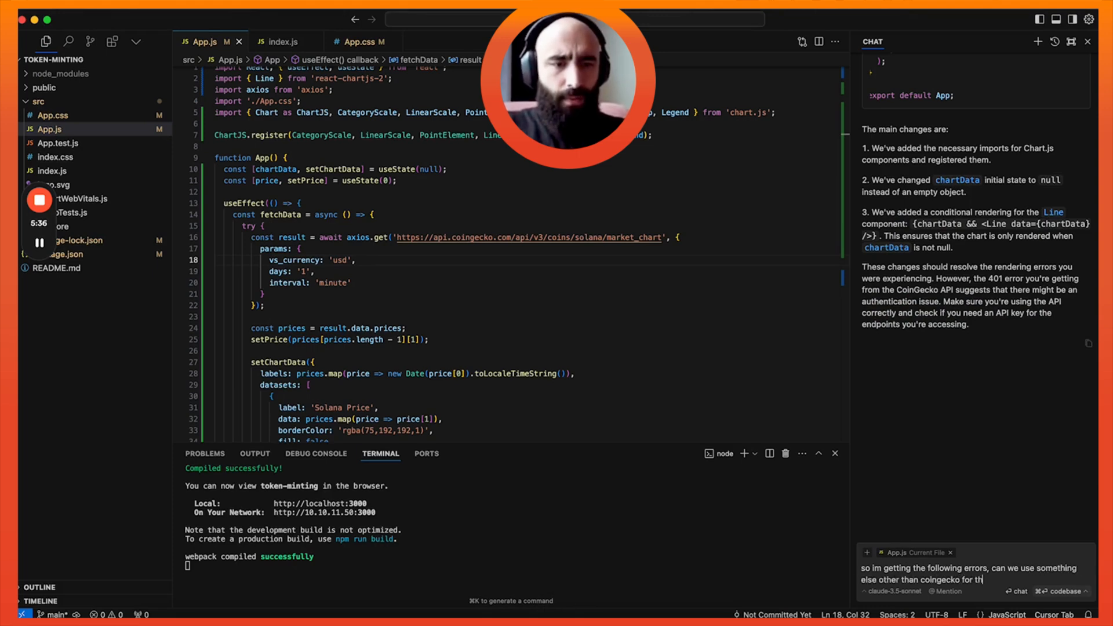
{"action": "key", "text": "Enter"}
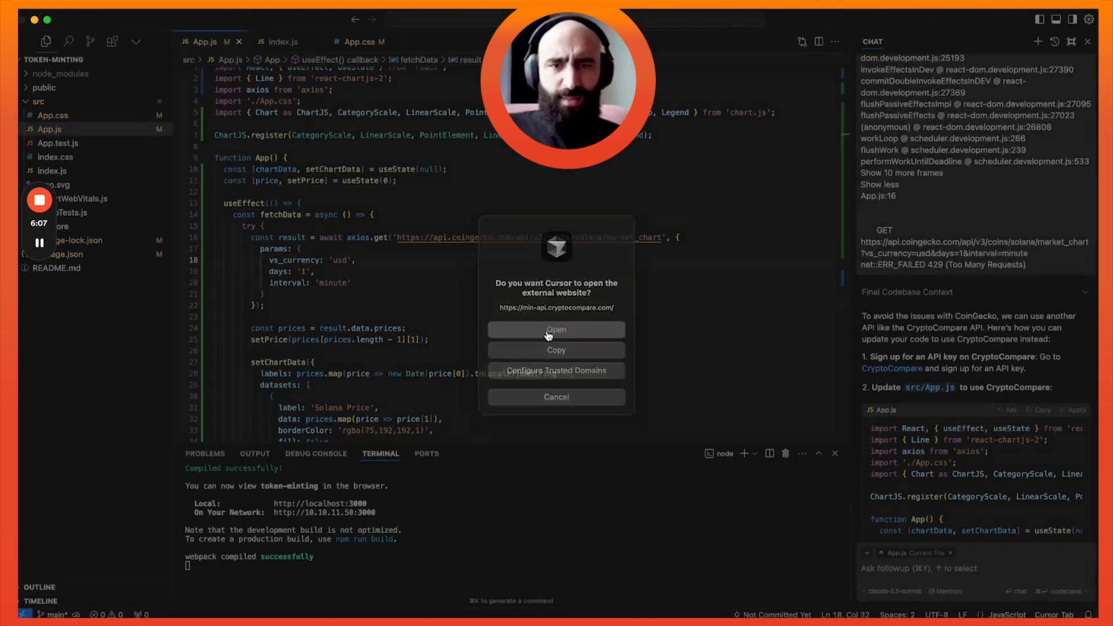
{"action": "left_click", "coordinate": [557, 329]}
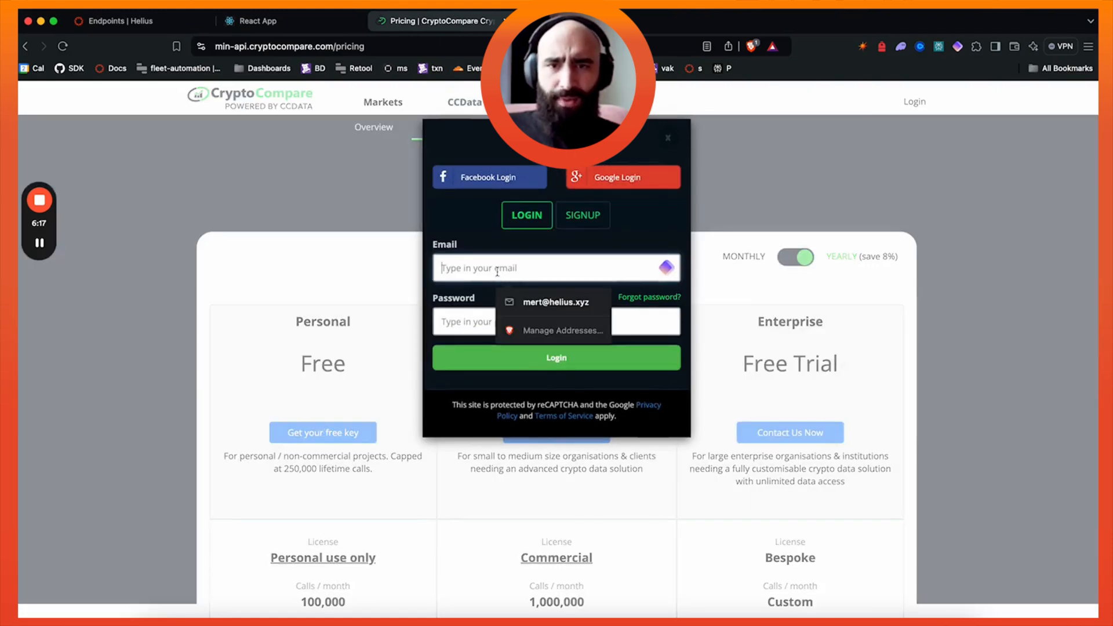
- Sign in to CryptoCompare with the first Google account and decline email notifications
{"action": "left_click", "coordinate": [581, 216]}
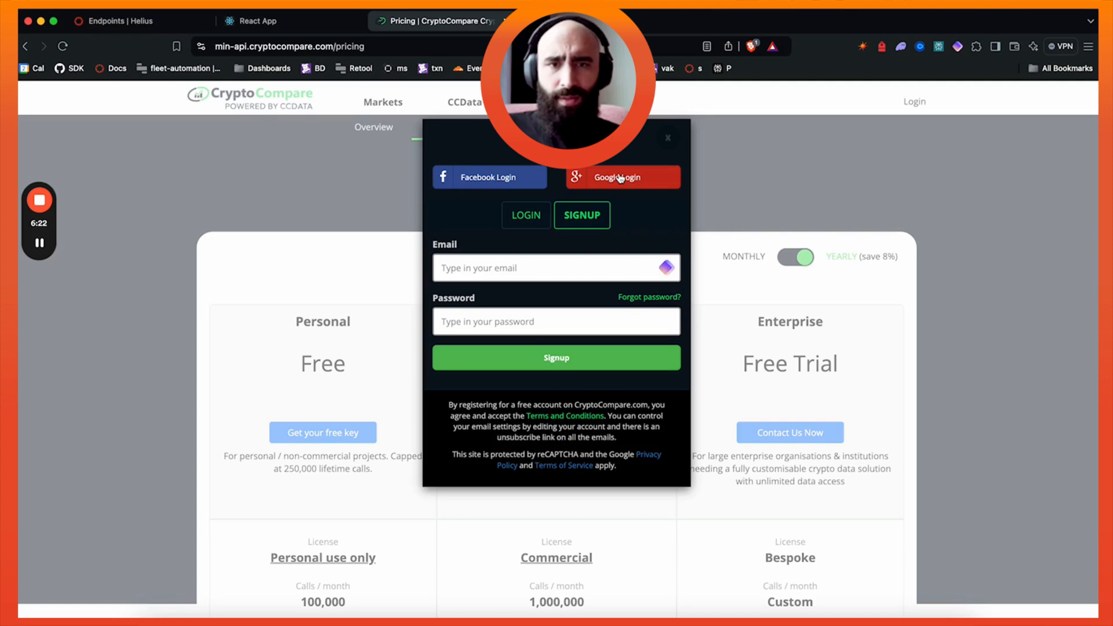
{"action": "left_click", "coordinate": [621, 178]}
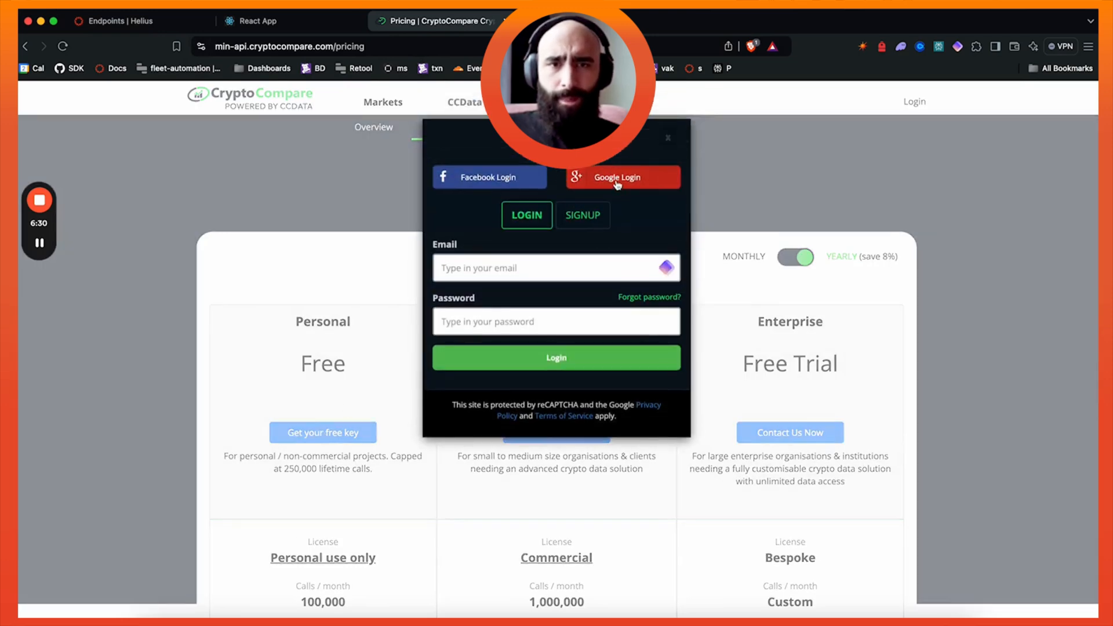
{"action": "left_click", "coordinate": [617, 178]}
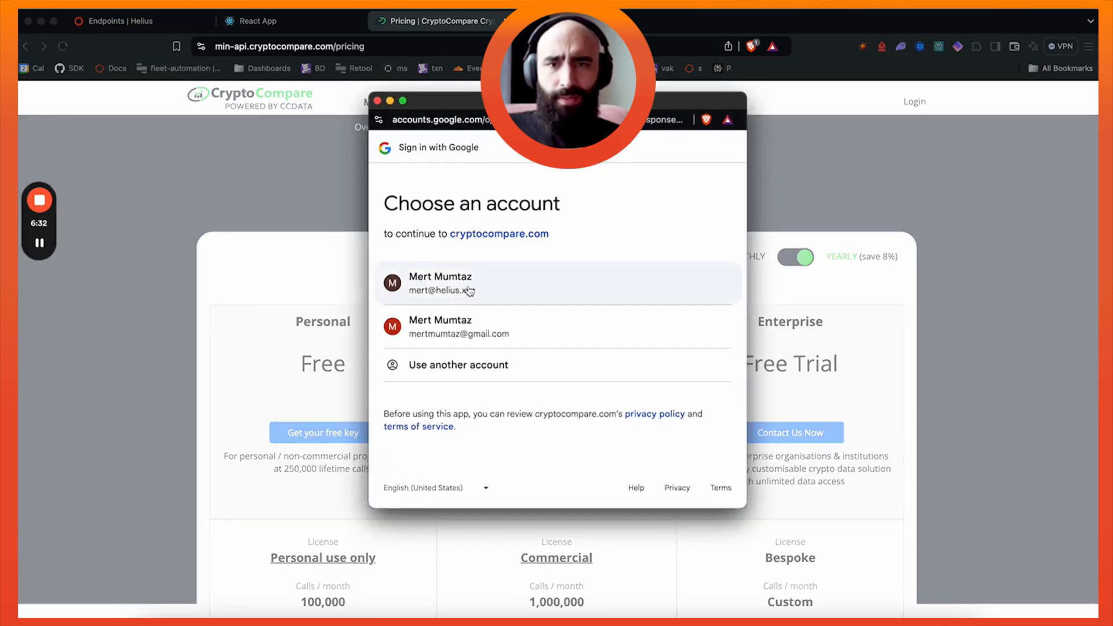
{"action": "left_click", "coordinate": [464, 282]}
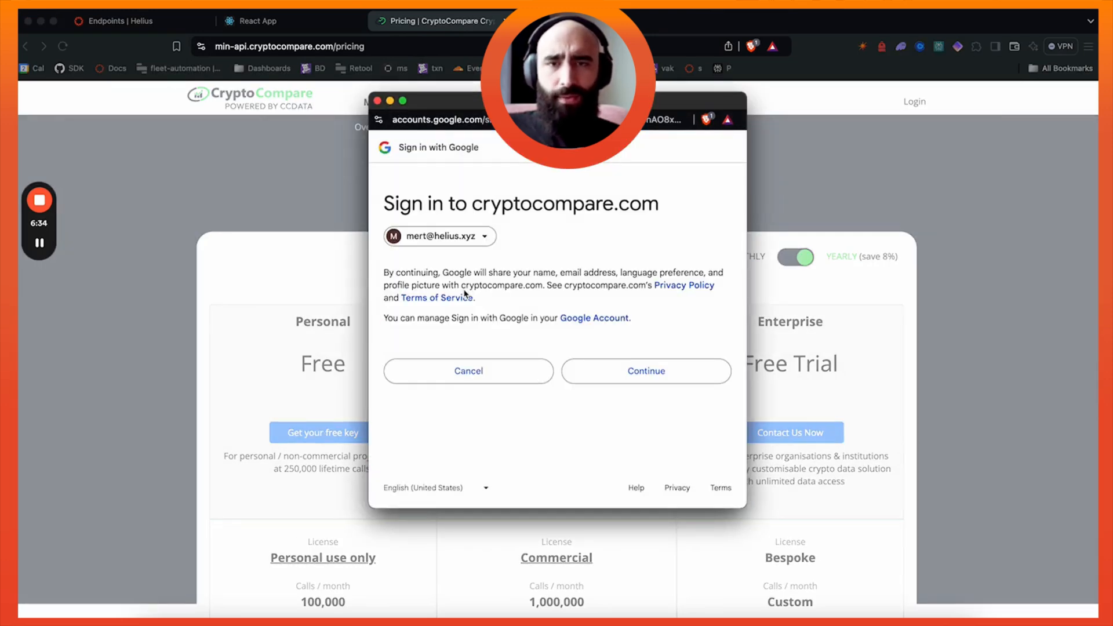
{"action": "left_click", "coordinate": [646, 371]}
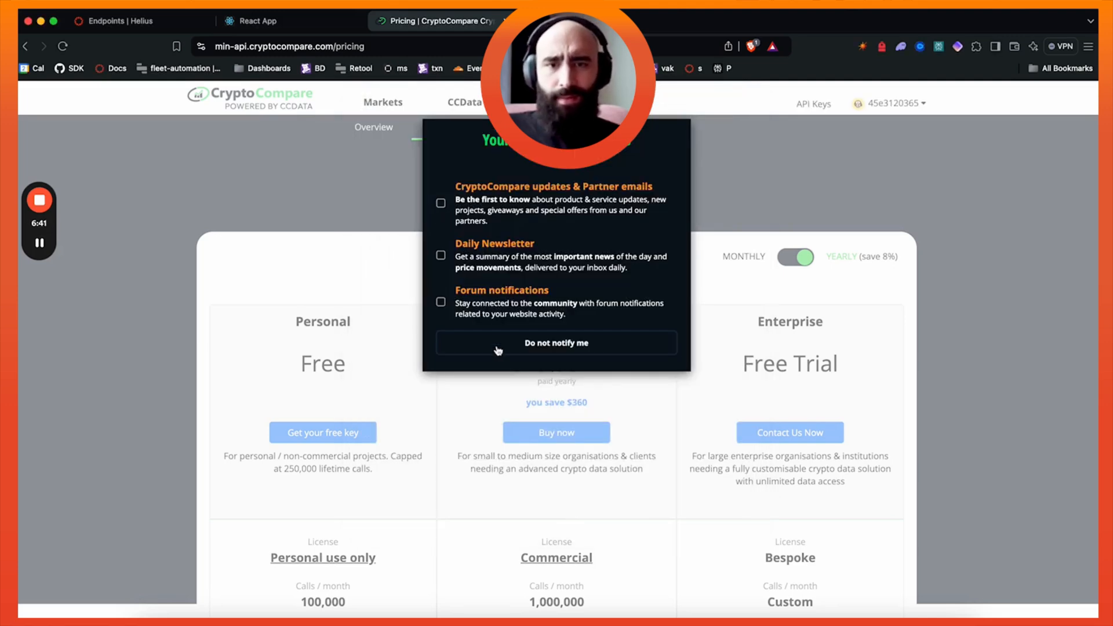
{"action": "left_click", "coordinate": [556, 342]}
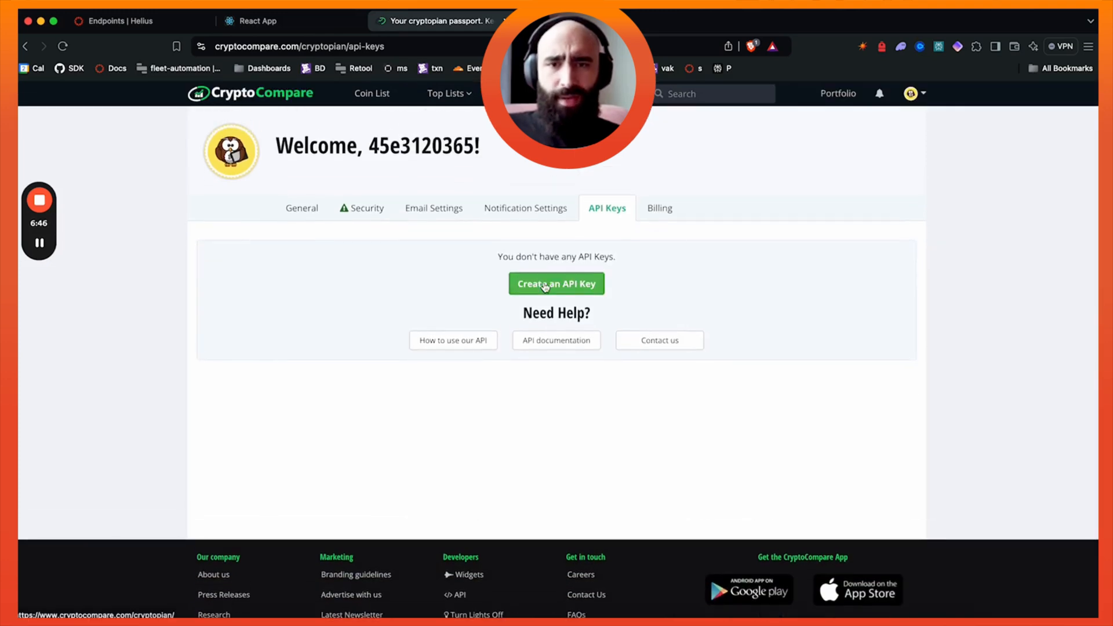
- Create an API key named "mert's test" with the default Read All Price permissions
{"action": "left_click", "coordinate": [556, 282]}
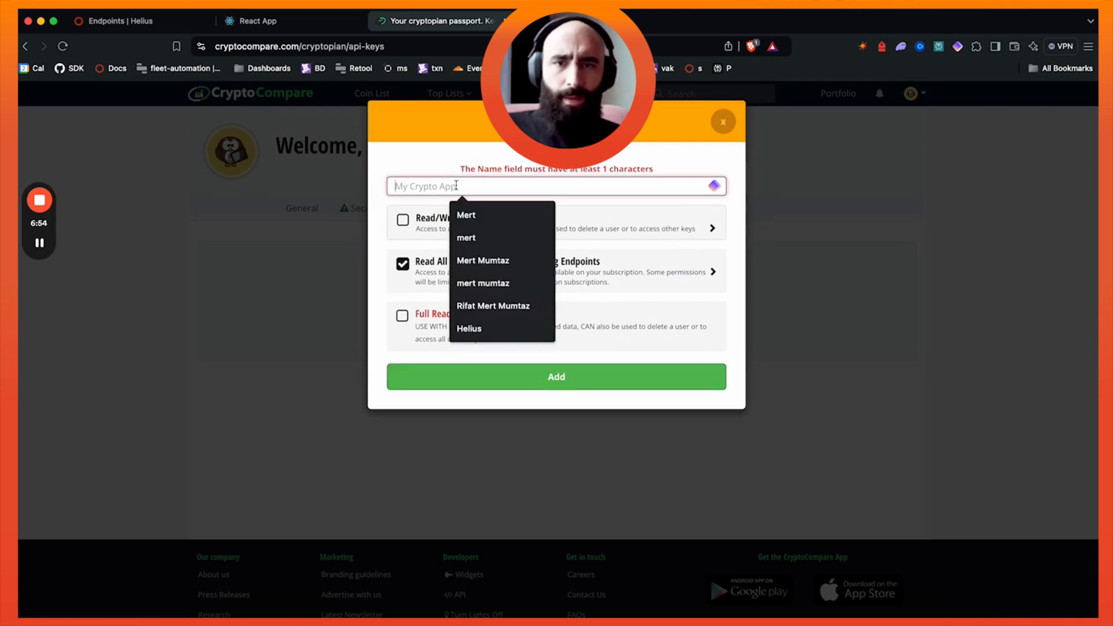
{"action": "type", "text": "mert's test"}
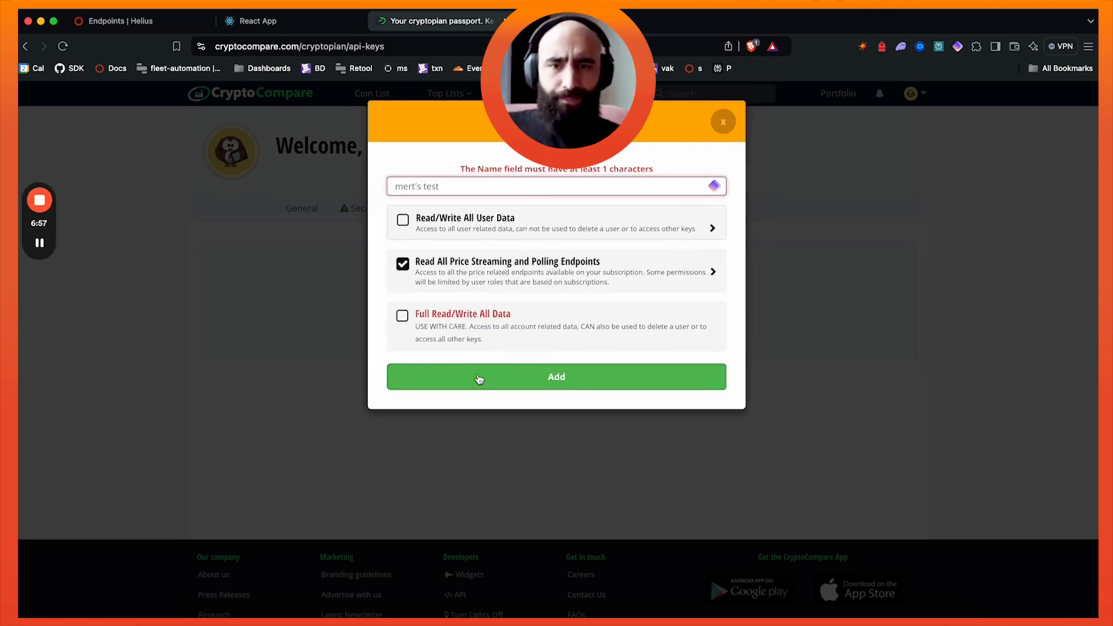
{"action": "left_click", "coordinate": [556, 376]}
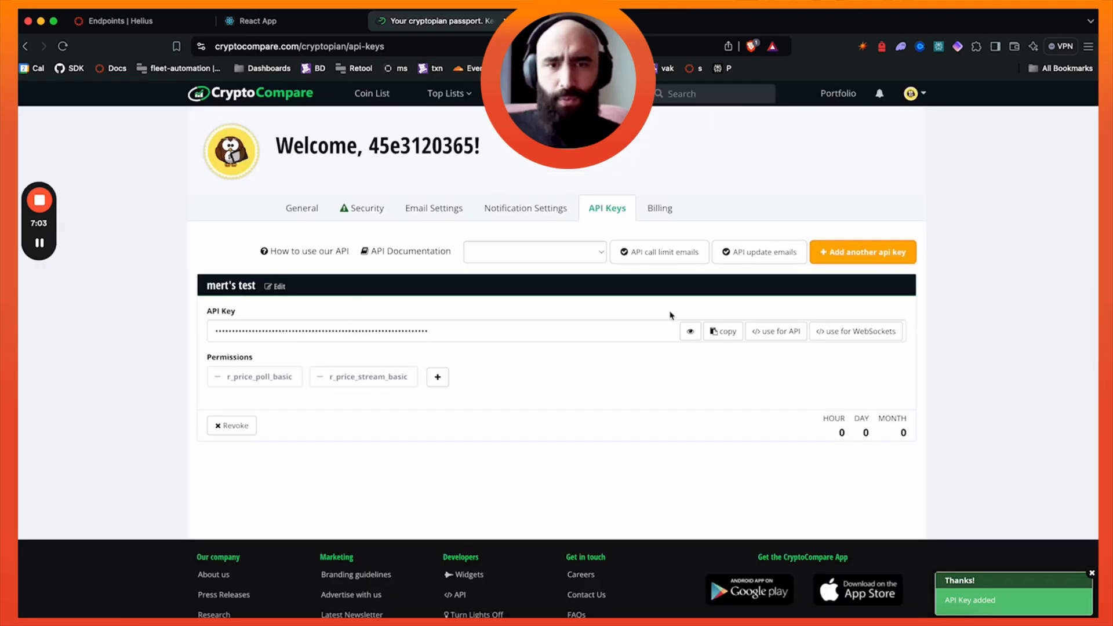
- Copy the new CryptoCompare key and accept the App.js diff switching to the CryptoCompare API
{"action": "left_click", "coordinate": [722, 332]}
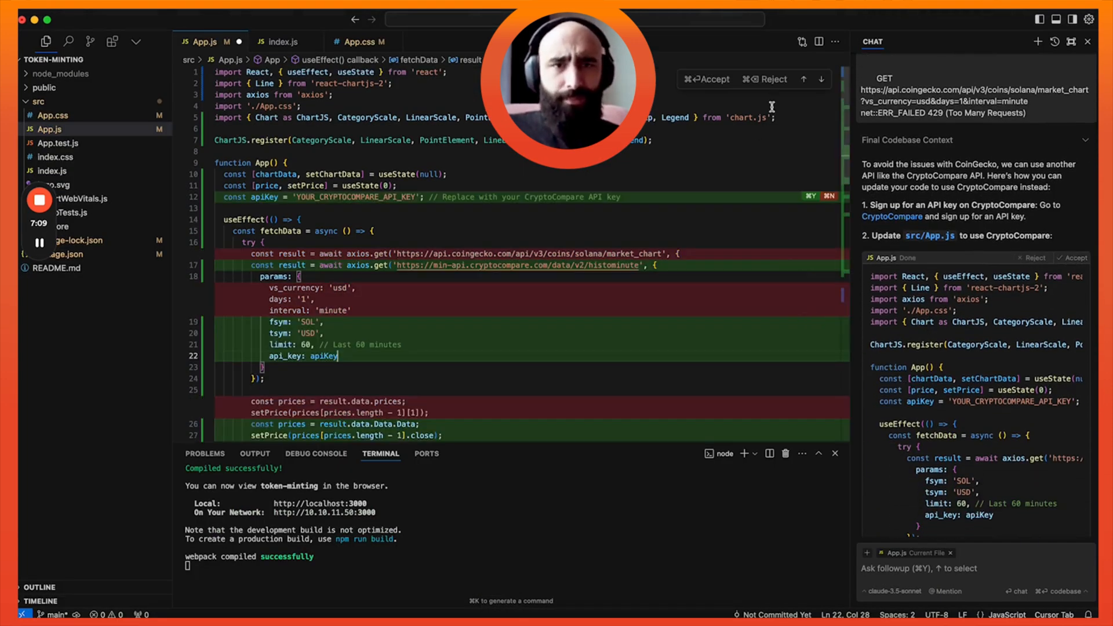
{"action": "left_click", "coordinate": [712, 79]}
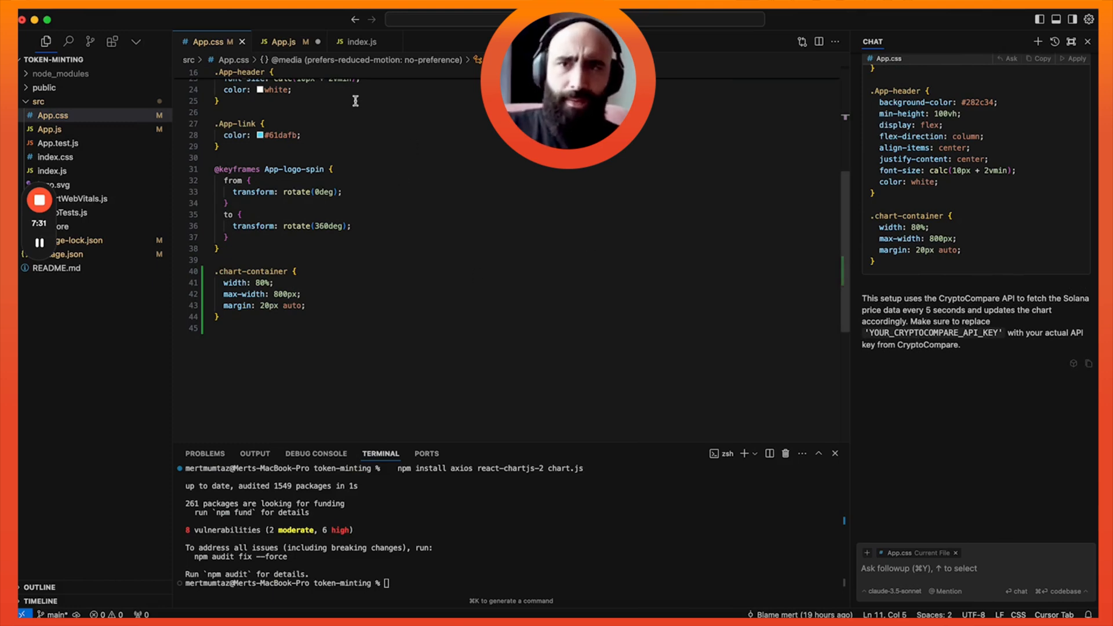
- Paste the real CryptoCompare key over the App.js placeholder and run npm start
{"action": "left_click", "coordinate": [283, 42]}
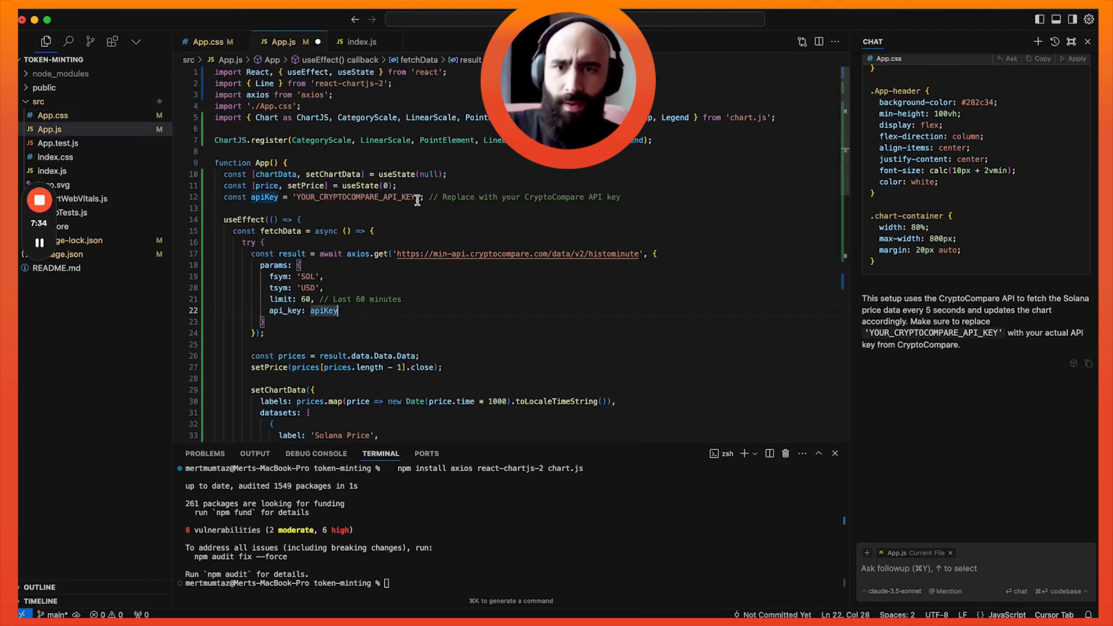
{"action": "double_click", "coordinate": [354, 197]}
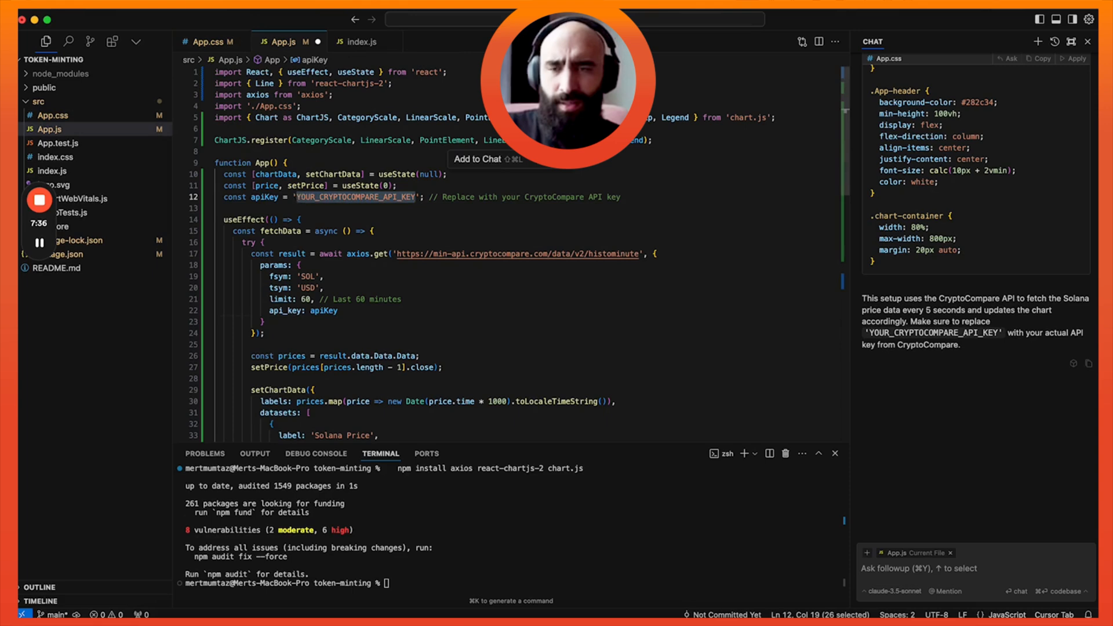
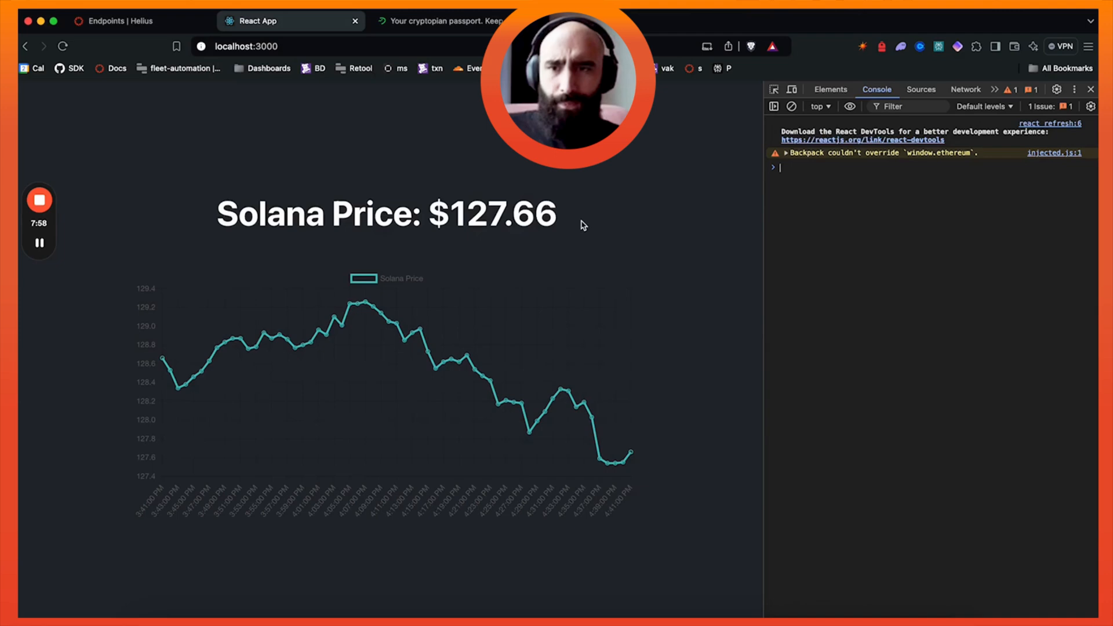
{"action": "mouse_move", "coordinate": [236, 341]}
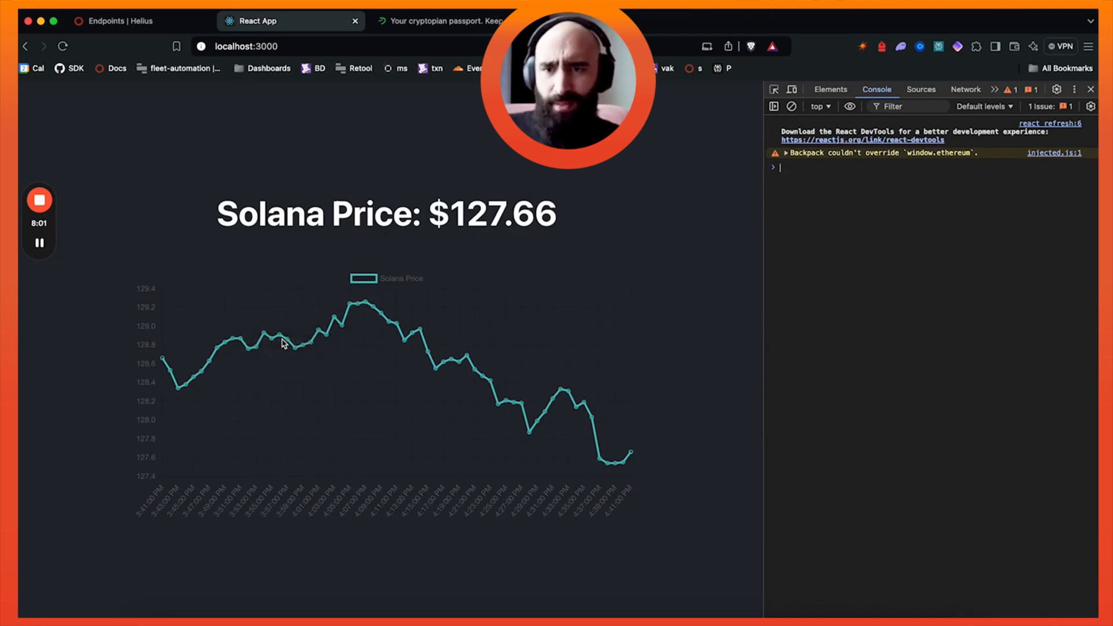
{"action": "mouse_move", "coordinate": [614, 434]}
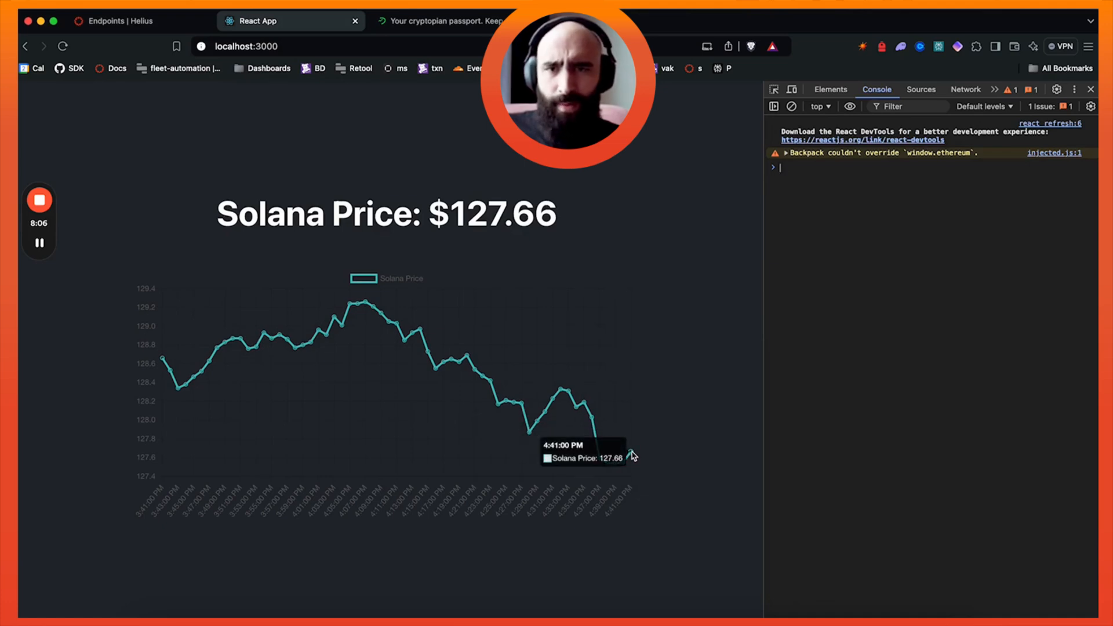
{"action": "mouse_move", "coordinate": [631, 466]}
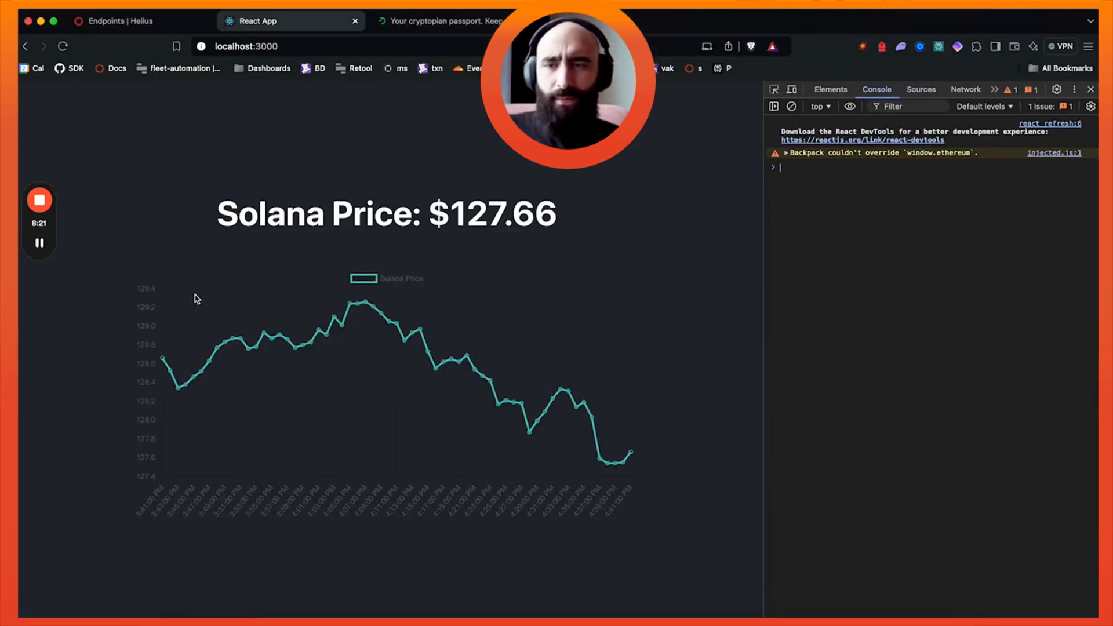
{"action": "mouse_move", "coordinate": [162, 429]}
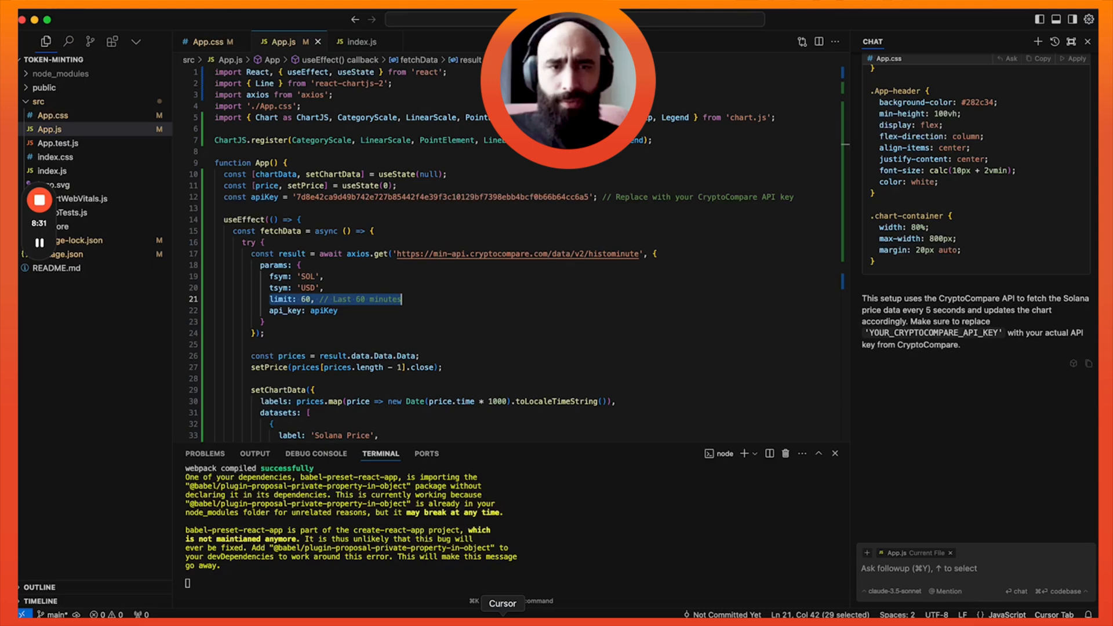
- Tell the chat it works and request real-time streaming with green/red candles like a trading chart view
{"action": "type", "text": "ok"}
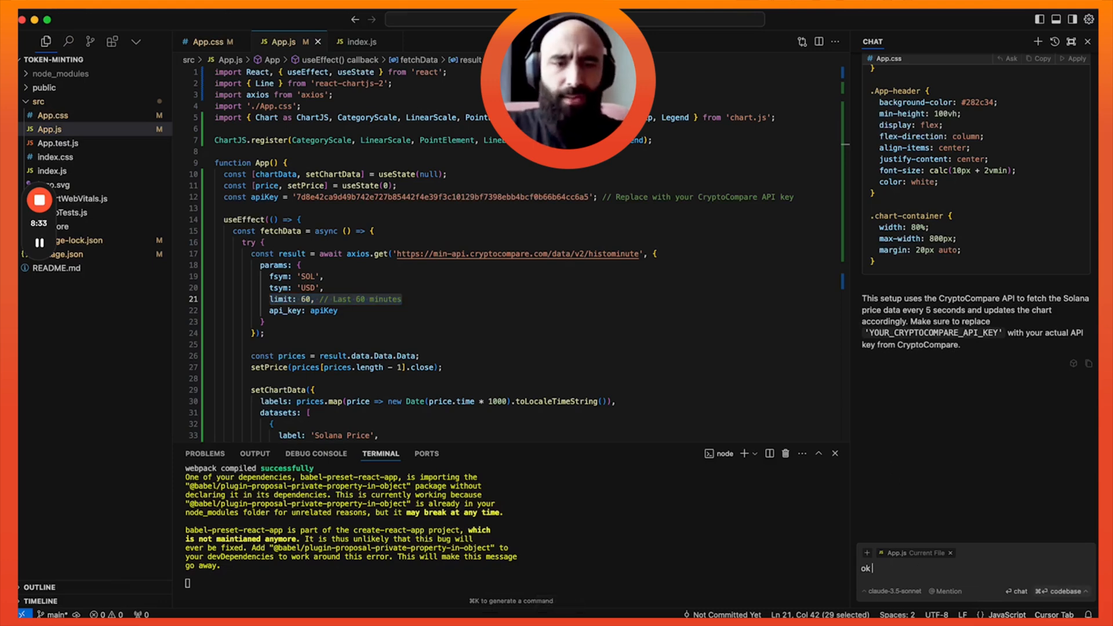
{"action": "type", "text": "so now it's working"}
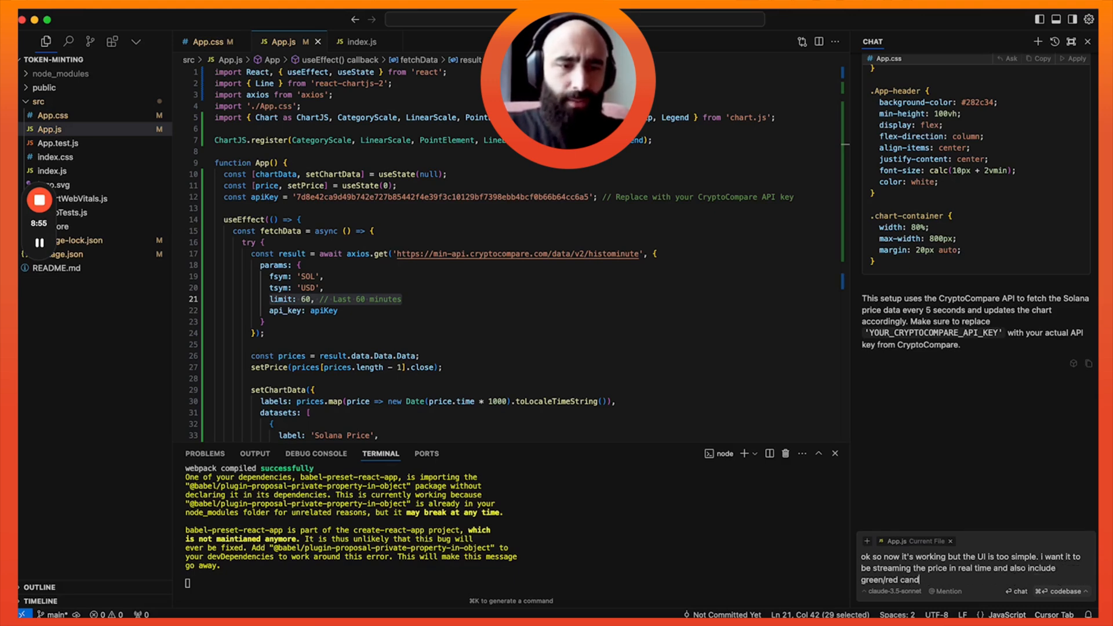
{"action": "type", "text": "les for price changes just like a profe"}
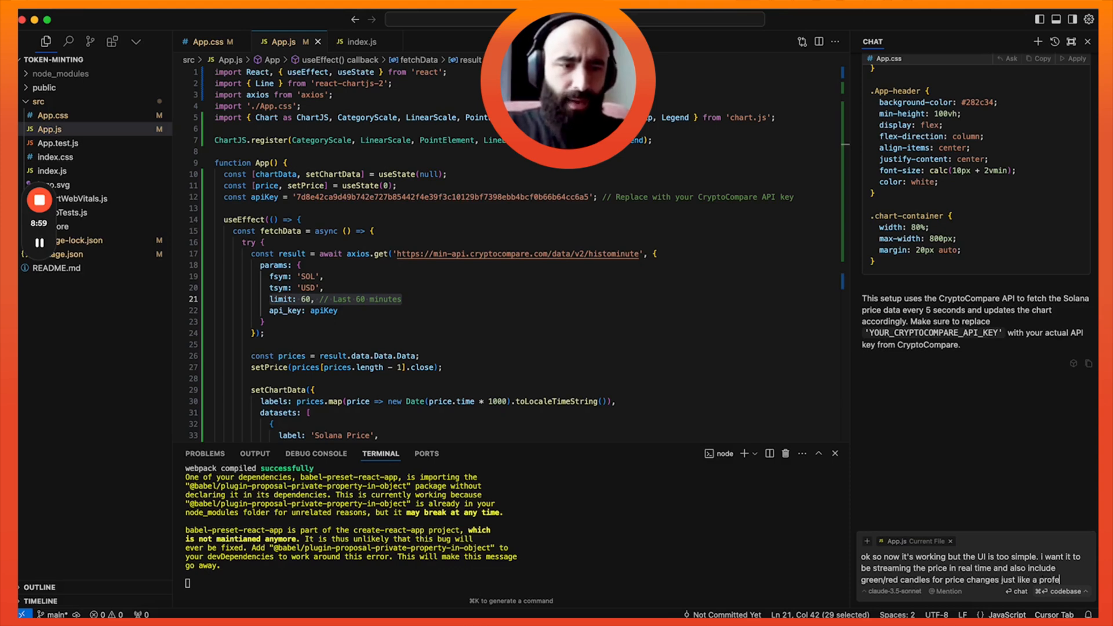
{"action": "type", "text": "trading"}
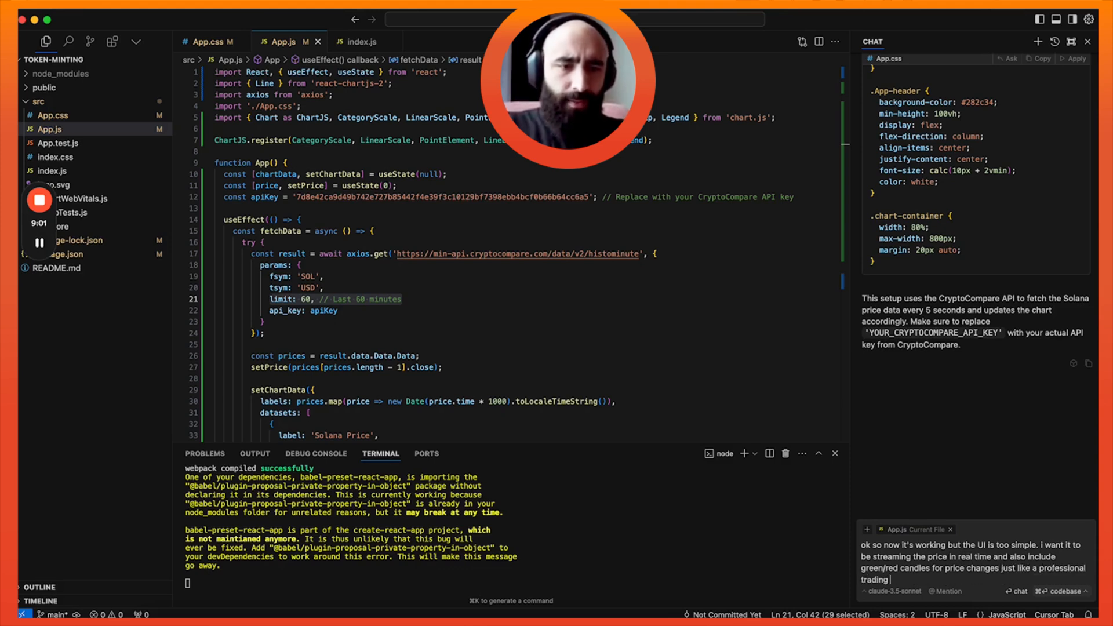
{"action": "type", "text": "chart view."}
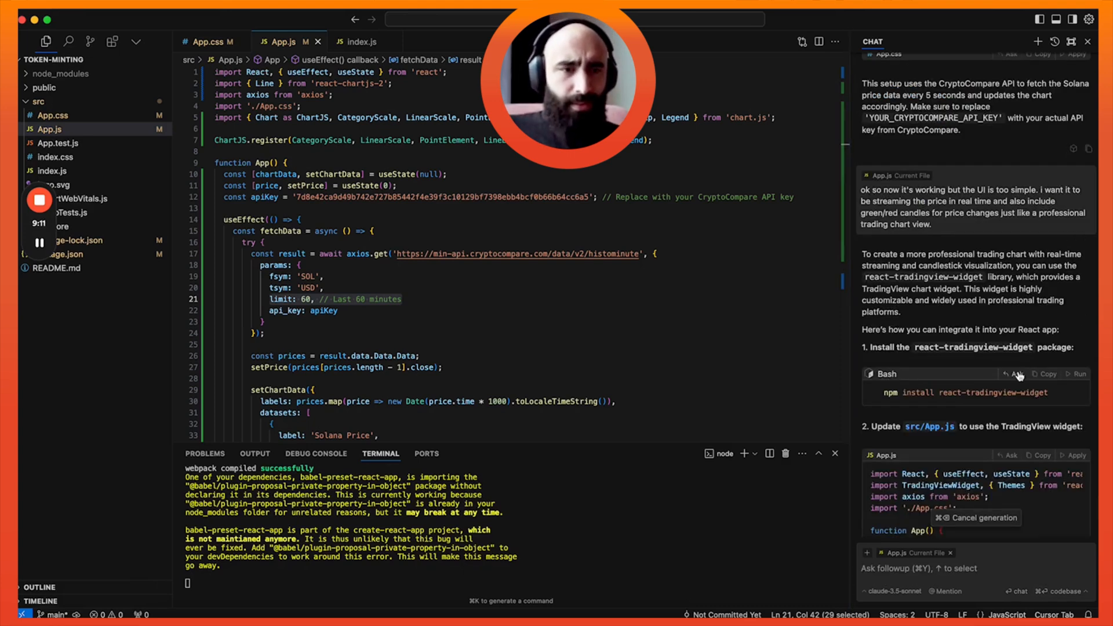
- Stop the dev server and run npm install react-tradingview-widget
{"action": "left_click", "coordinate": [1079, 373]}
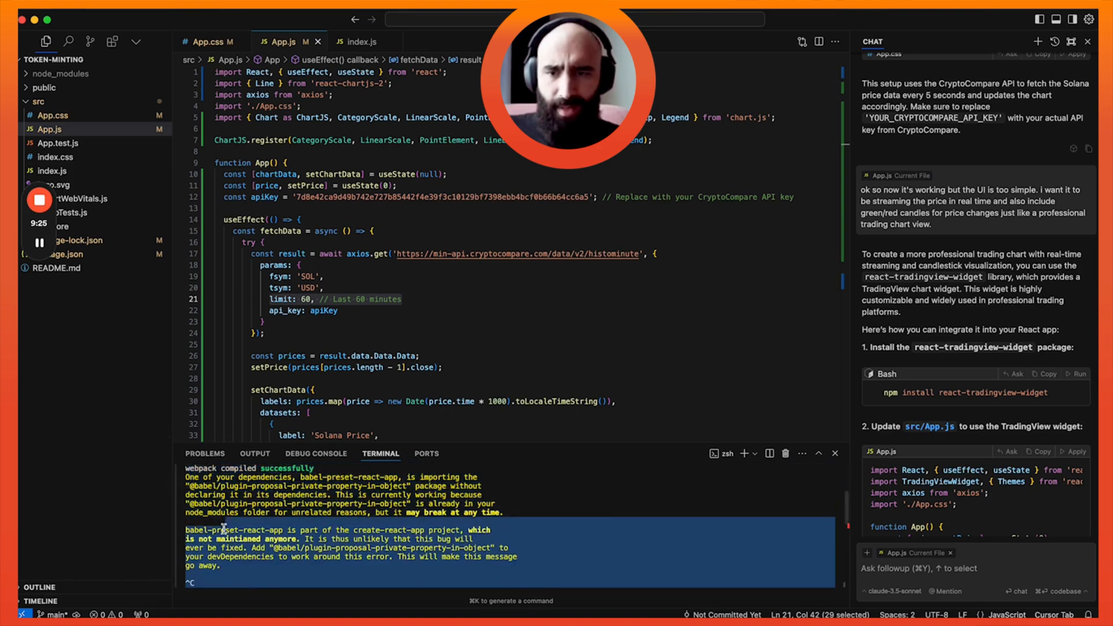
{"action": "type", "text": "npm install react-tradingview-widget"}
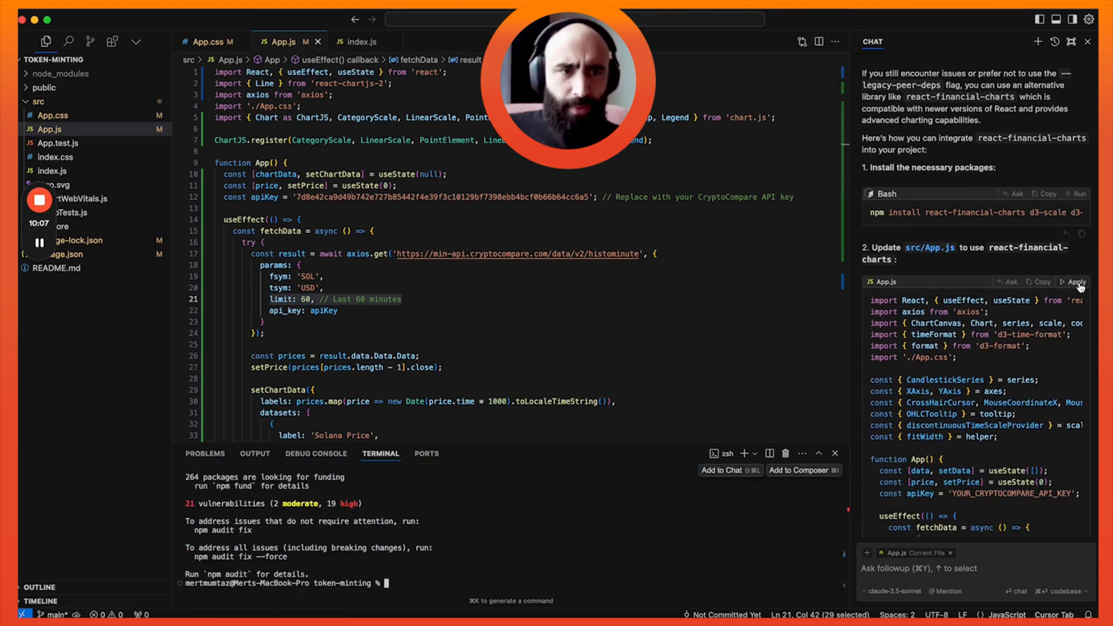
- Apply the react-financial-charts code to App.js and copy in the CryptoCompare API key
{"action": "left_click", "coordinate": [1075, 282]}
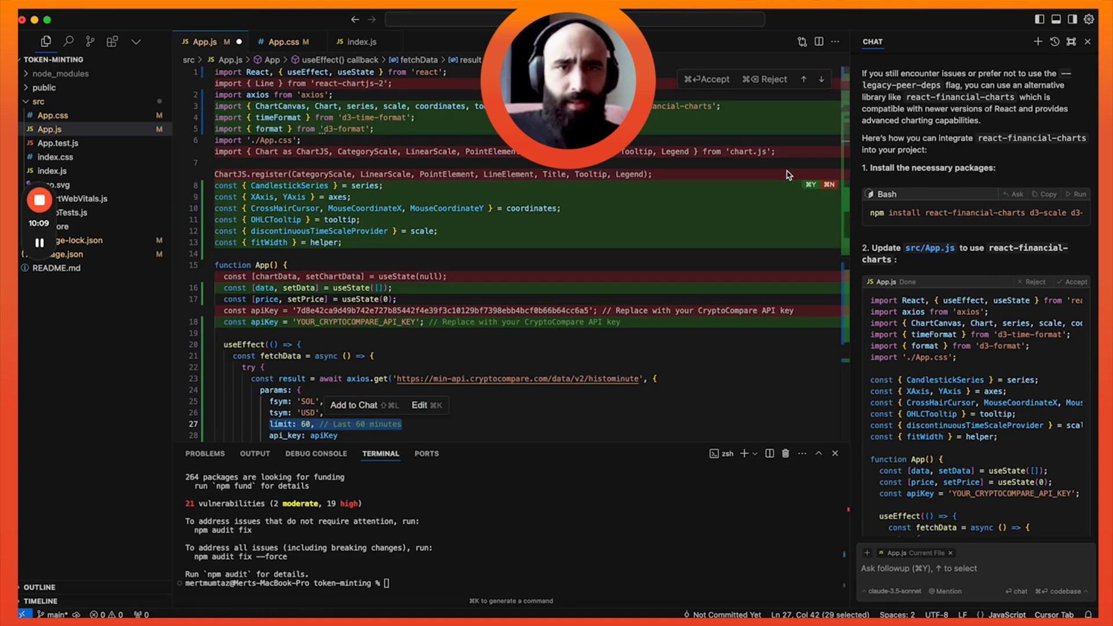
{"action": "left_click", "coordinate": [1085, 285]}
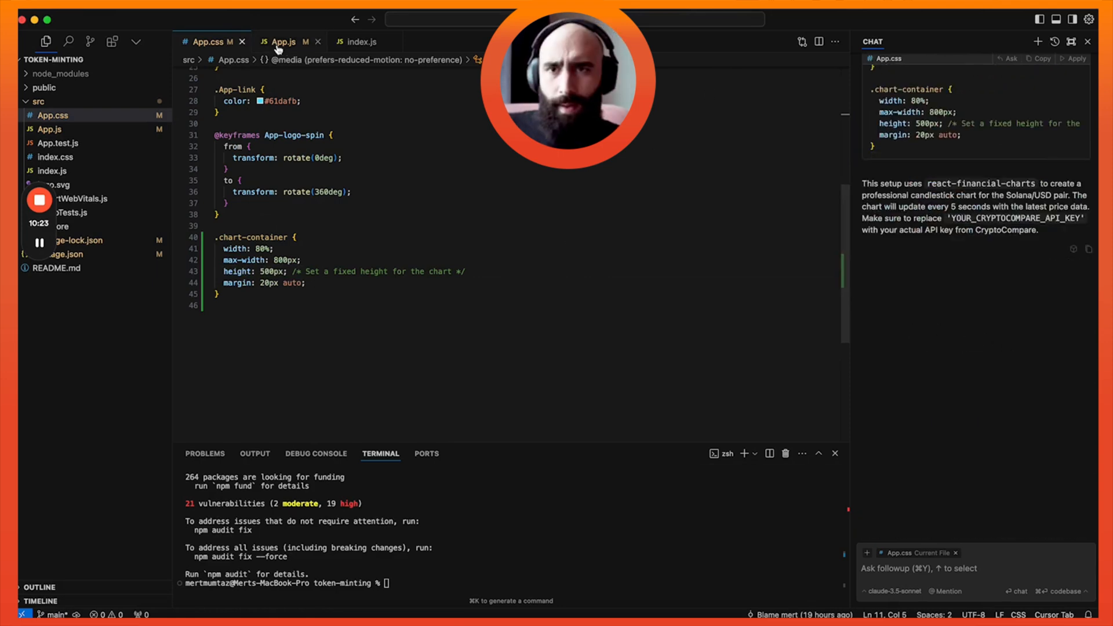
{"action": "left_click", "coordinate": [283, 41]}
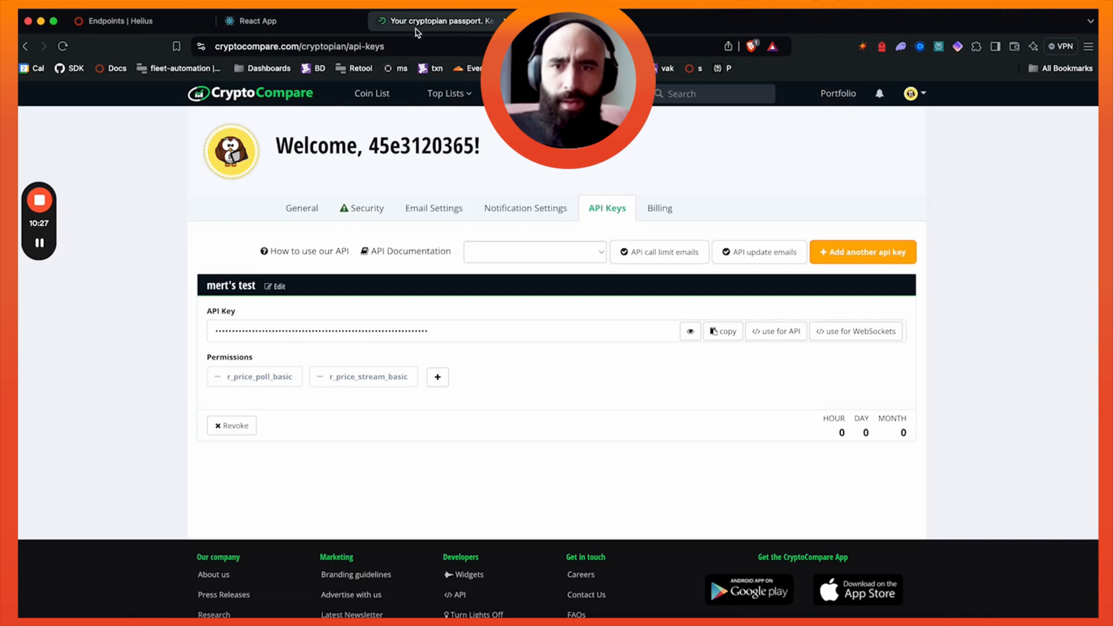
{"action": "left_click", "coordinate": [724, 332]}
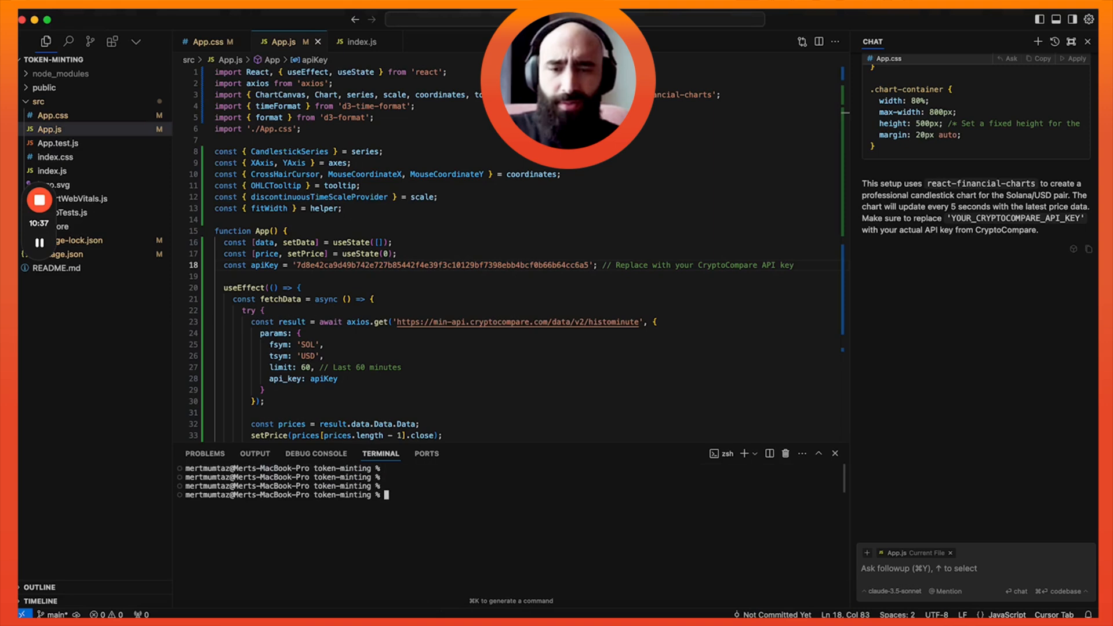
- Run npm start and report the undefined CandlestickSeries error to the assistant
{"action": "type", "text": "npm start"}
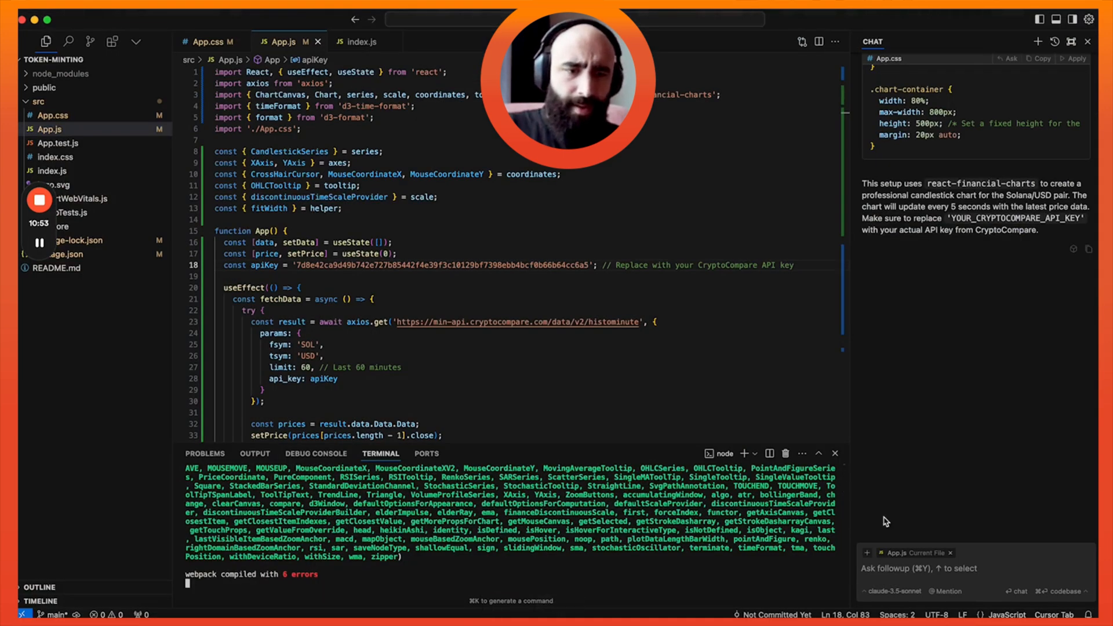
{"action": "type", "text": "now im getting"}
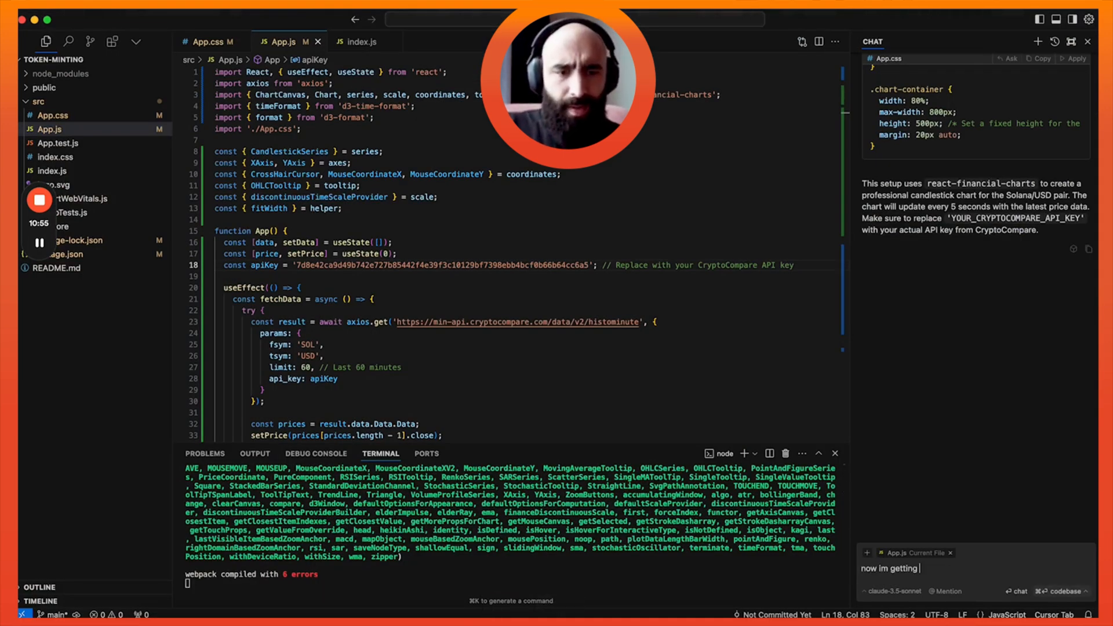
{"action": "type", "text": "this error: App.js:8 Uncaught TypeError:"}
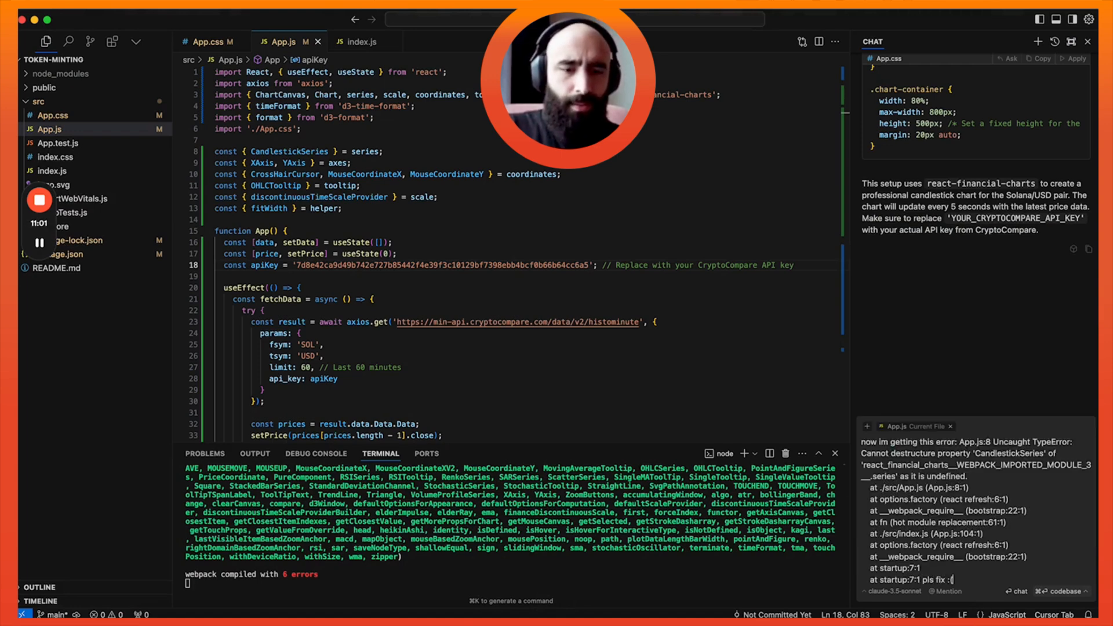
{"action": "key", "text": "Enter"}
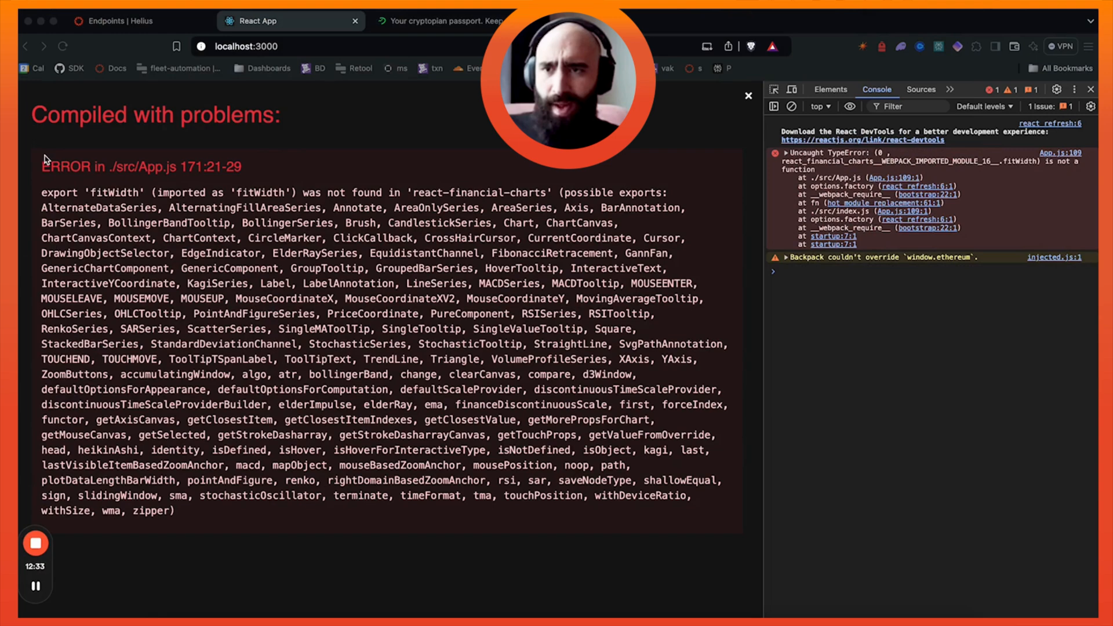
- Select the 'fitWidth is not exported' compile error text on localhost:3000
{"action": "left_click_drag", "start_coordinate": [43, 163], "coordinate": [141, 208]}
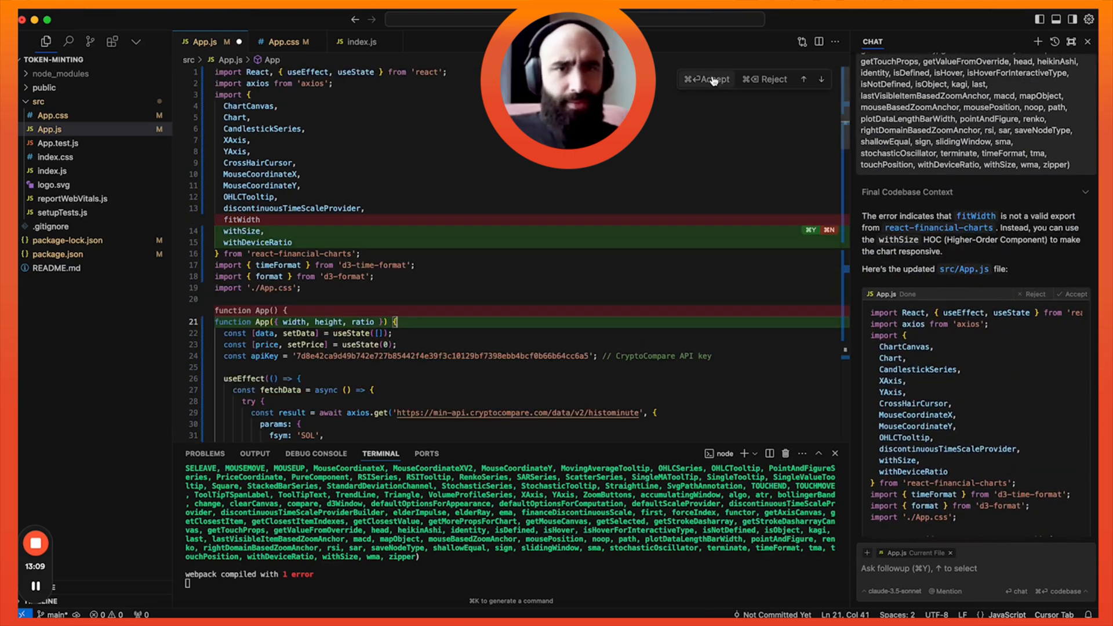
- Accept the withSize/withDeviceRatio fix in App.js and run npm start
{"action": "left_click", "coordinate": [714, 79]}
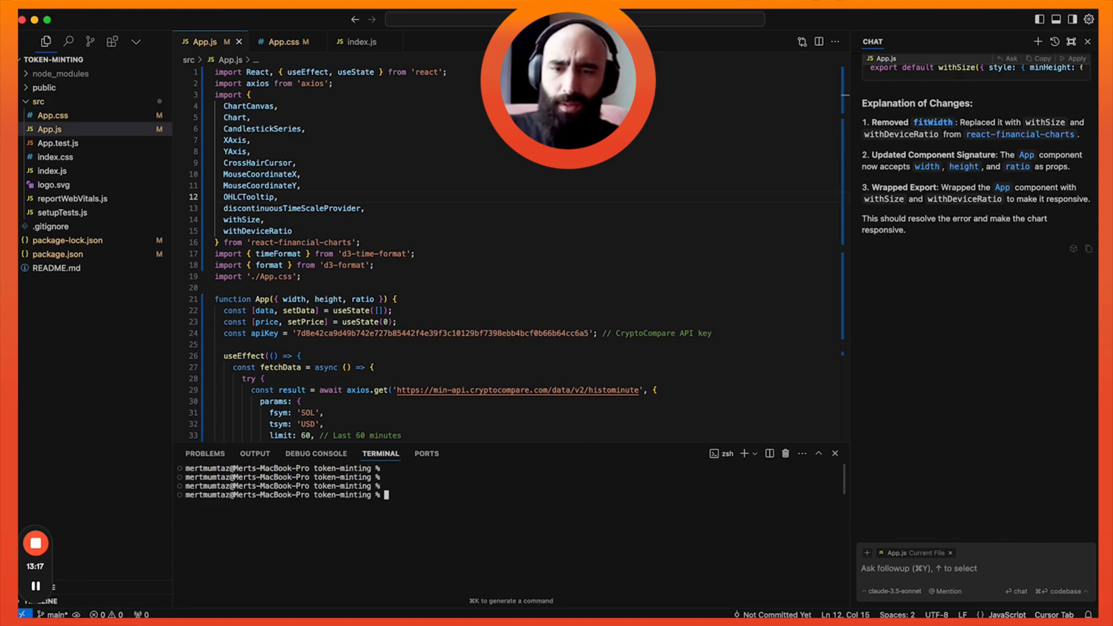
{"action": "type", "text": "npm start"}
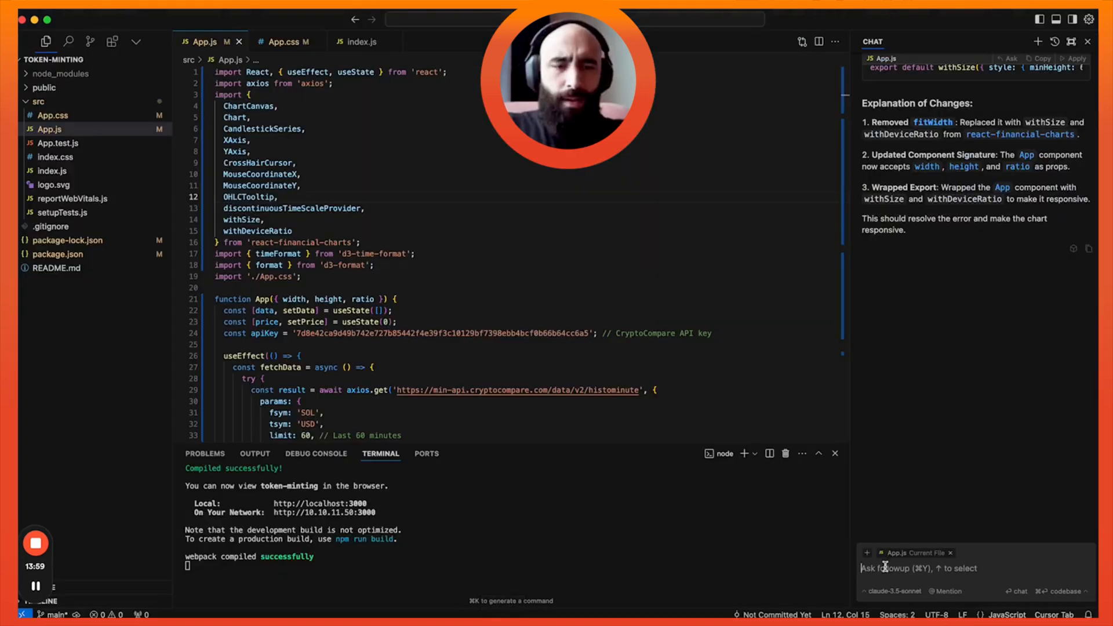
- Report two issues: chart placement/styling looks off, and fetch the price every 3 seconds
{"action": "type", "text": "now it compiles"}
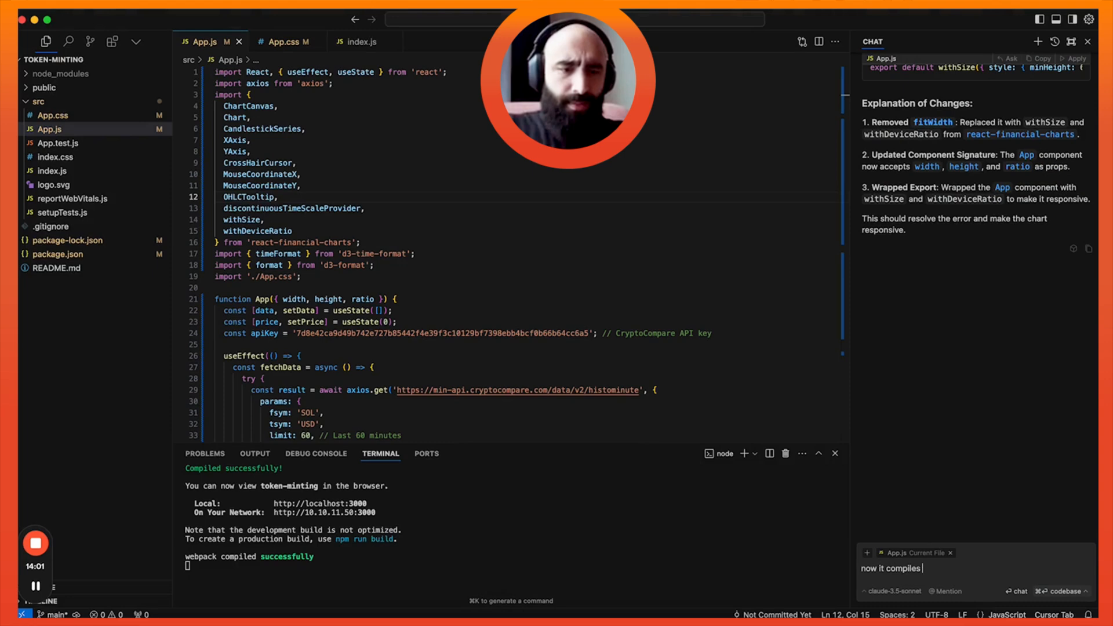
{"action": "type", "text": "but i have other issues."}
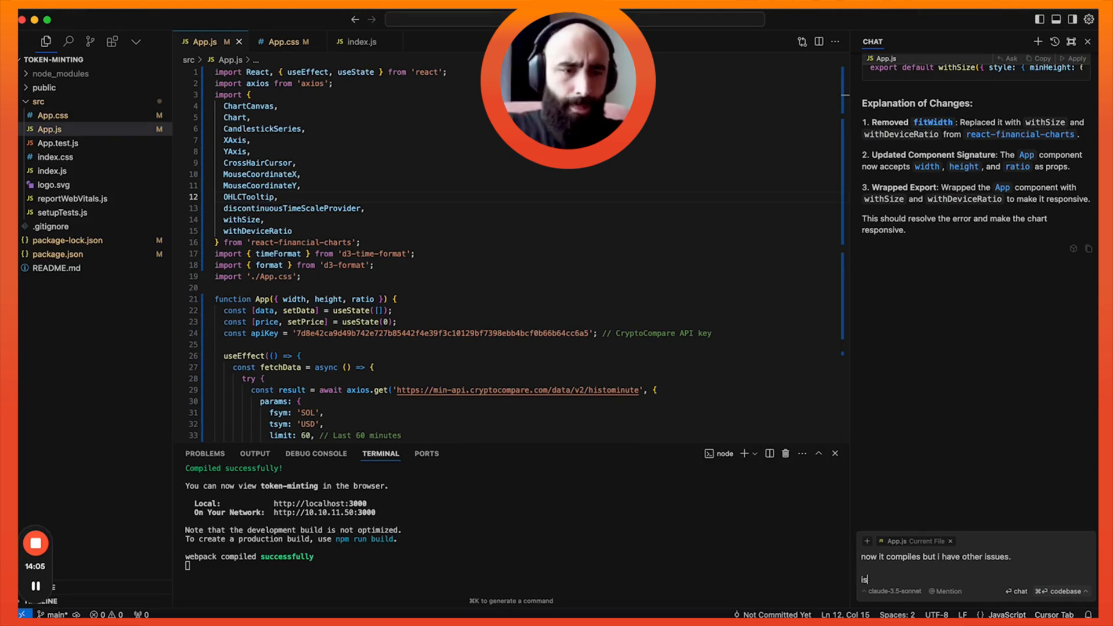
{"action": "type", "text": "ssue 1)"}
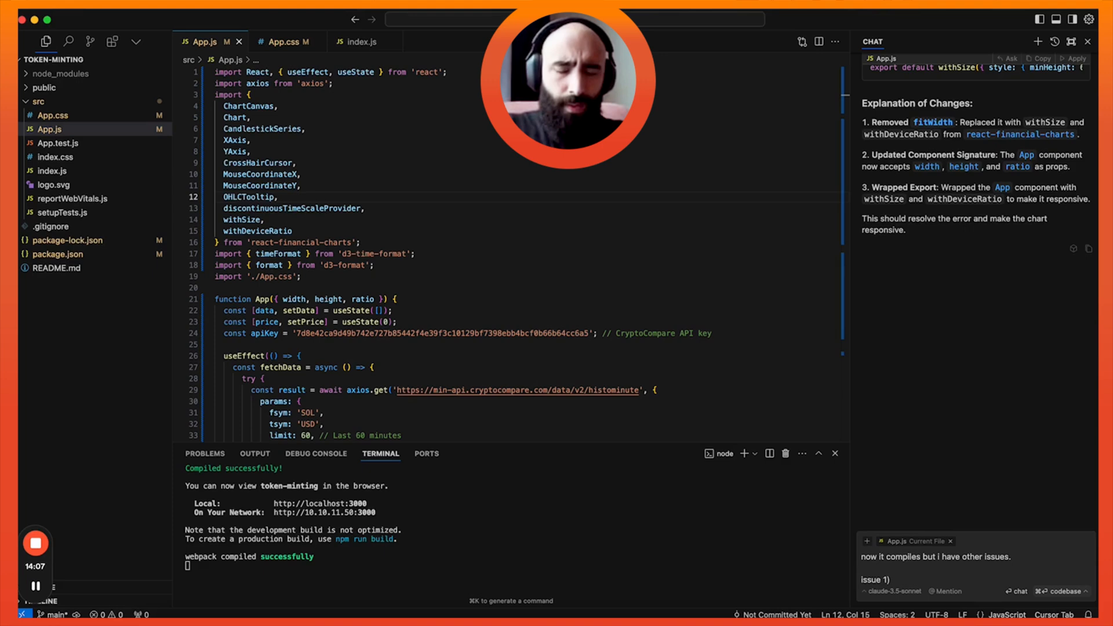
{"action": "type", "text": "the chart css is weird, it is in the bottom right of the screen, ensure"}
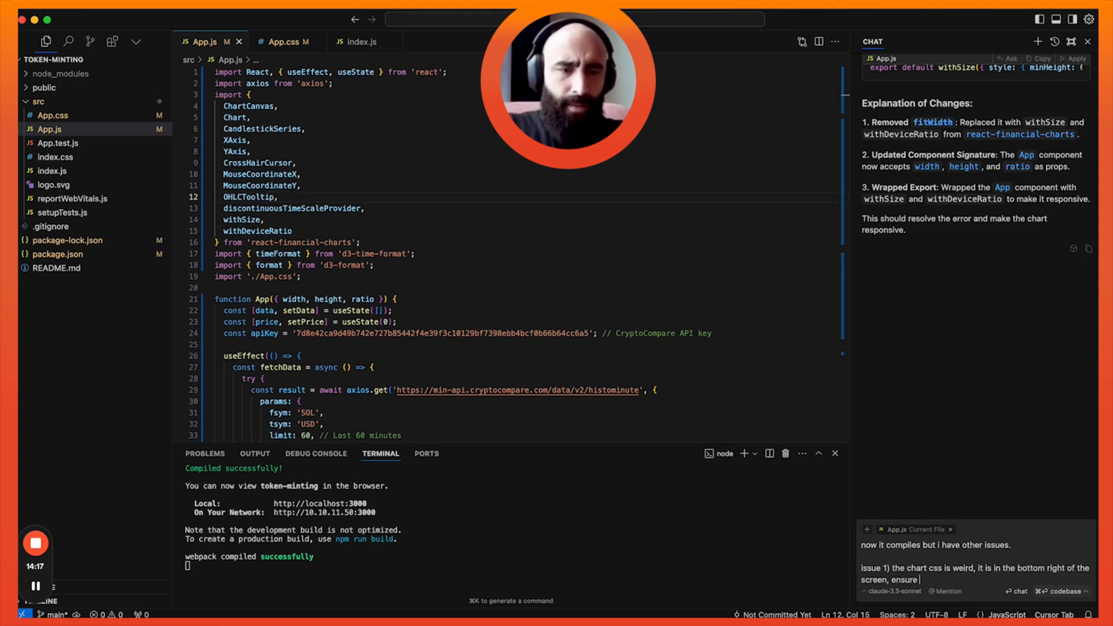
{"action": "type", "text": "the UI is rendered properly"}
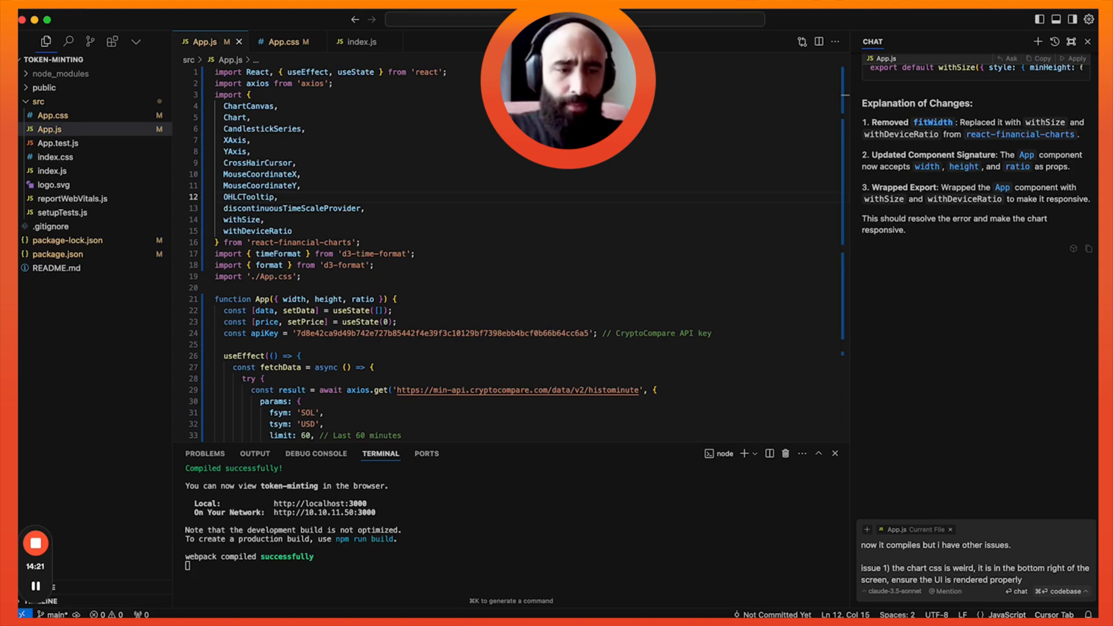
{"action": "type", "text": "and looks se"}
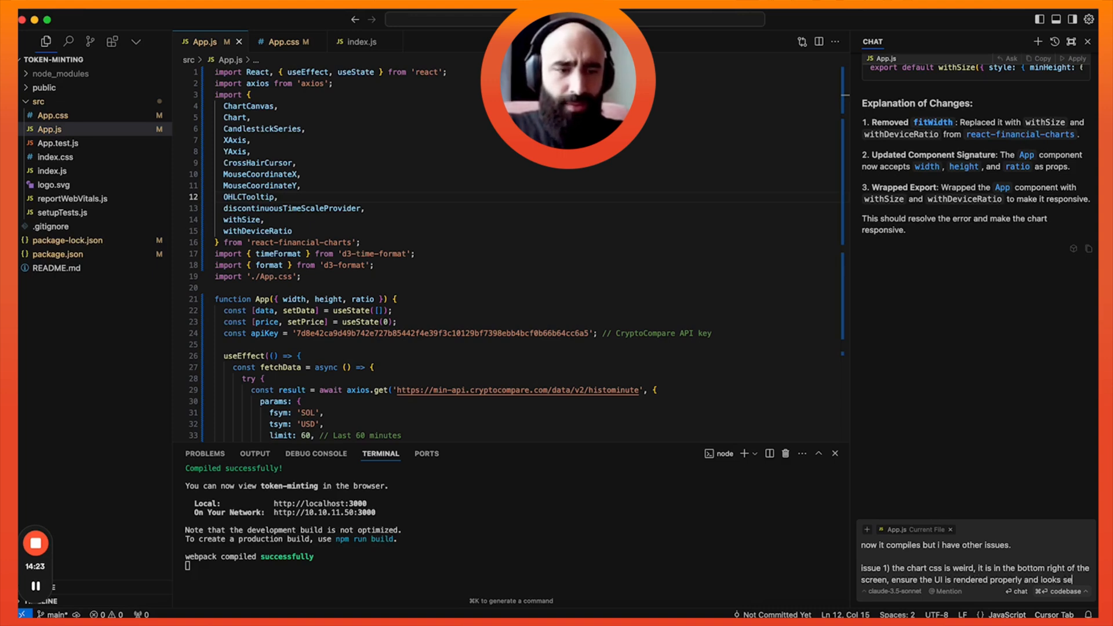
{"action": "type", "text": "issue 2)"}
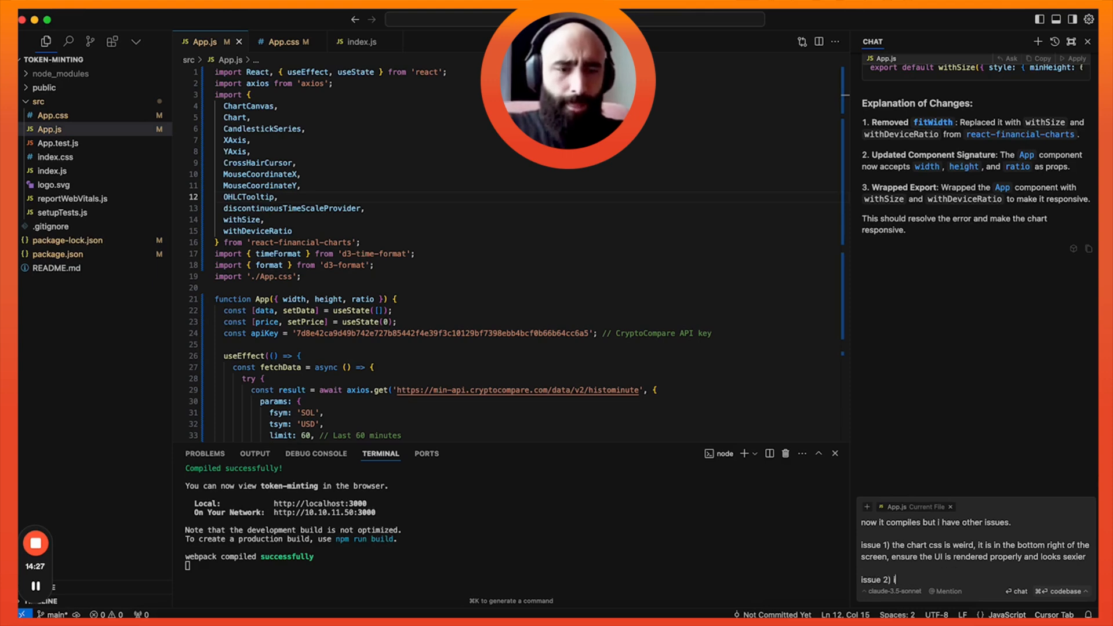
{"action": "type", "text": "im not sure if the prife"}
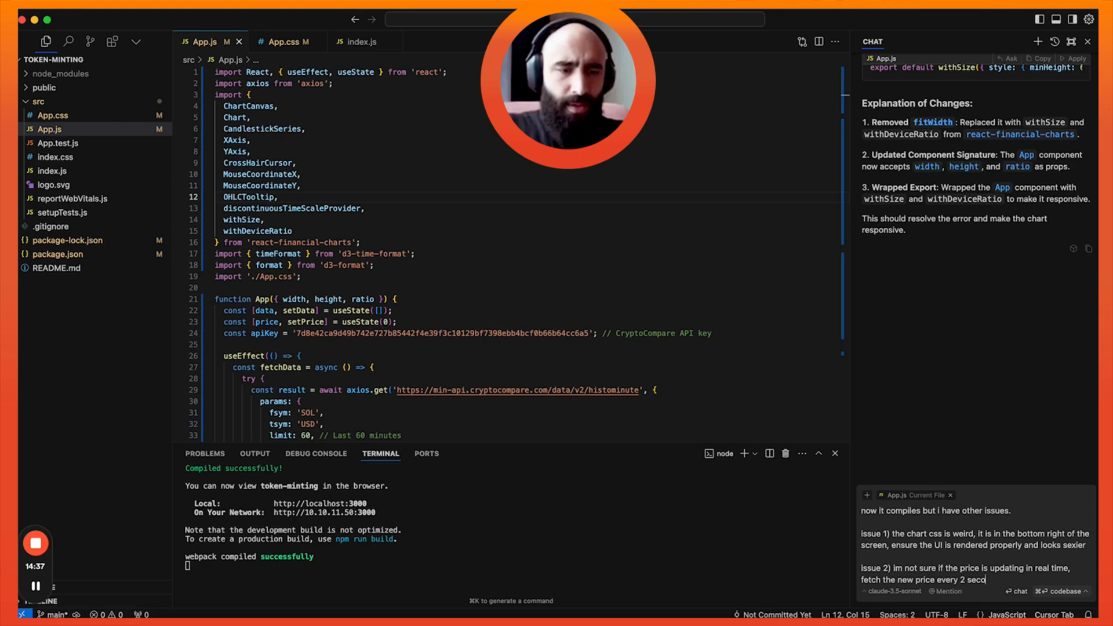
{"action": "key", "text": "Enter"}
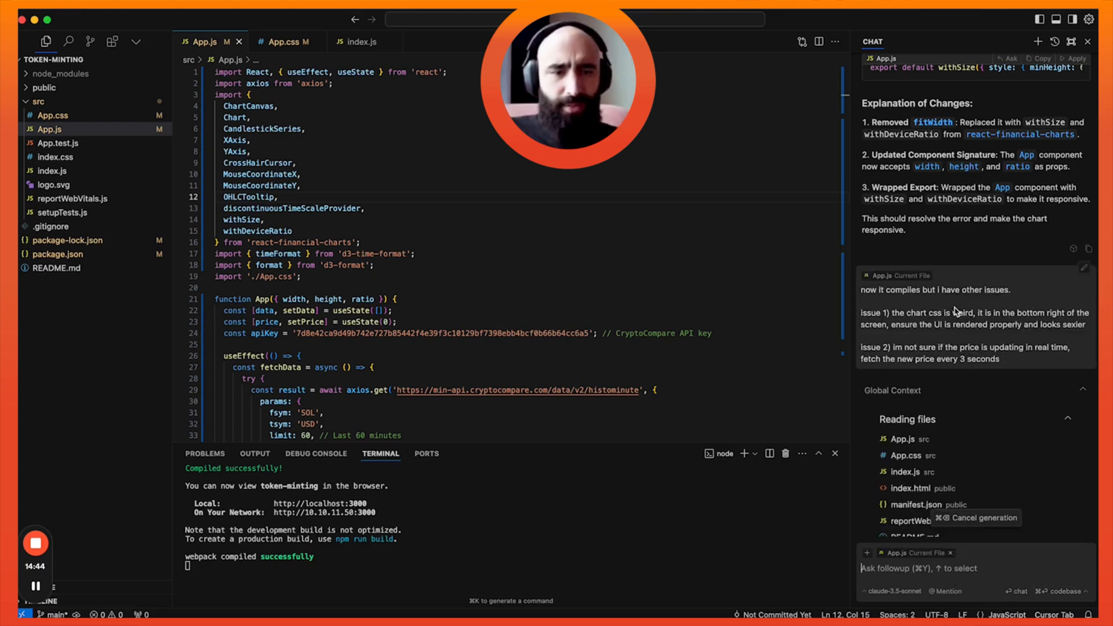
{"action": "scroll", "scroll_direction": "down", "scroll_amount": 3}
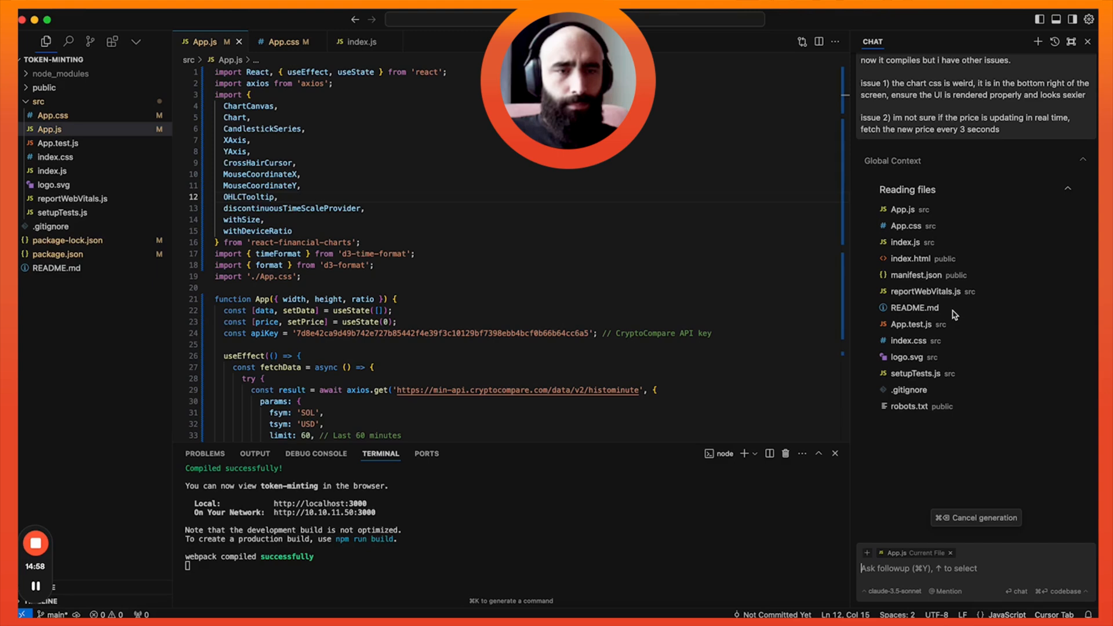
{"action": "mouse_move", "coordinate": [935, 109]}
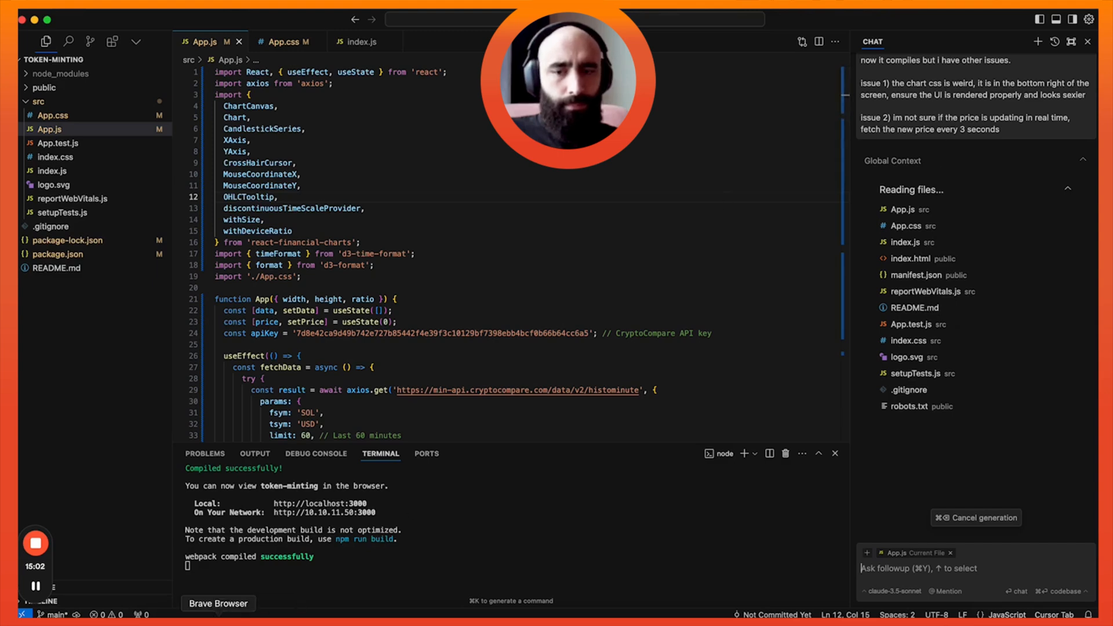
{"action": "left_click", "coordinate": [218, 603]}
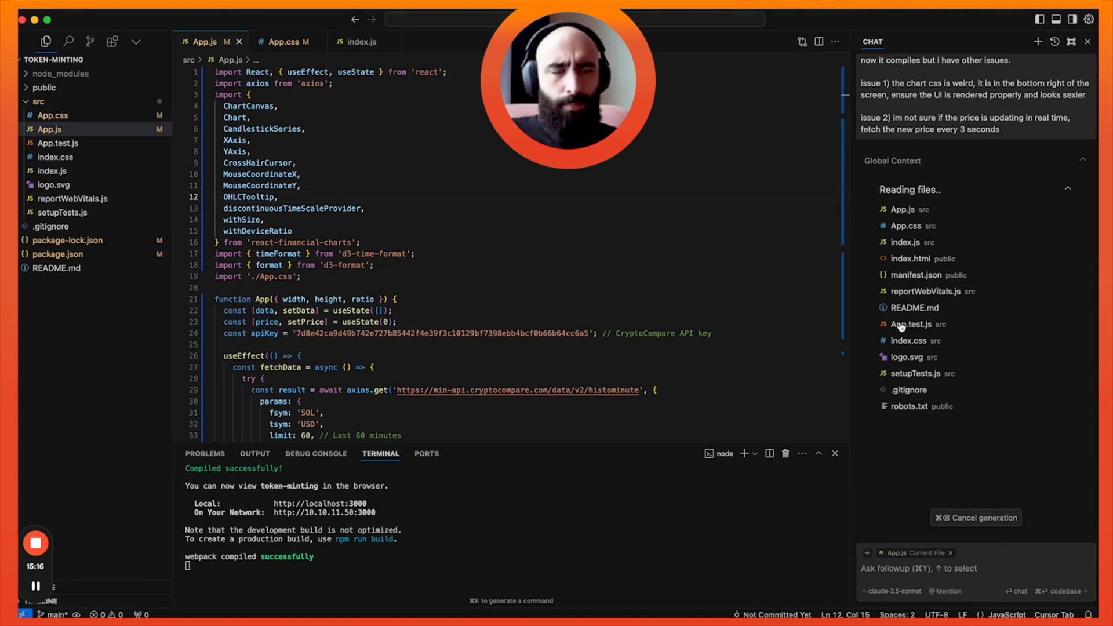
{"action": "mouse_move", "coordinate": [857, 306]}
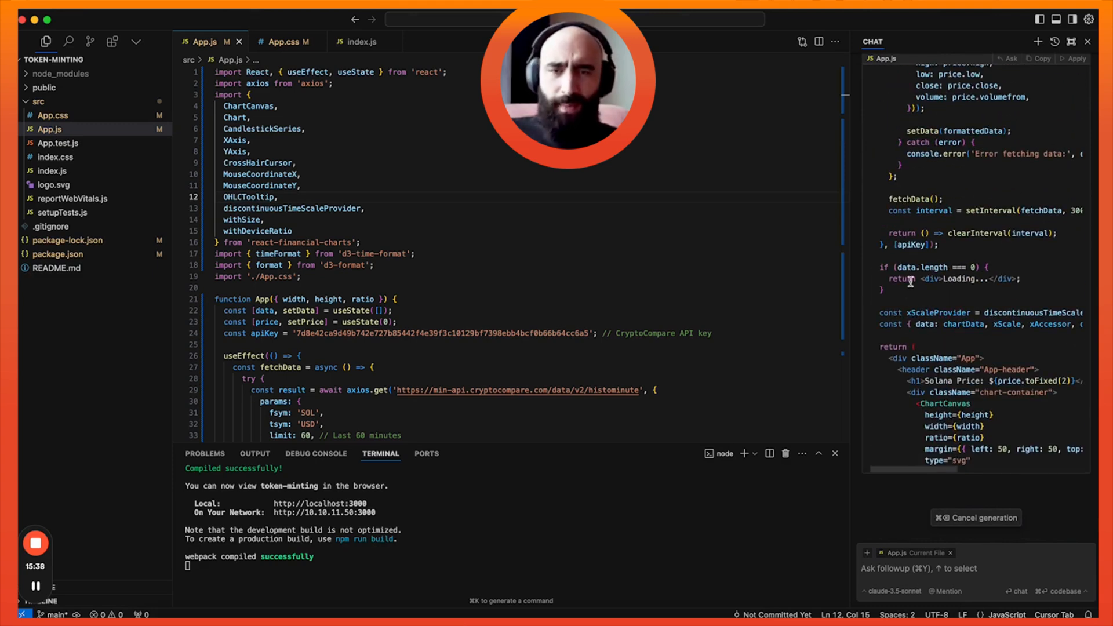
- Apply and accept the 3-second refetch App.js code and the dark chart-container App.css styling
{"action": "scroll", "scroll_direction": "down", "scroll_amount": 3}
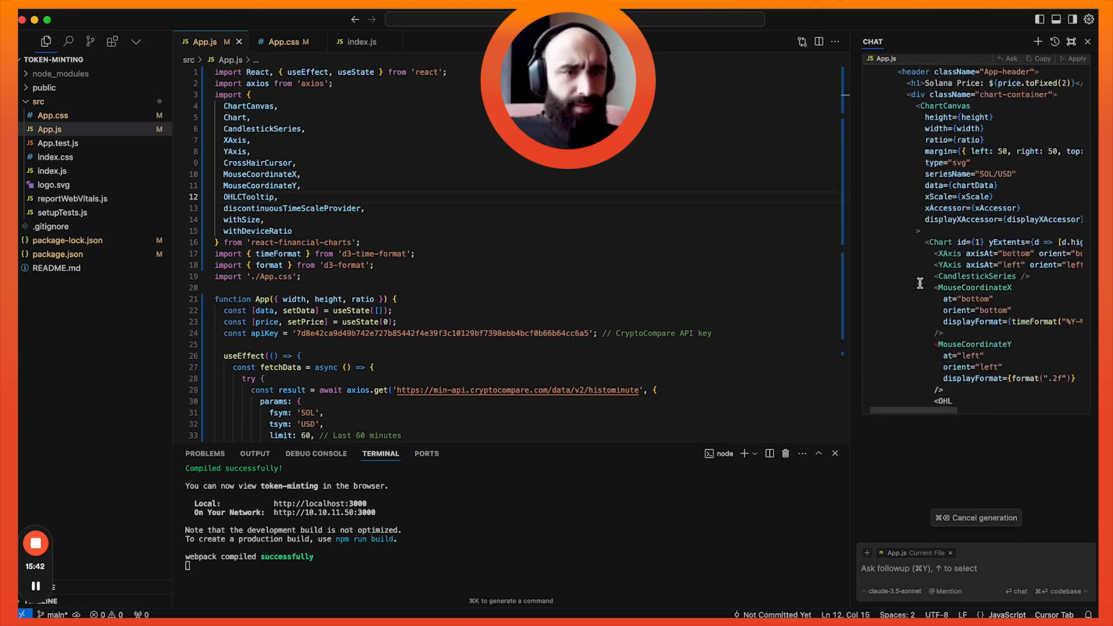
{"action": "scroll", "scroll_direction": "down", "scroll_amount": 3}
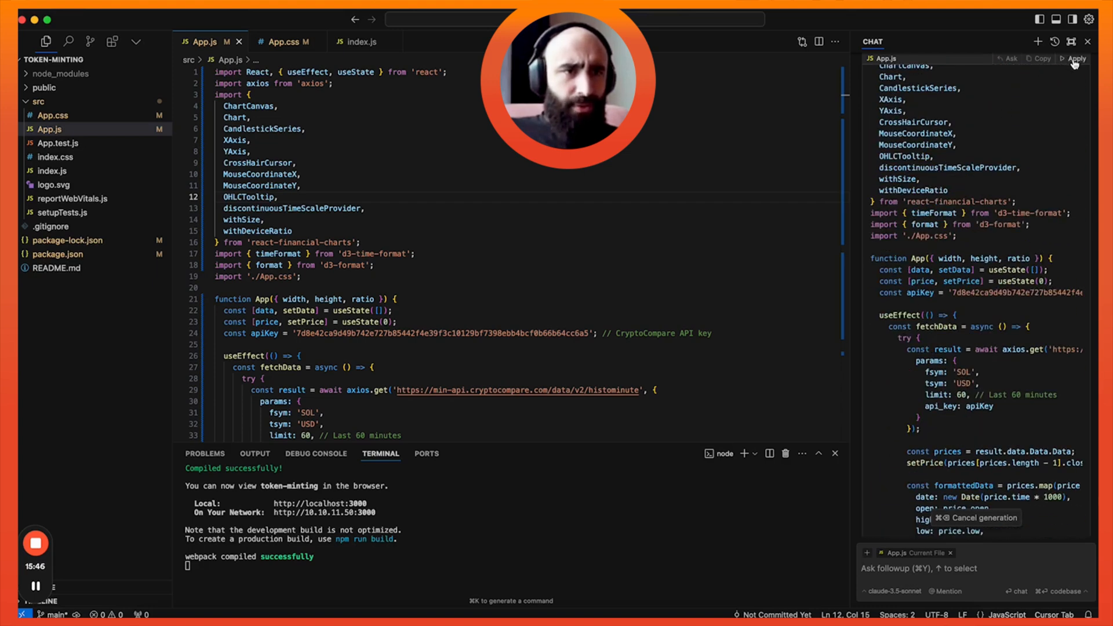
{"action": "left_click", "coordinate": [1076, 58]}
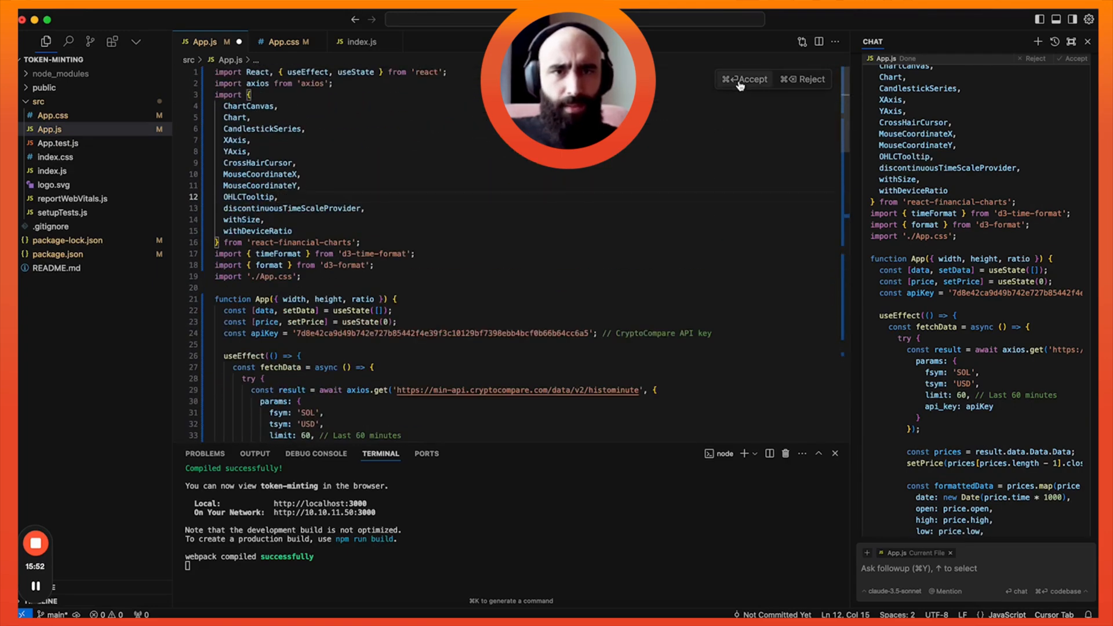
{"action": "left_click", "coordinate": [751, 79]}
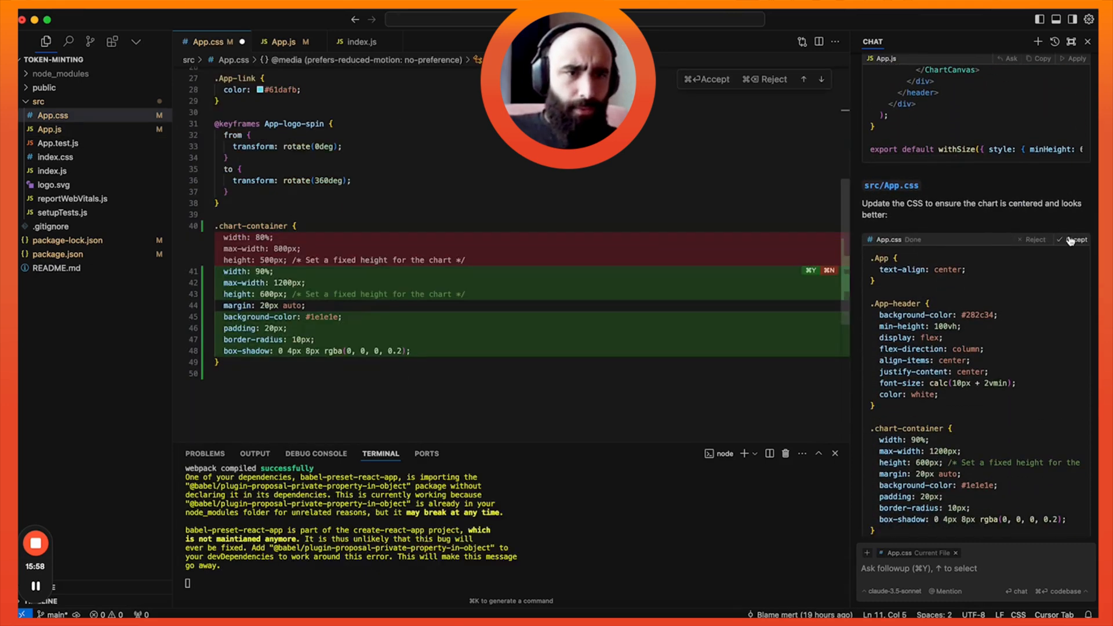
{"action": "left_click", "coordinate": [1075, 238]}
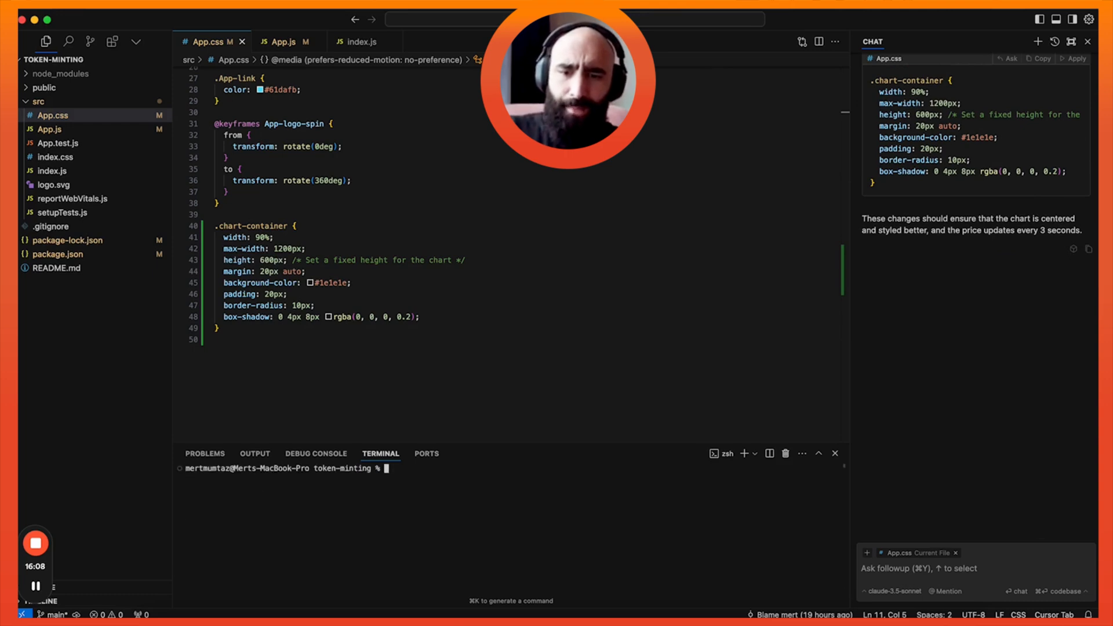
- Restart the app, then request locked zoom, a centered cyberpunk chart and a price header above it
{"action": "type", "text": "npm start"}
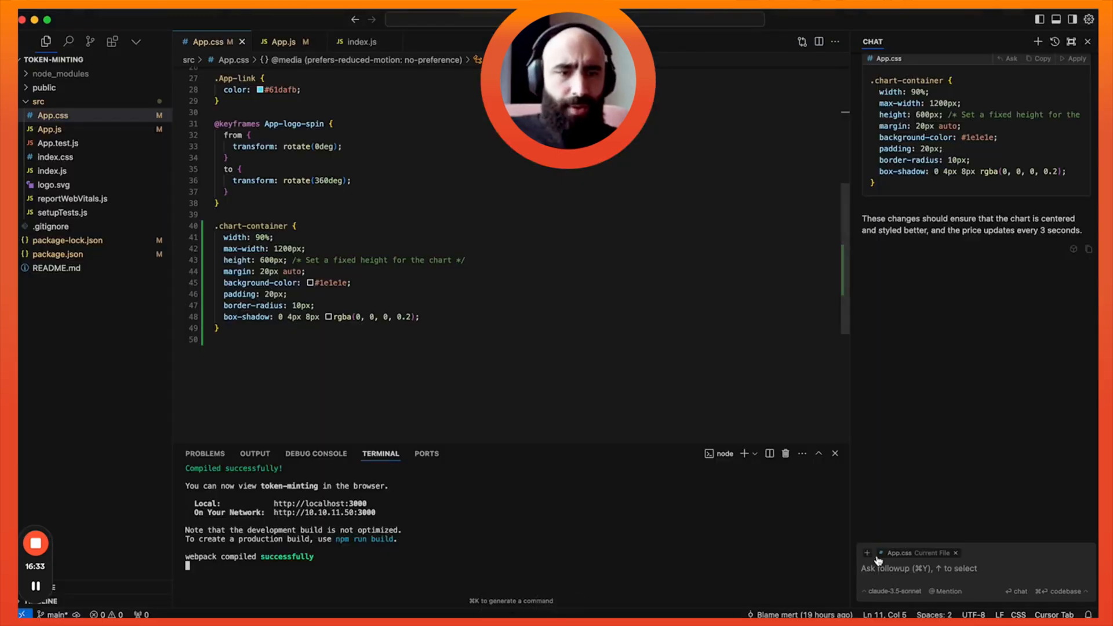
{"action": "type", "text": "so"}
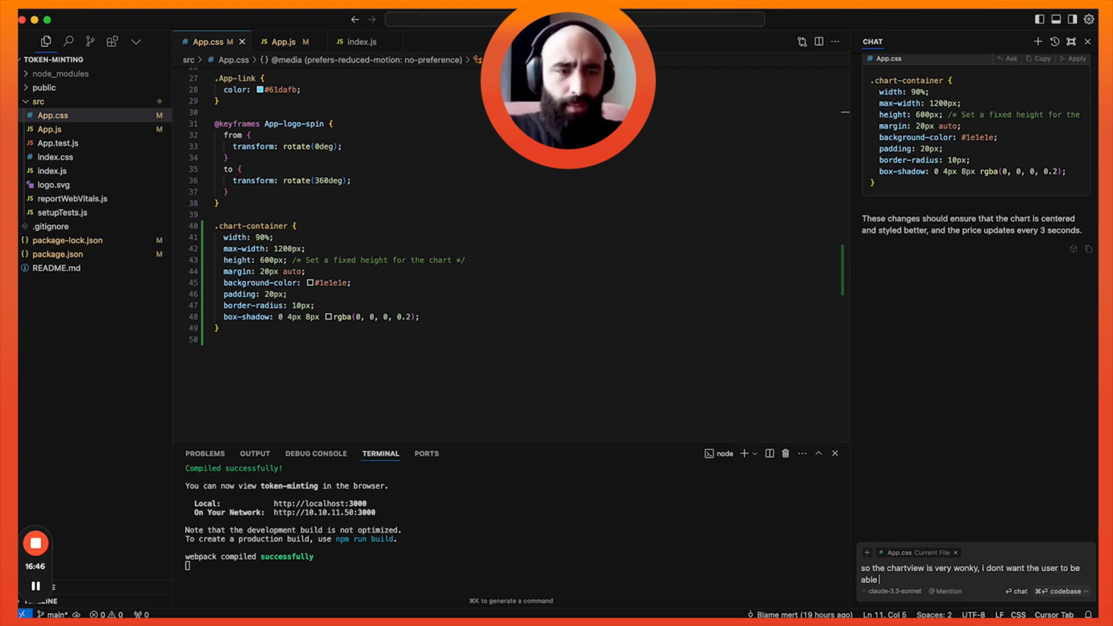
{"action": "type", "text": "to modify the zoom"}
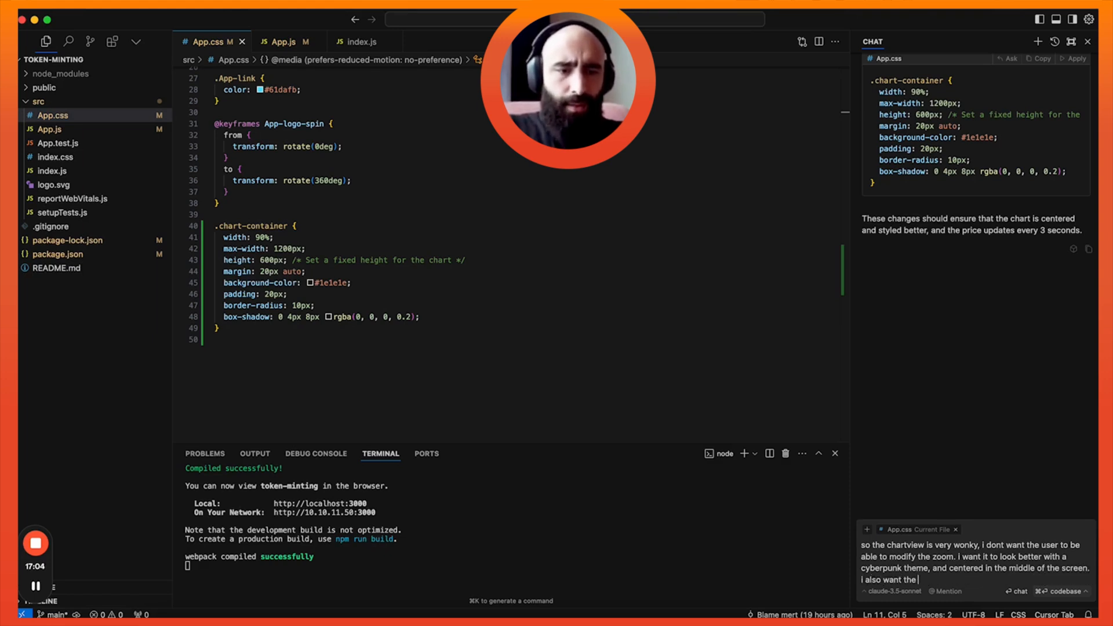
{"action": "type", "text": "price to be shown in a header above the chart."}
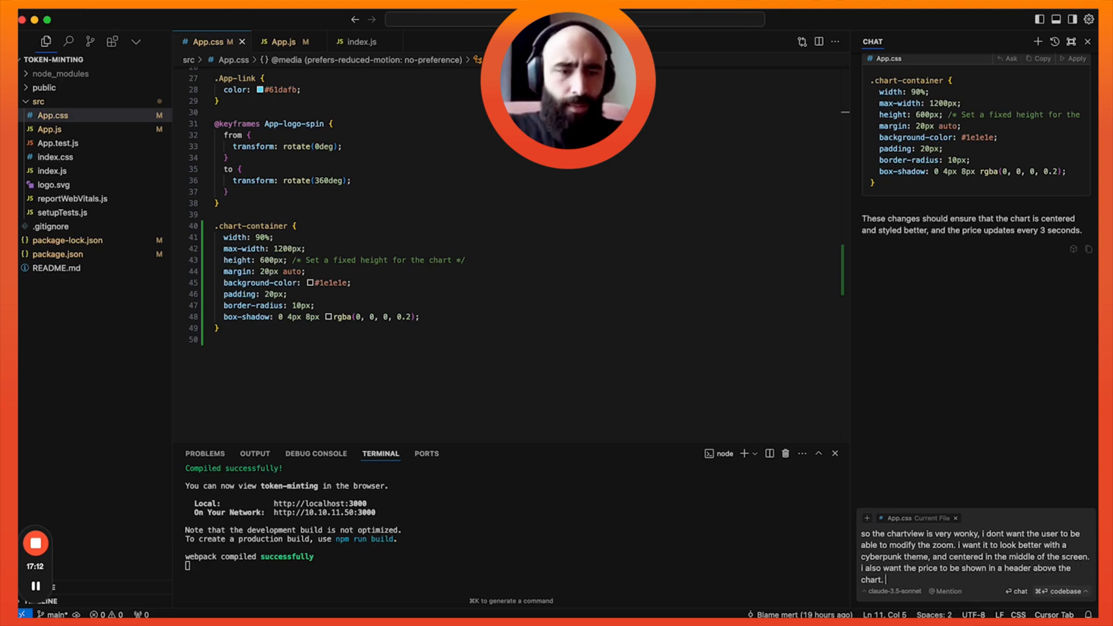
{"action": "key", "text": "Enter"}
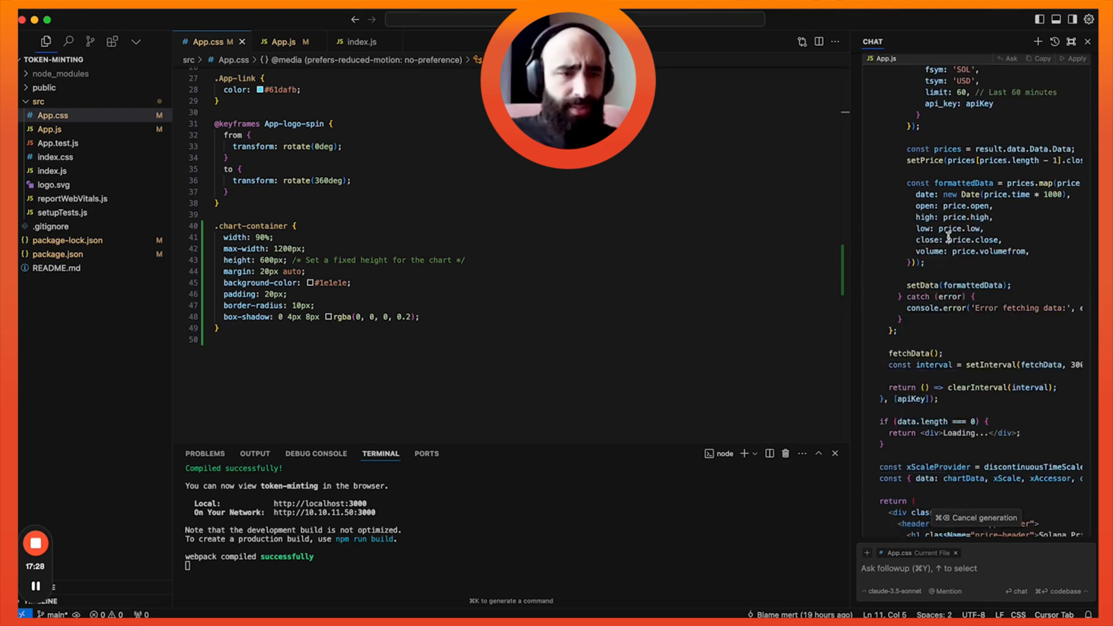
- Accept the App.js zoom/pan-disabling edits and the App.css cyberpunk styling edits
{"action": "scroll", "scroll_direction": "down", "scroll_amount": 3}
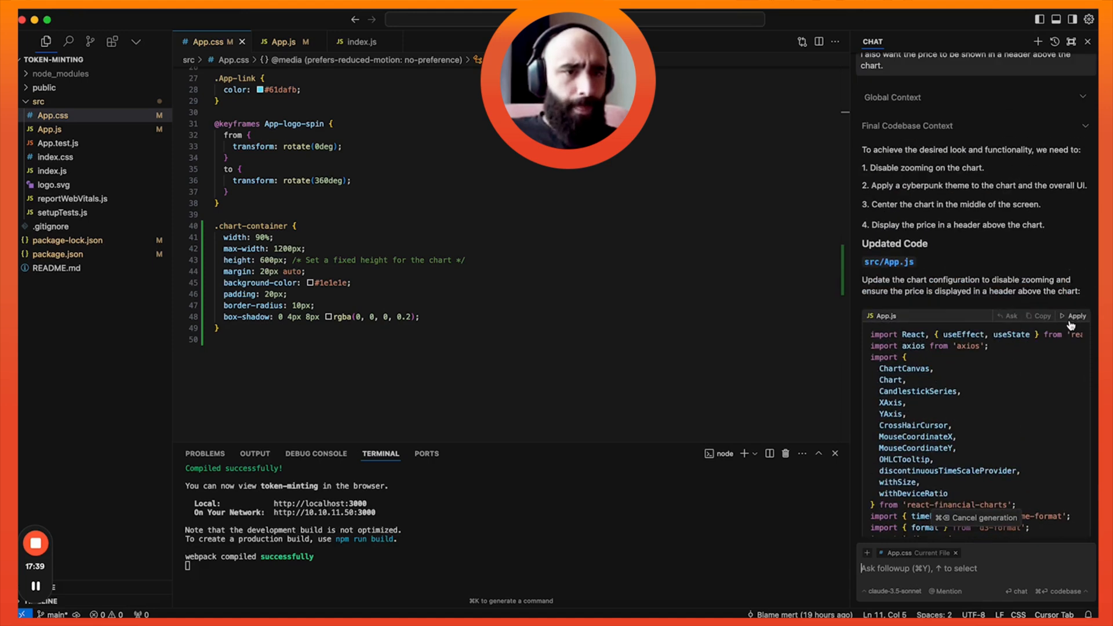
{"action": "left_click", "coordinate": [1076, 315]}
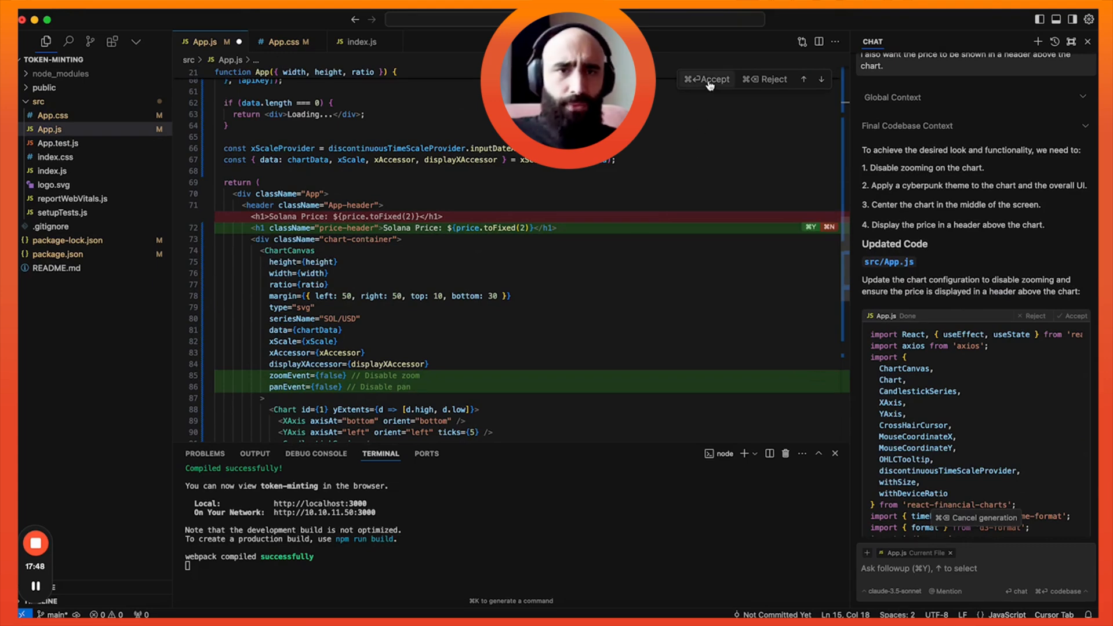
{"action": "left_click", "coordinate": [712, 79]}
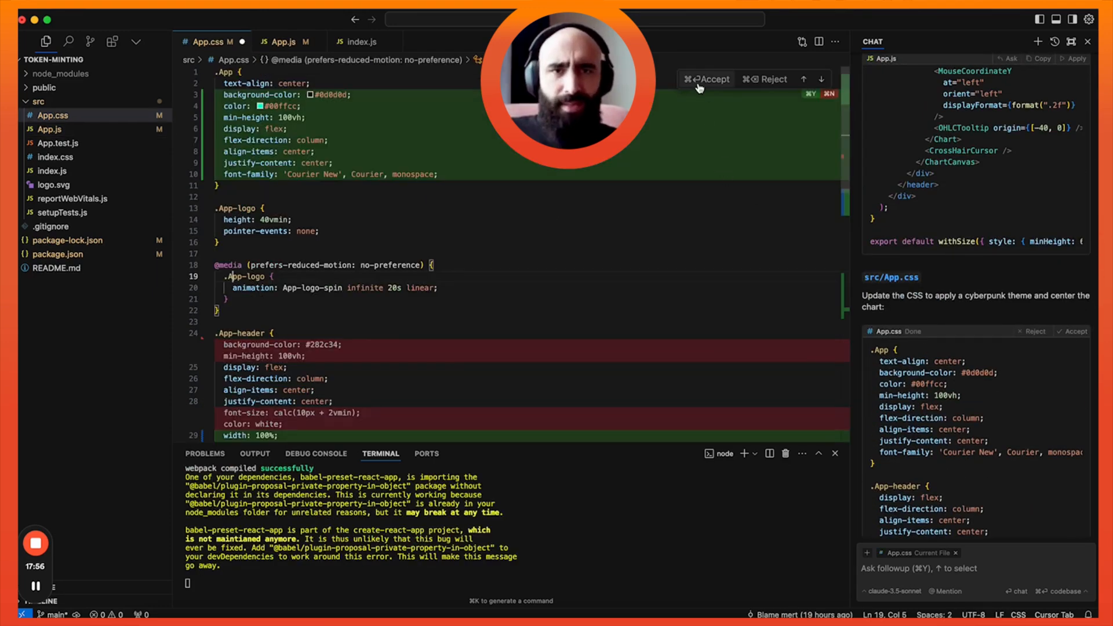
{"action": "left_click", "coordinate": [707, 79]}
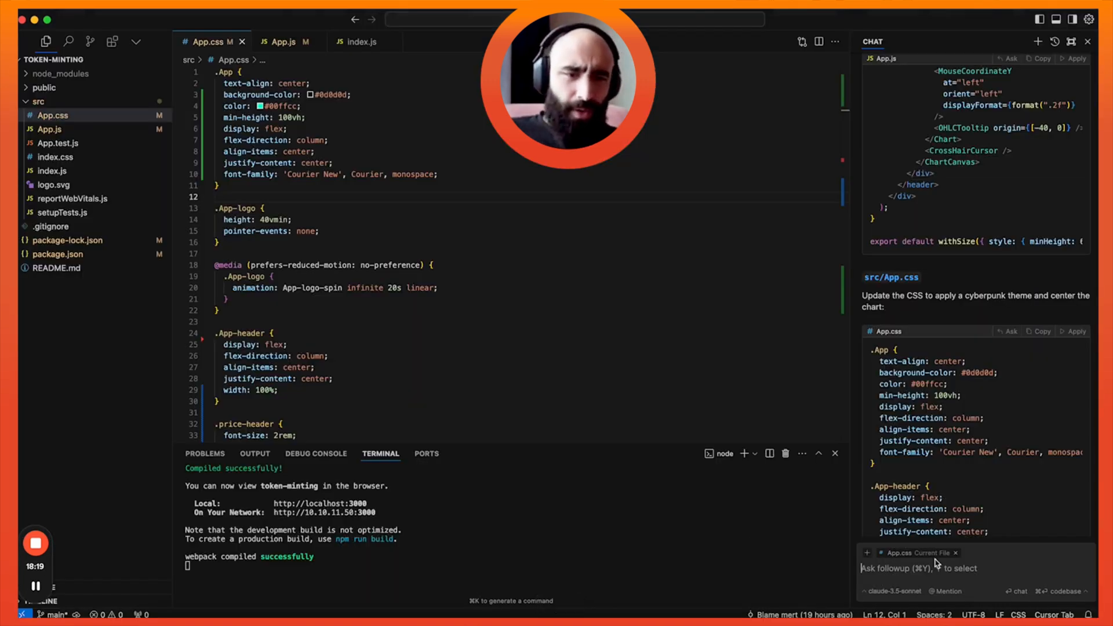
- Send a follow-up: layout broken on a MacBook, chart on the right while price misaligned, switch libraries if needed
{"action": "type", "text": "ok the ui is completely broken."}
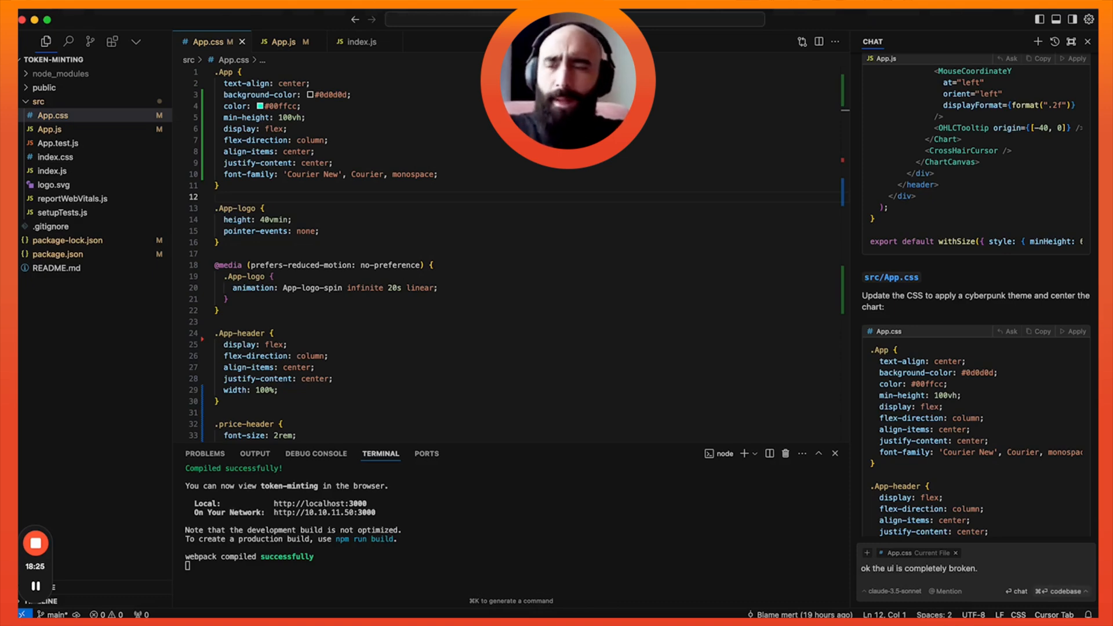
{"action": "type", "text": "ensure tha"}
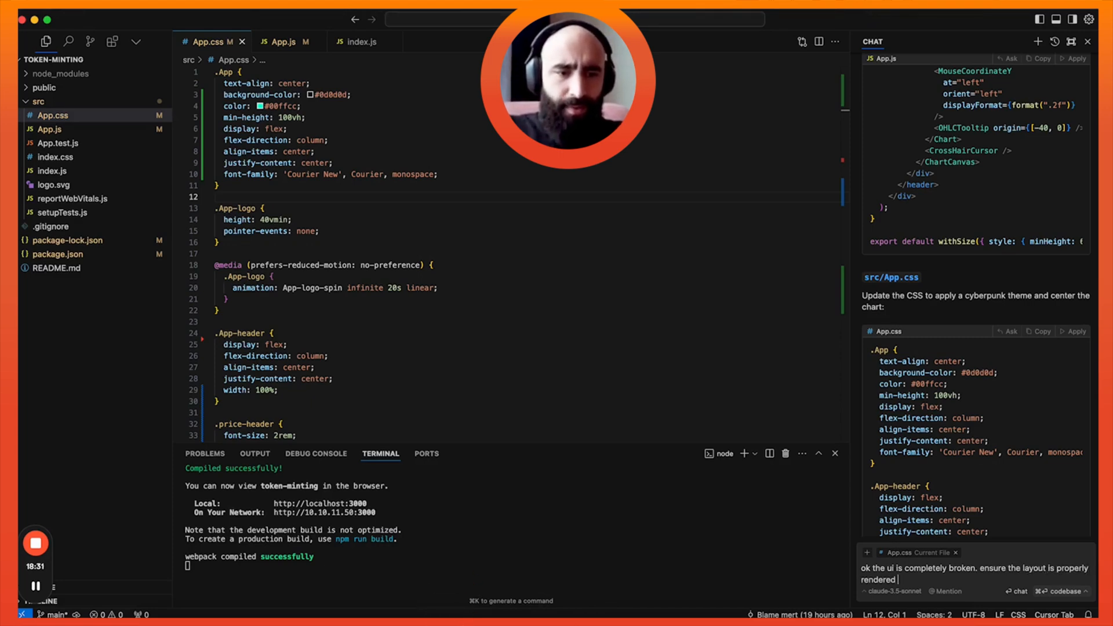
{"action": "type", "text": "on a macbook laptop. change"}
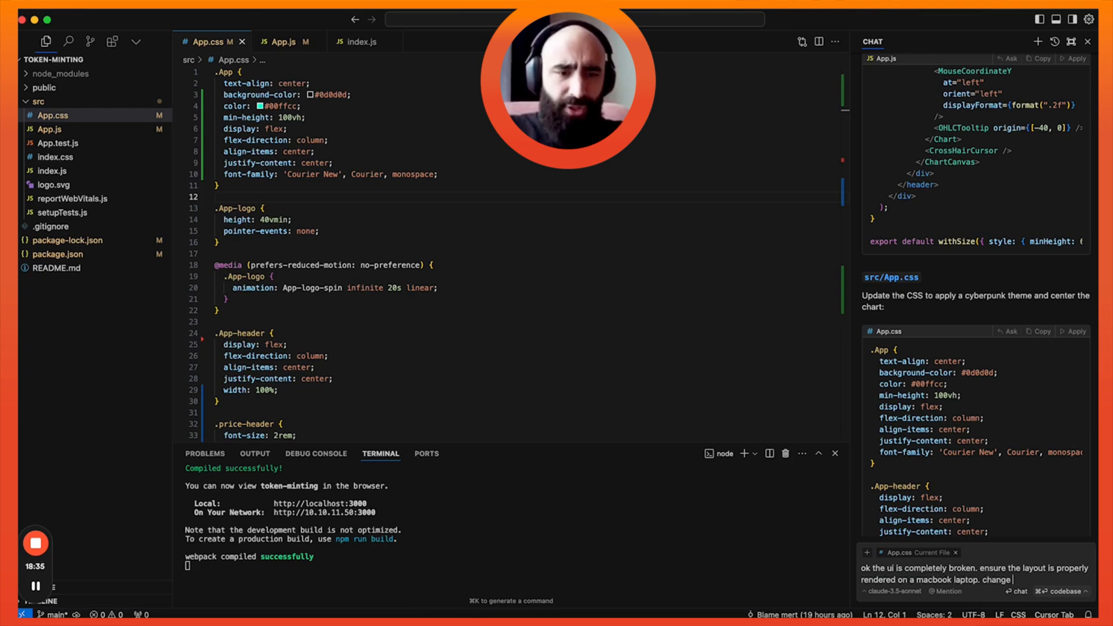
{"action": "type", "text": "the charting library if necessary. it is still currently showing up"}
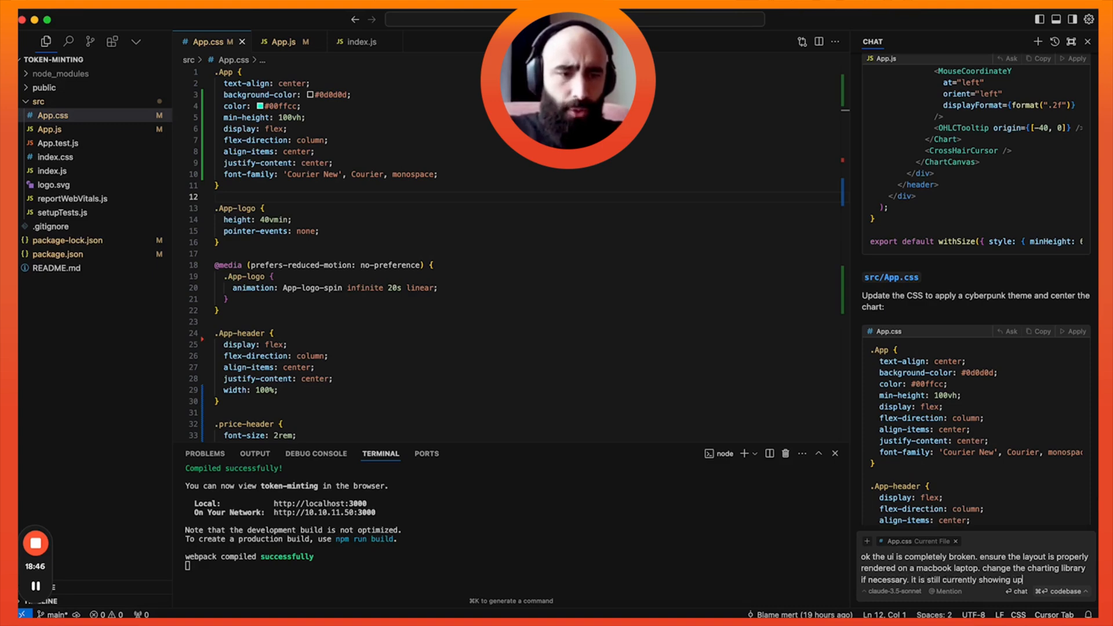
{"action": "type", "text": "on the right"}
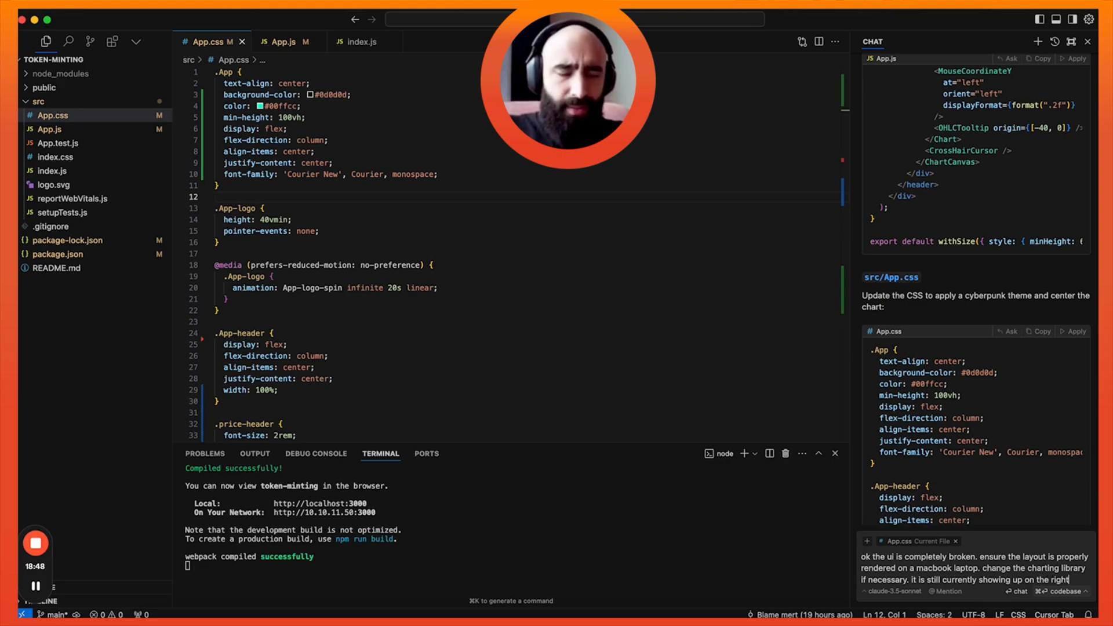
{"action": "type", "text": "while the price shows up on the left"}
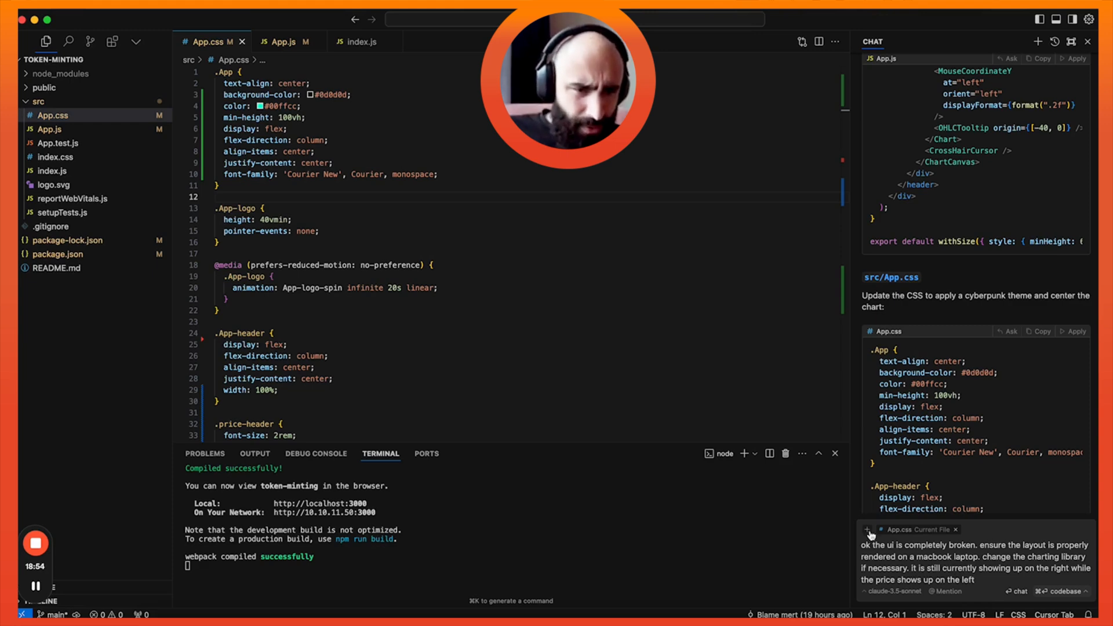
{"action": "left_click", "coordinate": [867, 530]}
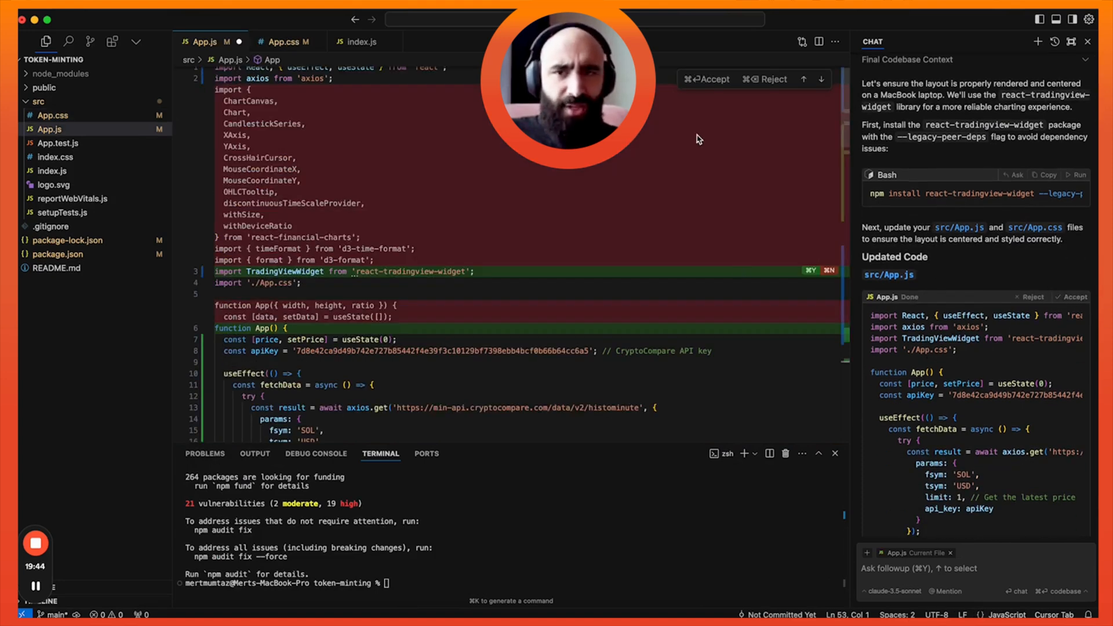
- Accept the TradingView widget App.js and cleaned App.css diffs, then run npm start
{"action": "left_click", "coordinate": [706, 79]}
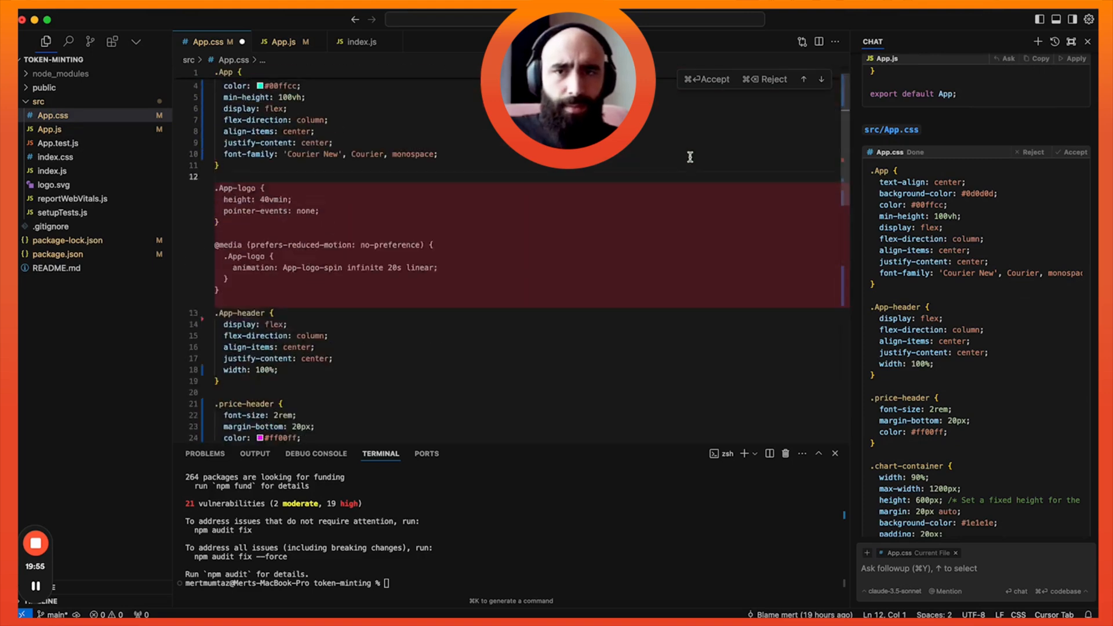
{"action": "left_click", "coordinate": [706, 79]}
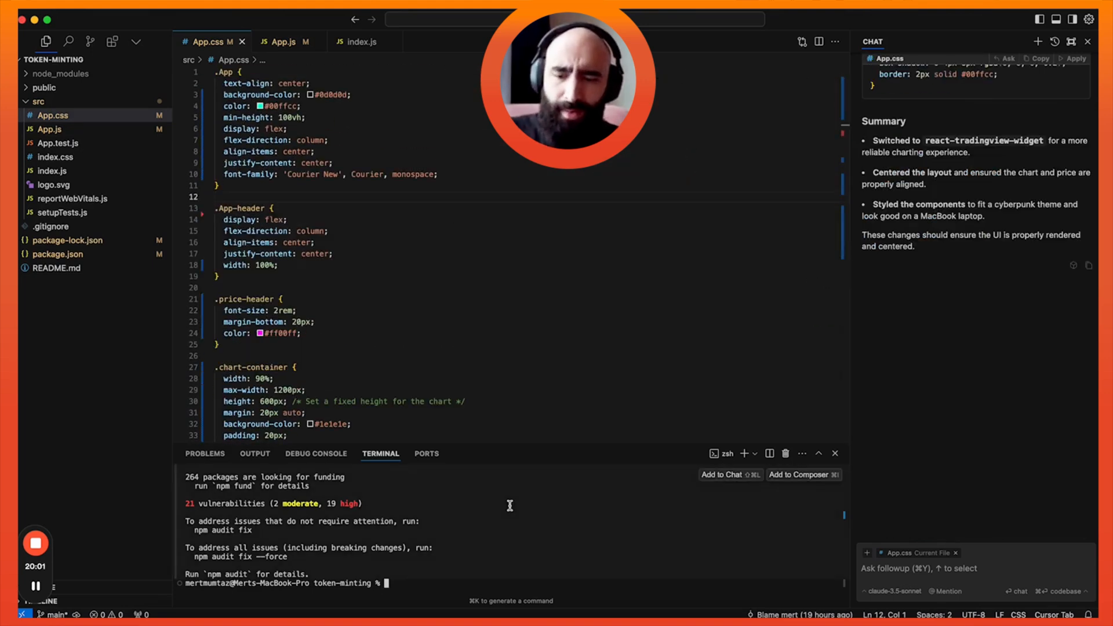
{"action": "type", "text": "npm st"}
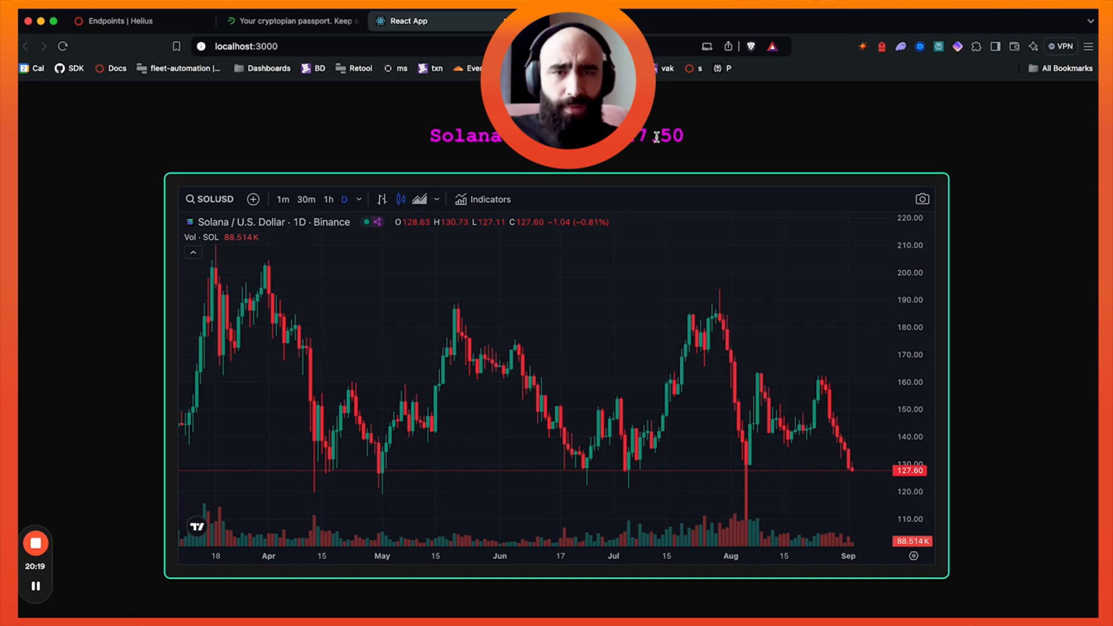
{"action": "mouse_move", "coordinate": [706, 139]}
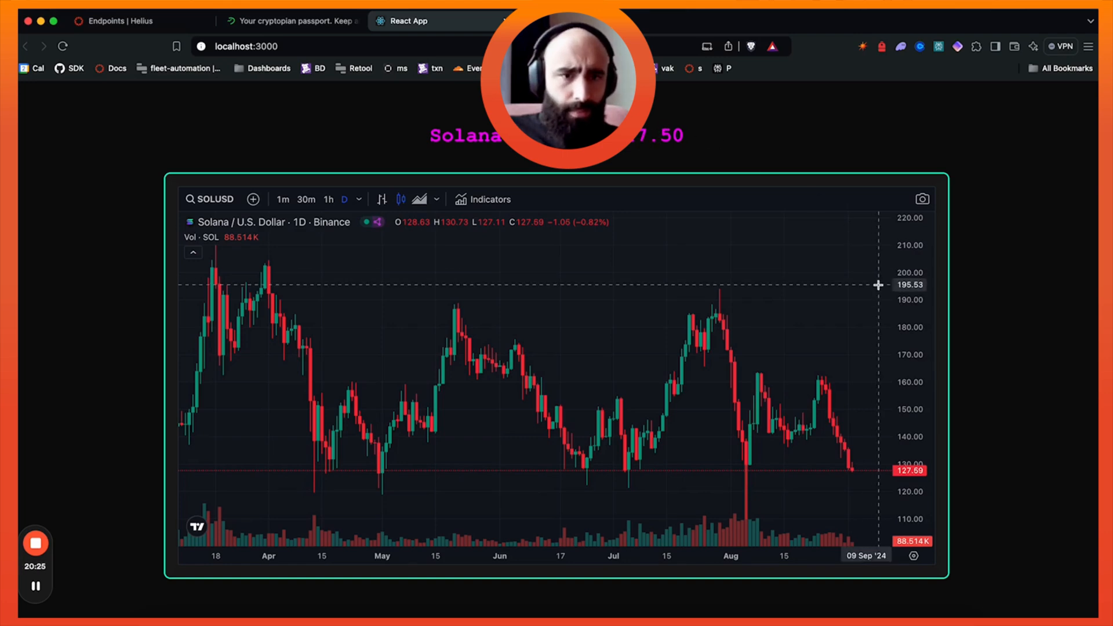
{"action": "mouse_move", "coordinate": [876, 176]}
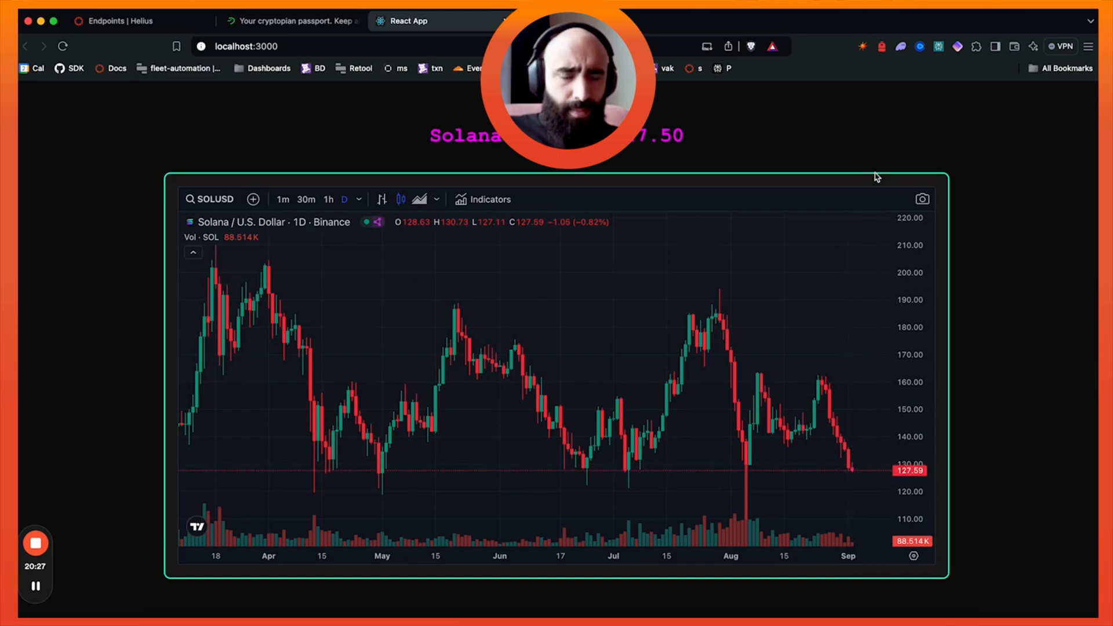
{"action": "mouse_move", "coordinate": [1021, 306]}
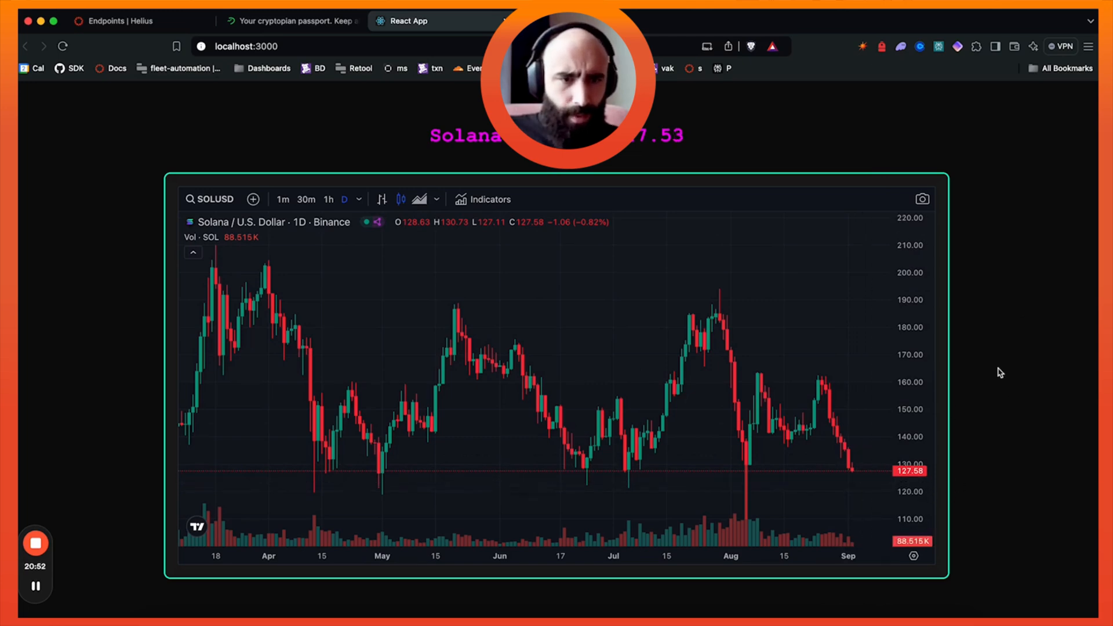
{"action": "mouse_move", "coordinate": [1013, 364]}
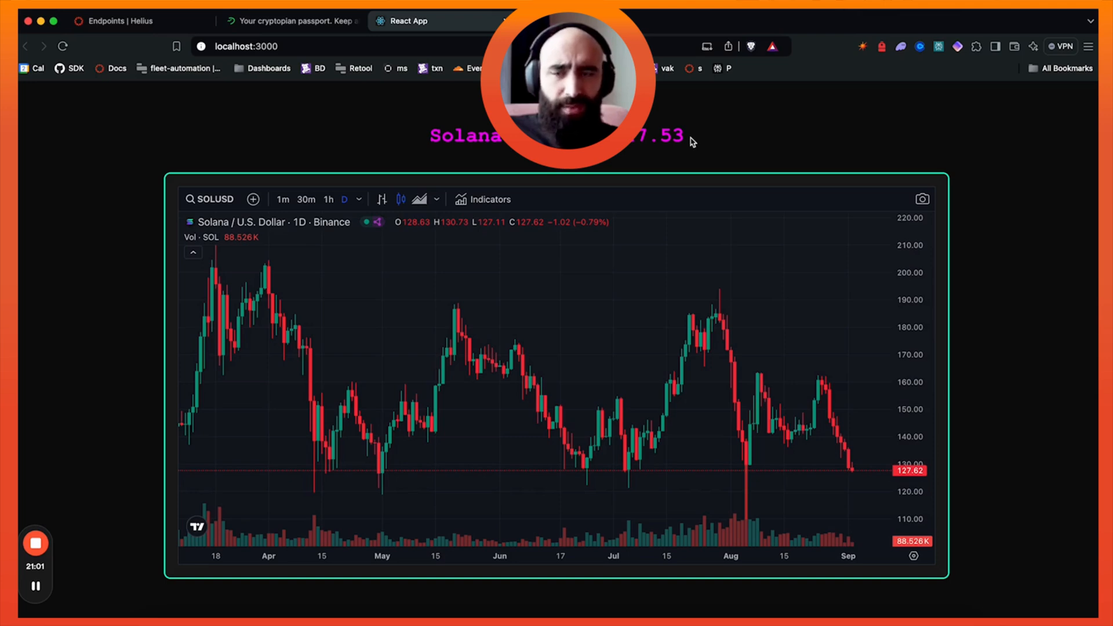
{"action": "mouse_move", "coordinate": [617, 390]}
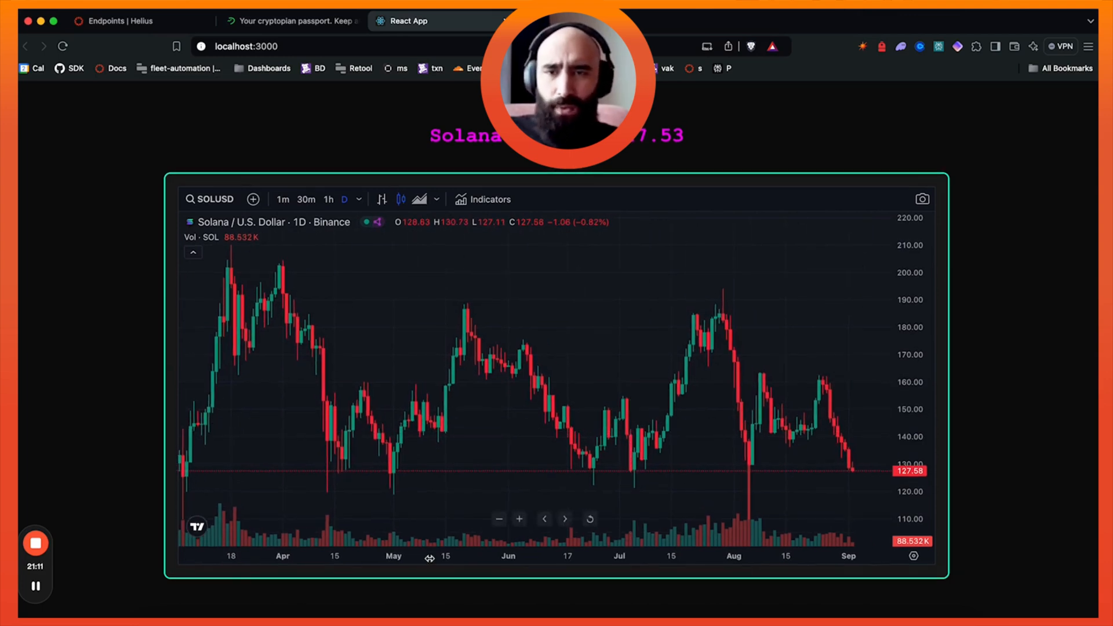
{"action": "mouse_move", "coordinate": [792, 320]}
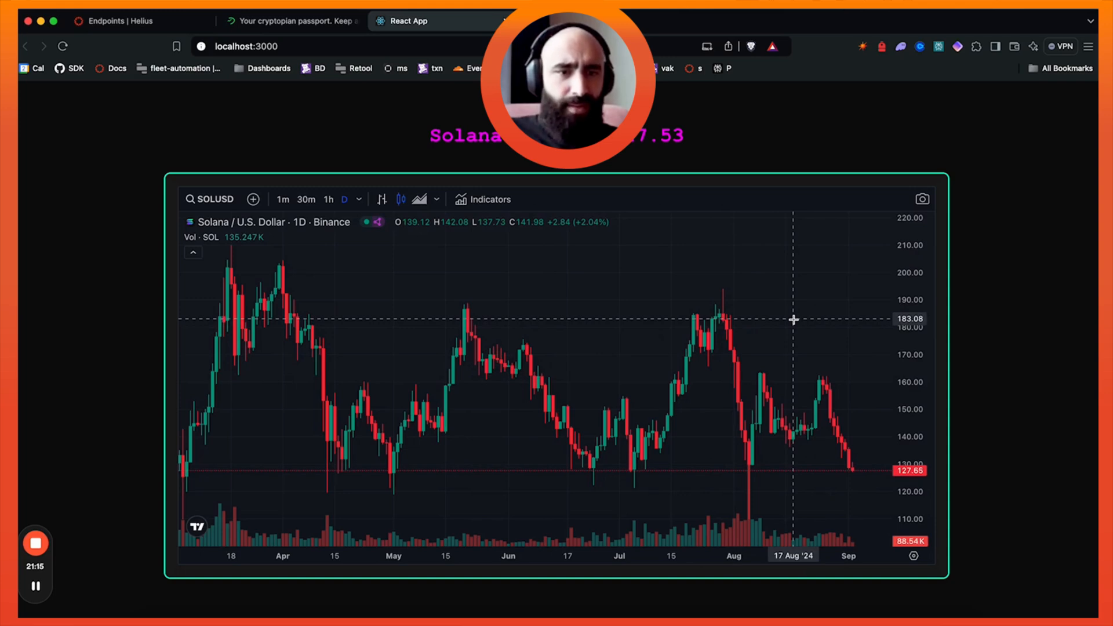
{"action": "mouse_move", "coordinate": [765, 210]}
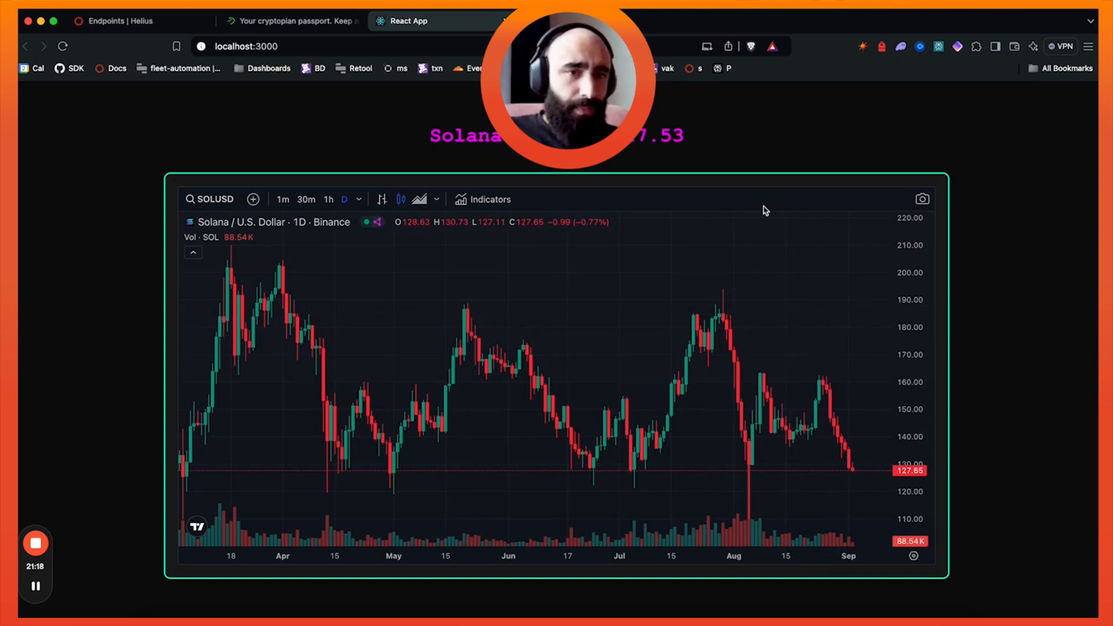